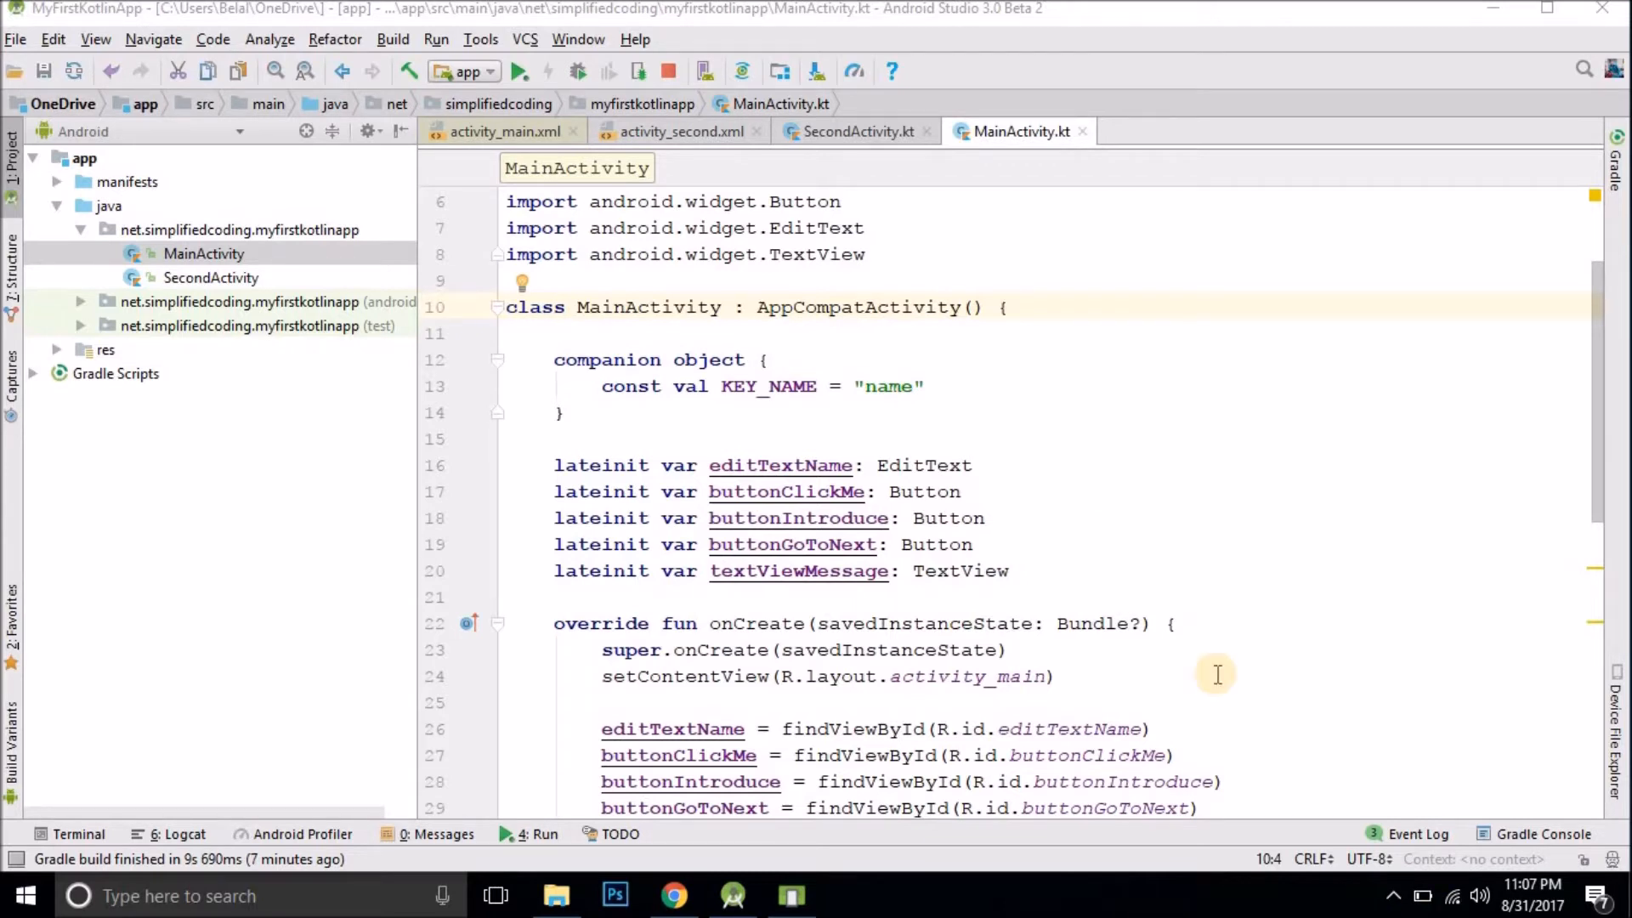
pyautogui.moveTo(1084, 659)
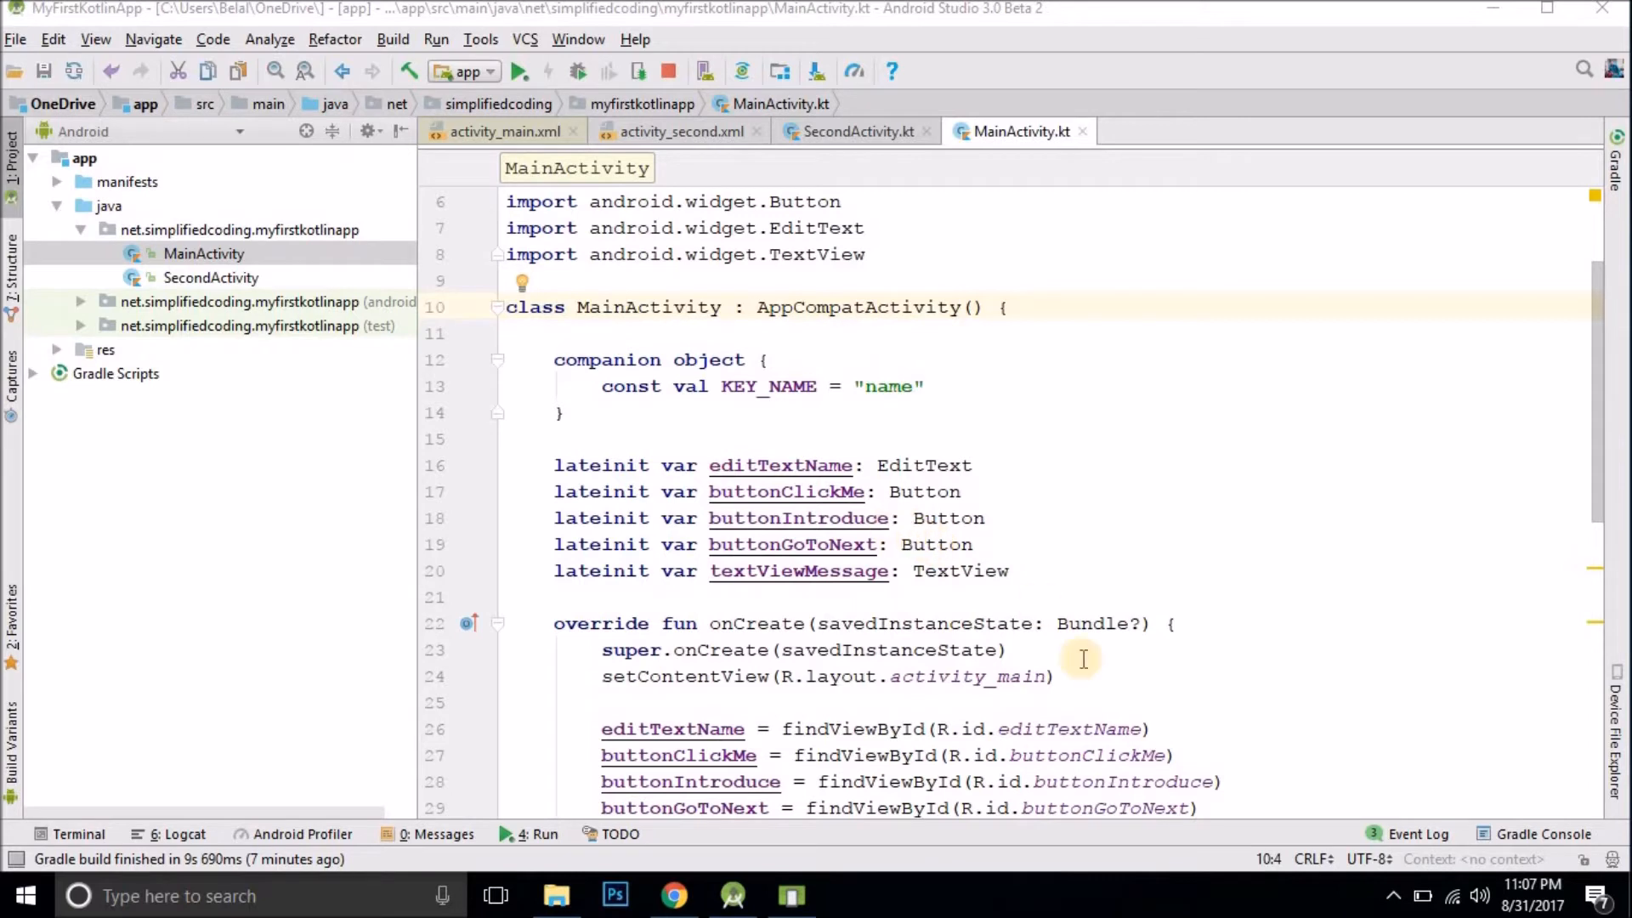
pyautogui.moveTo(1120, 536)
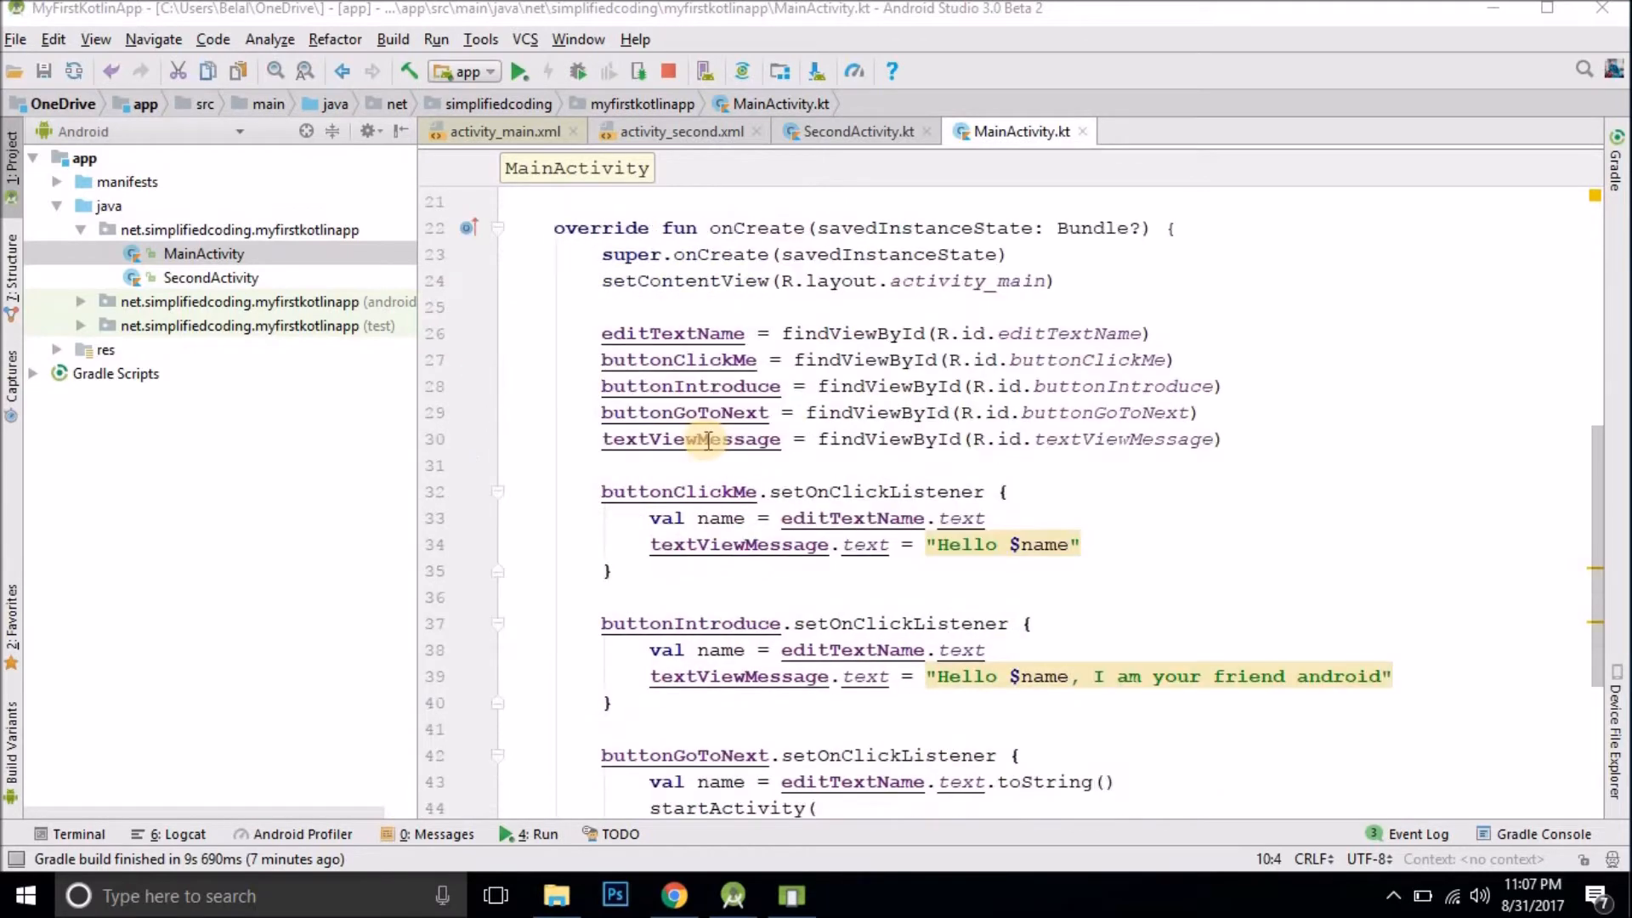
# Step: Browse the putExtra overload suggestions after cutting line 46's call down to .putE
pyautogui.scroll(-3)
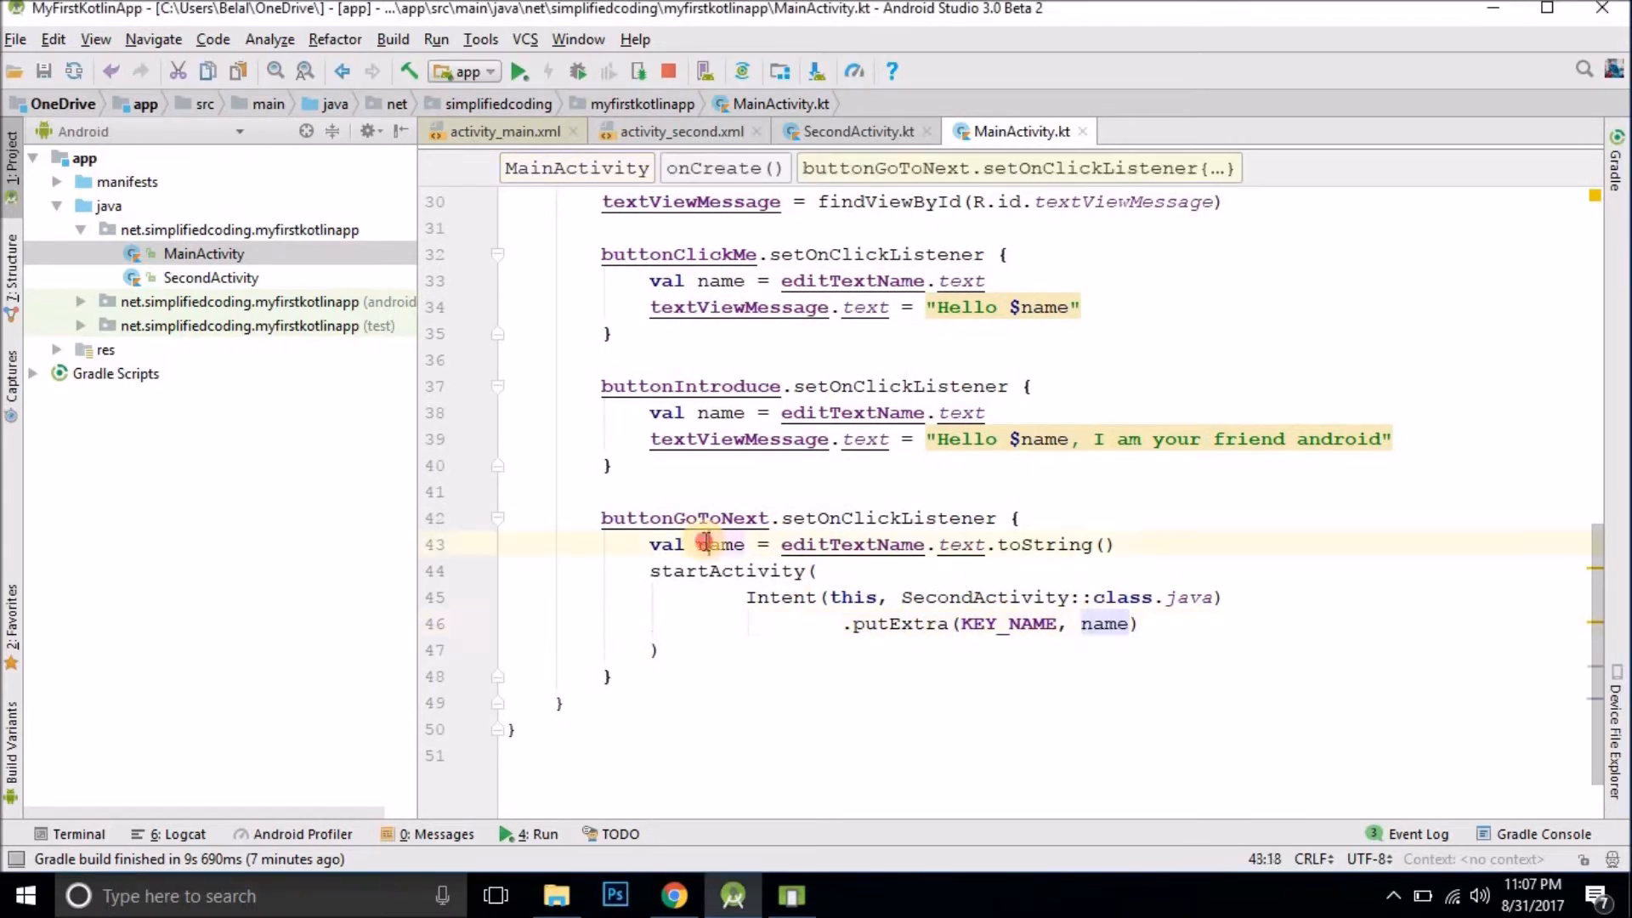
pyautogui.doubleClick(721, 545)
pyautogui.write('.putE')
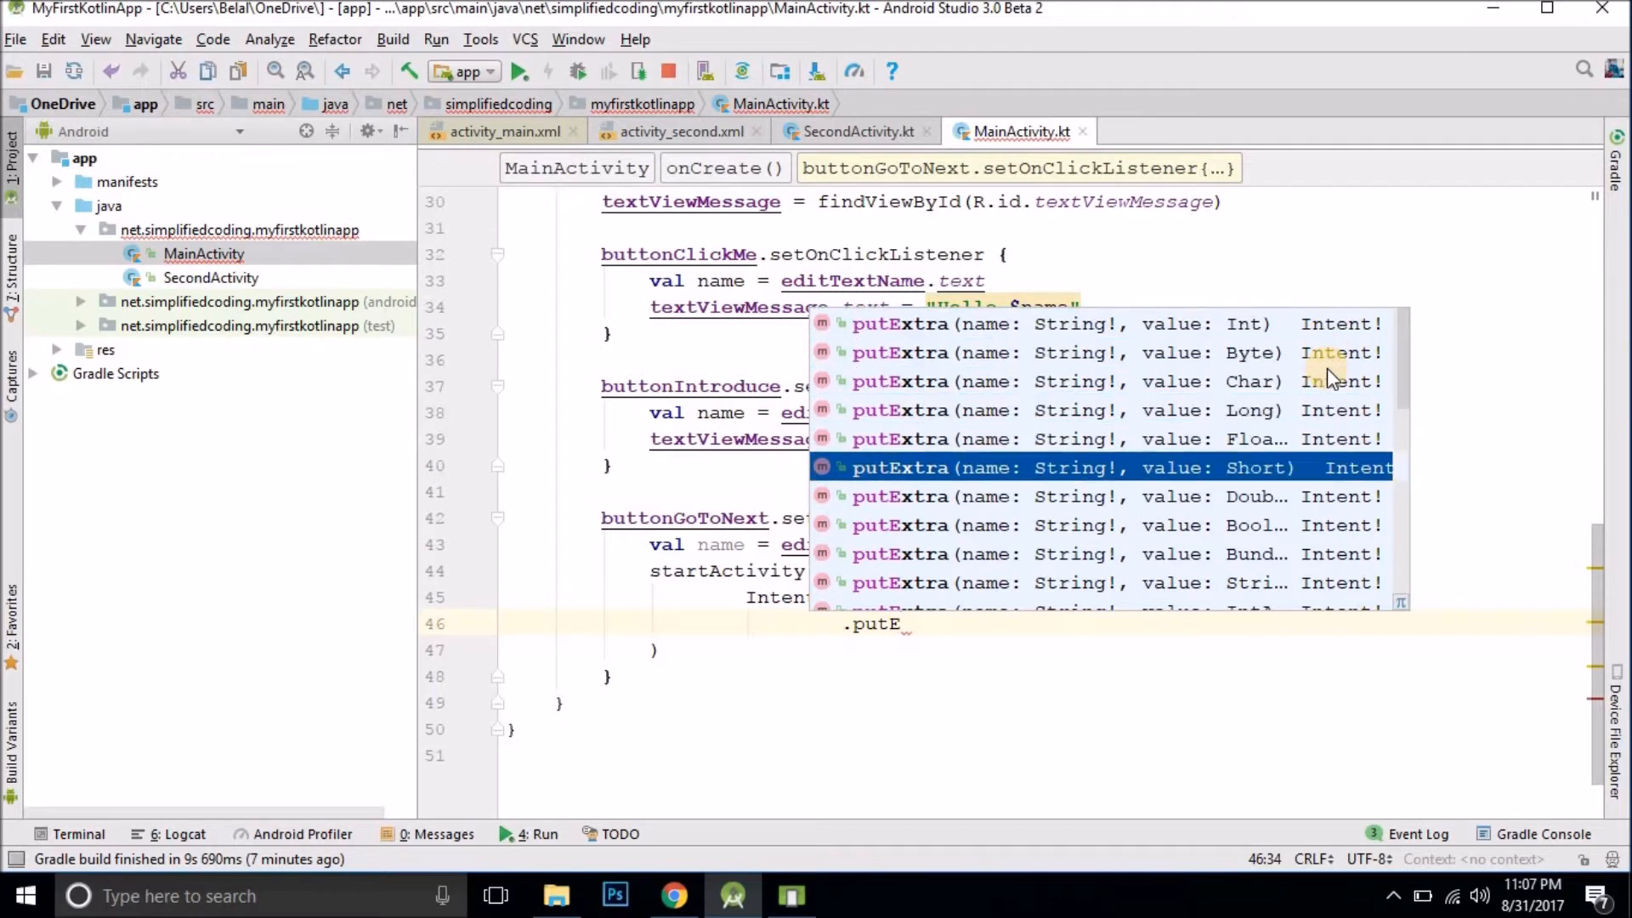
pyautogui.scroll(-3)
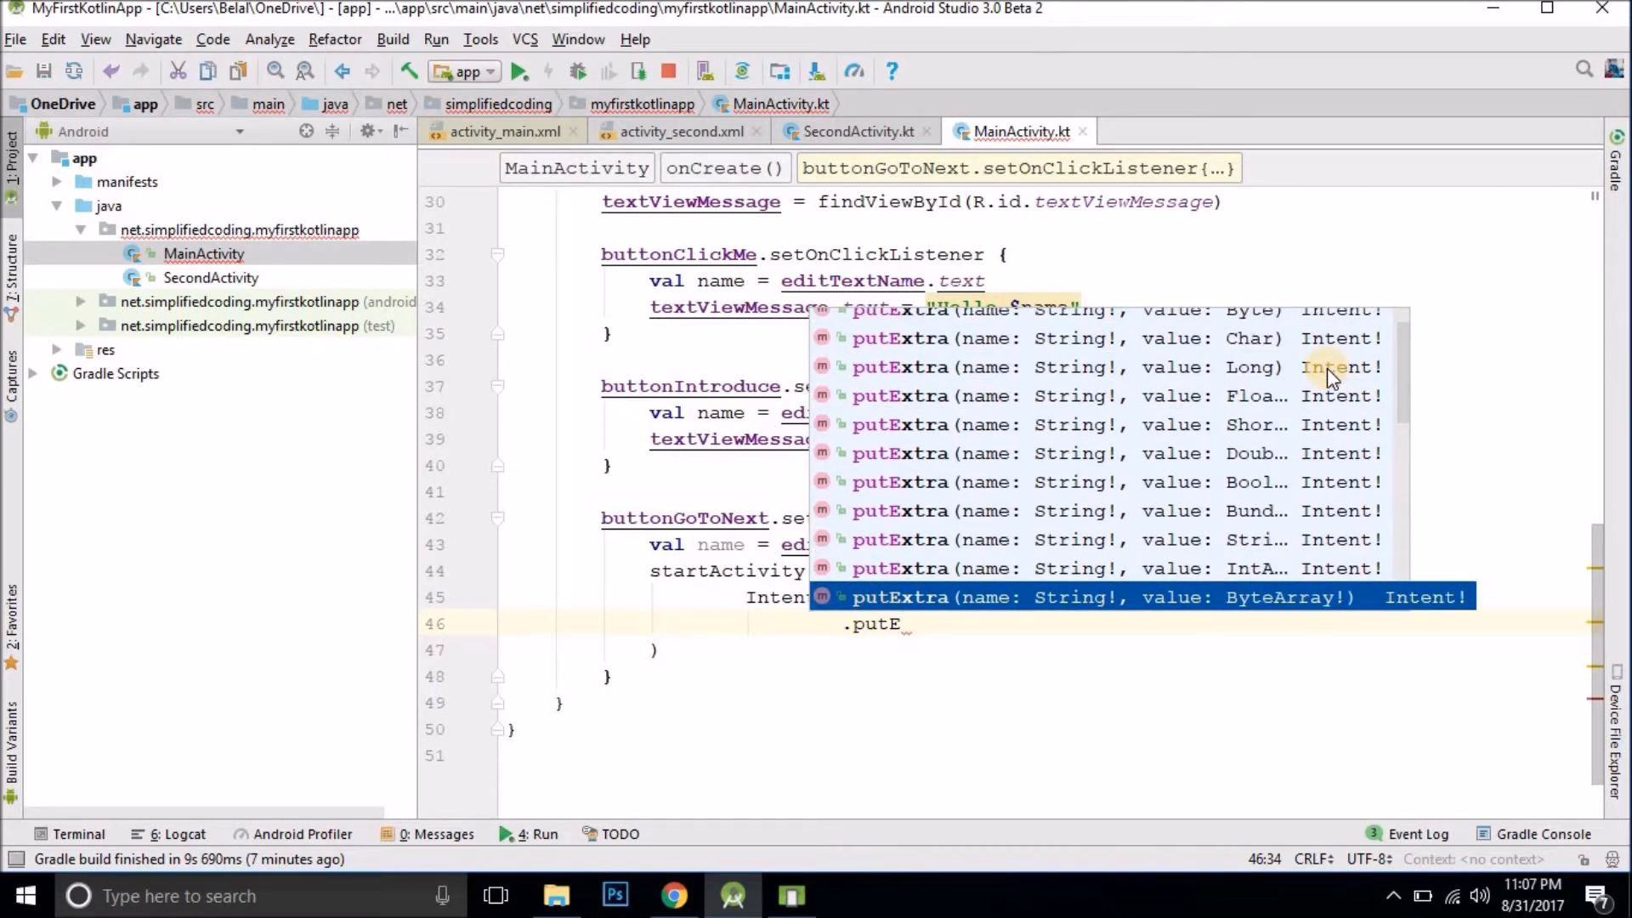
pyautogui.scroll(-3)
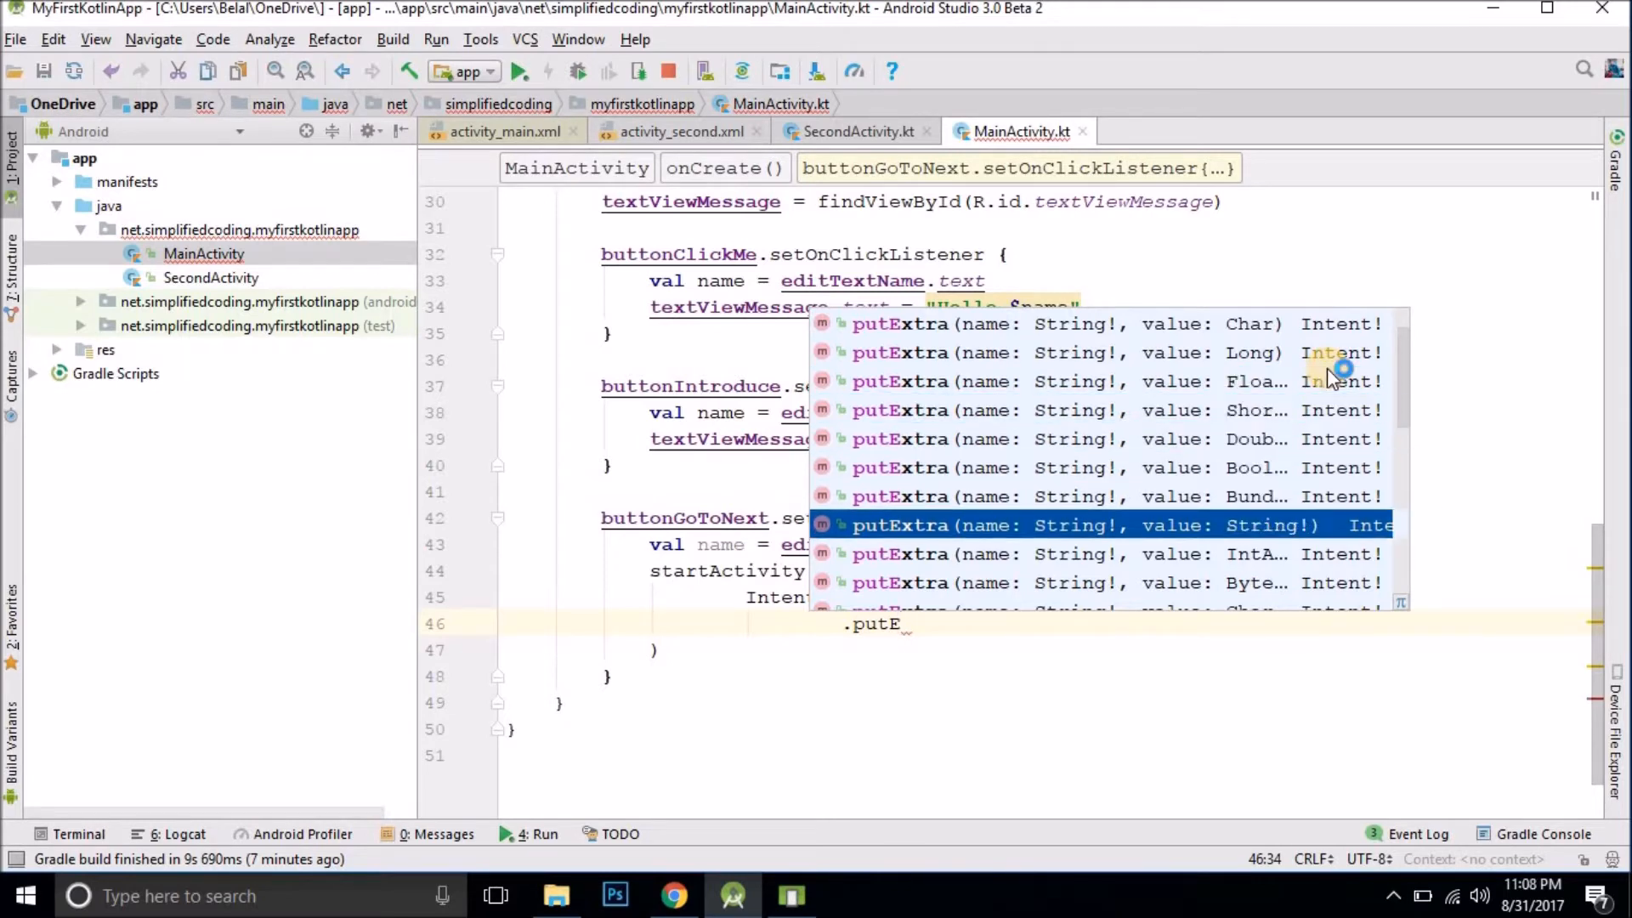
pyautogui.scroll(-3)
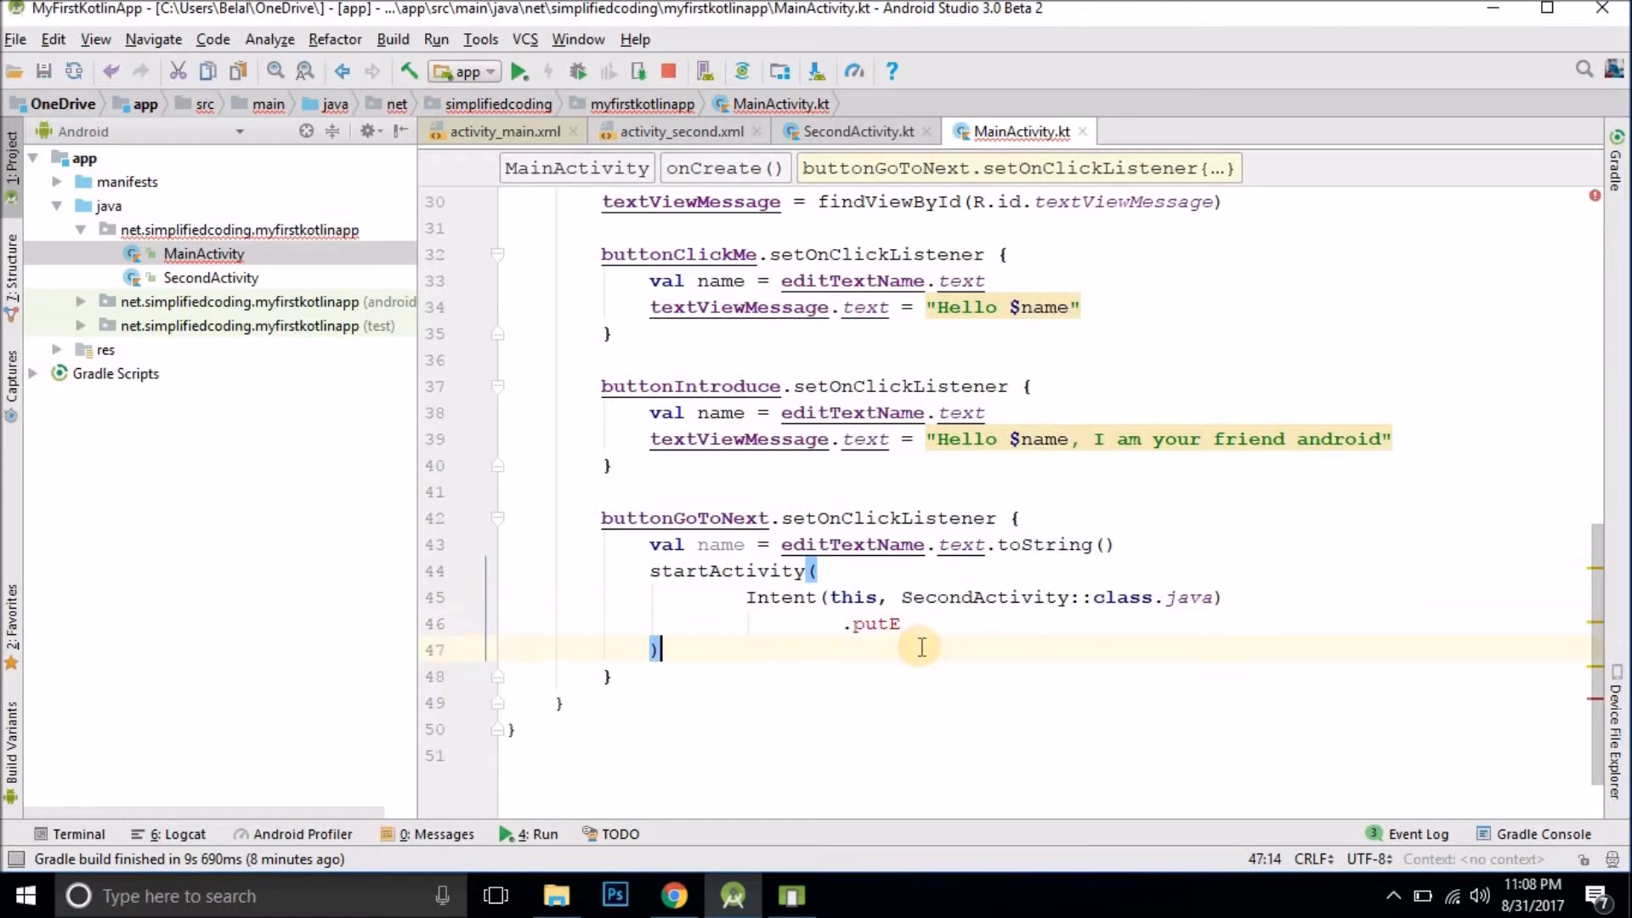
pyautogui.moveTo(989, 616)
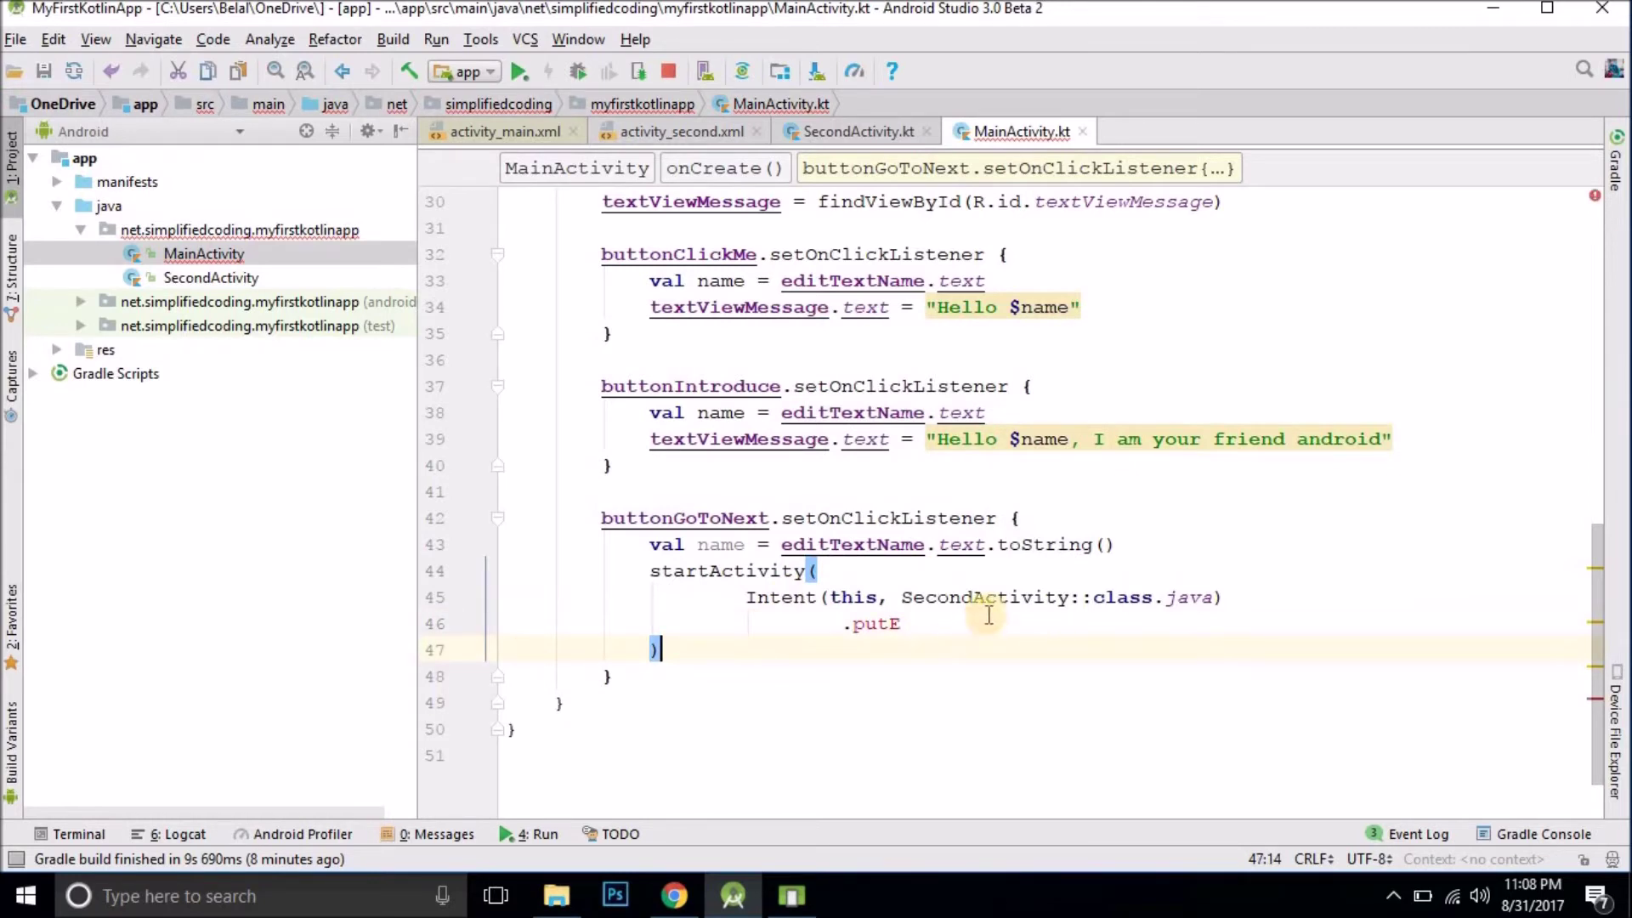
# Step: Complete .putExtra(KEY_NAME, name) and start a new Kotlin file named Hero in the package
pyautogui.write('xtra(KEY_NAME, name)')
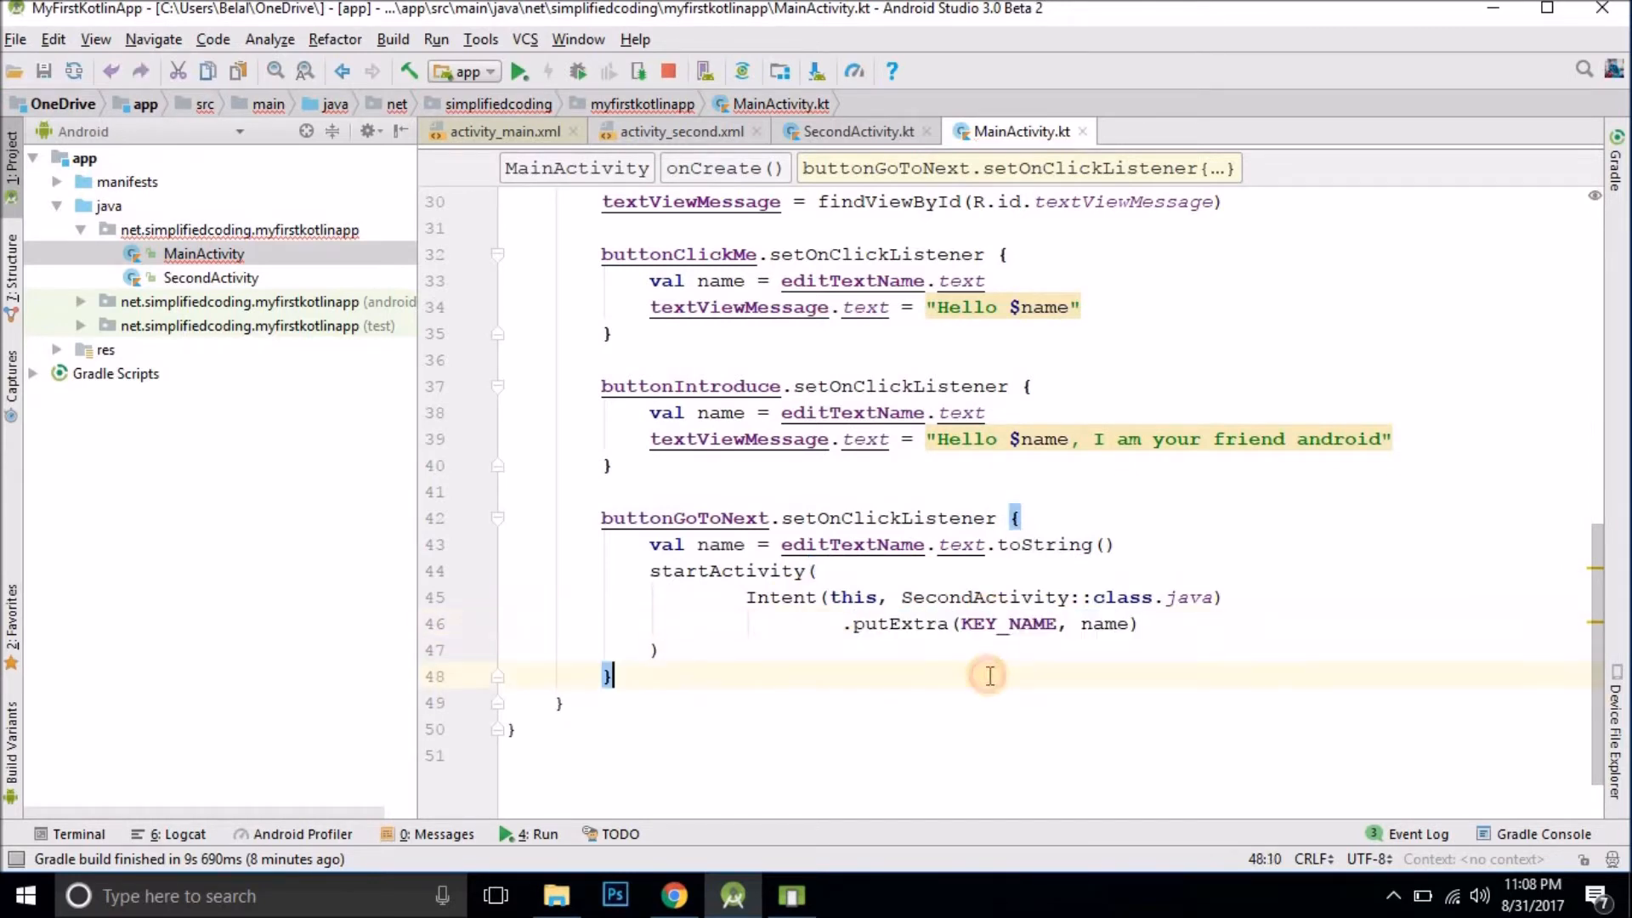
pyautogui.rightClick(202, 253)
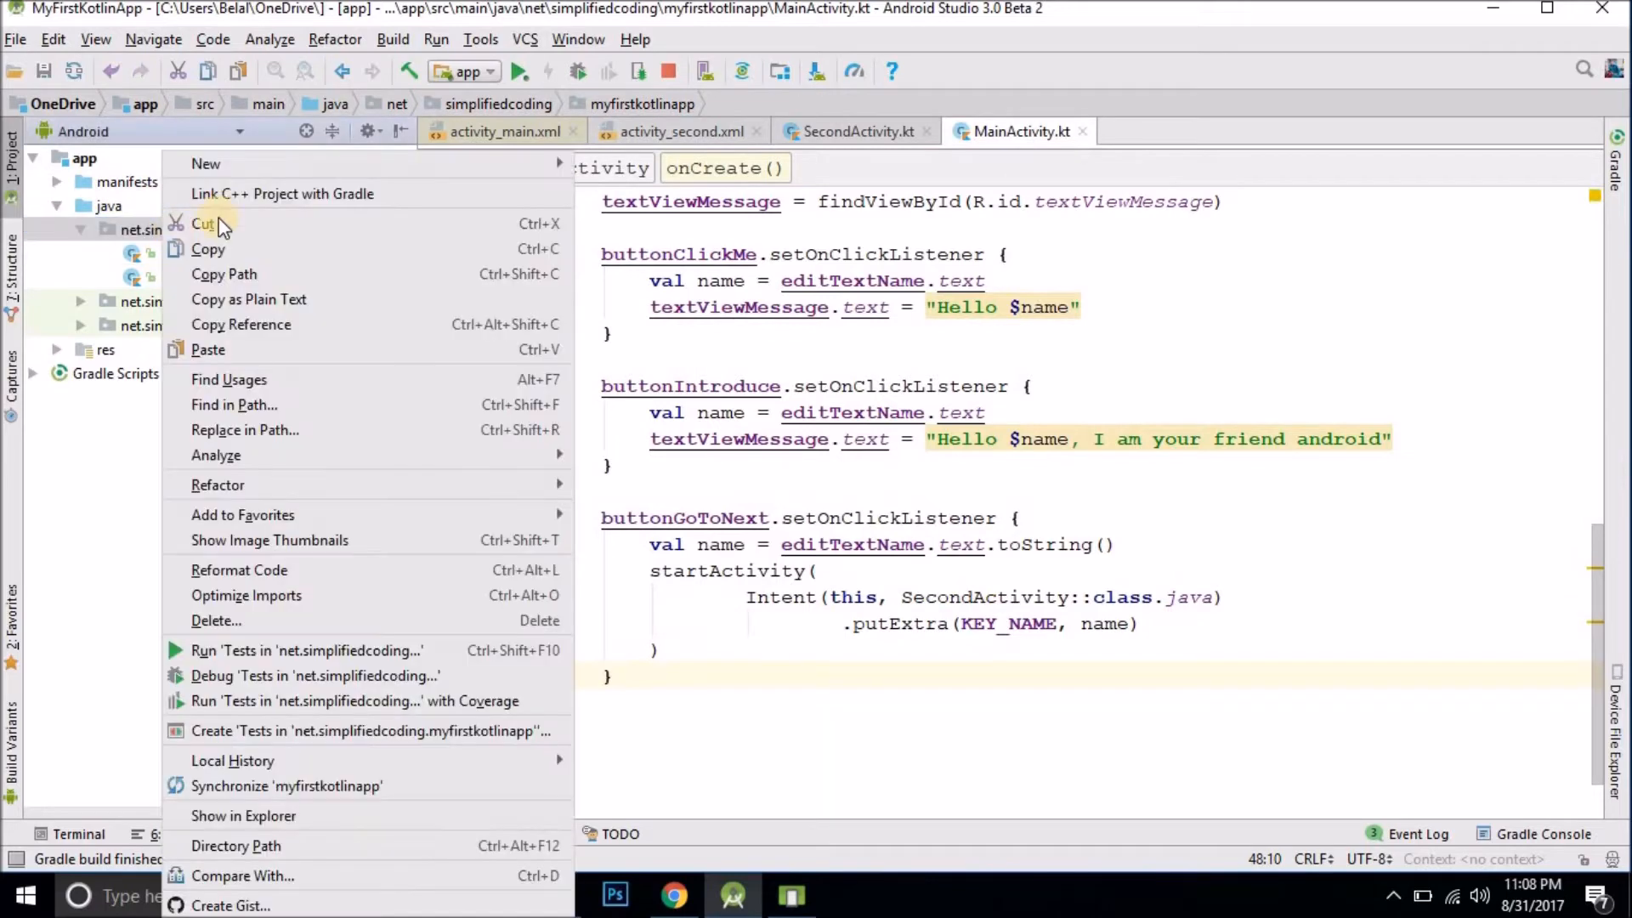
pyautogui.moveTo(206, 163)
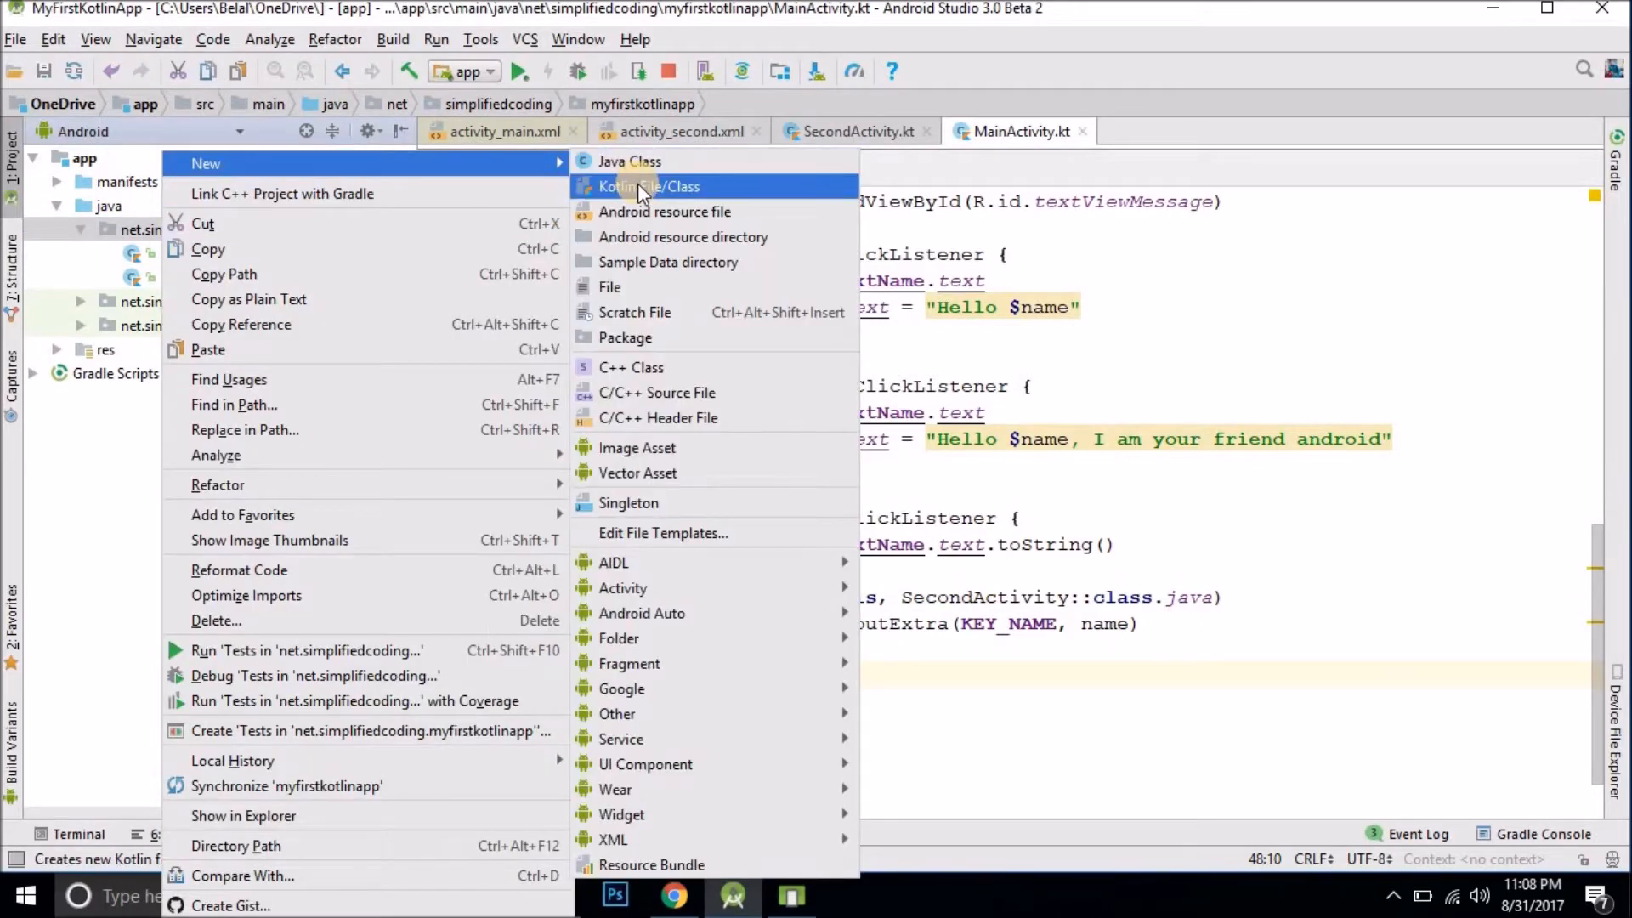
pyautogui.click(650, 186)
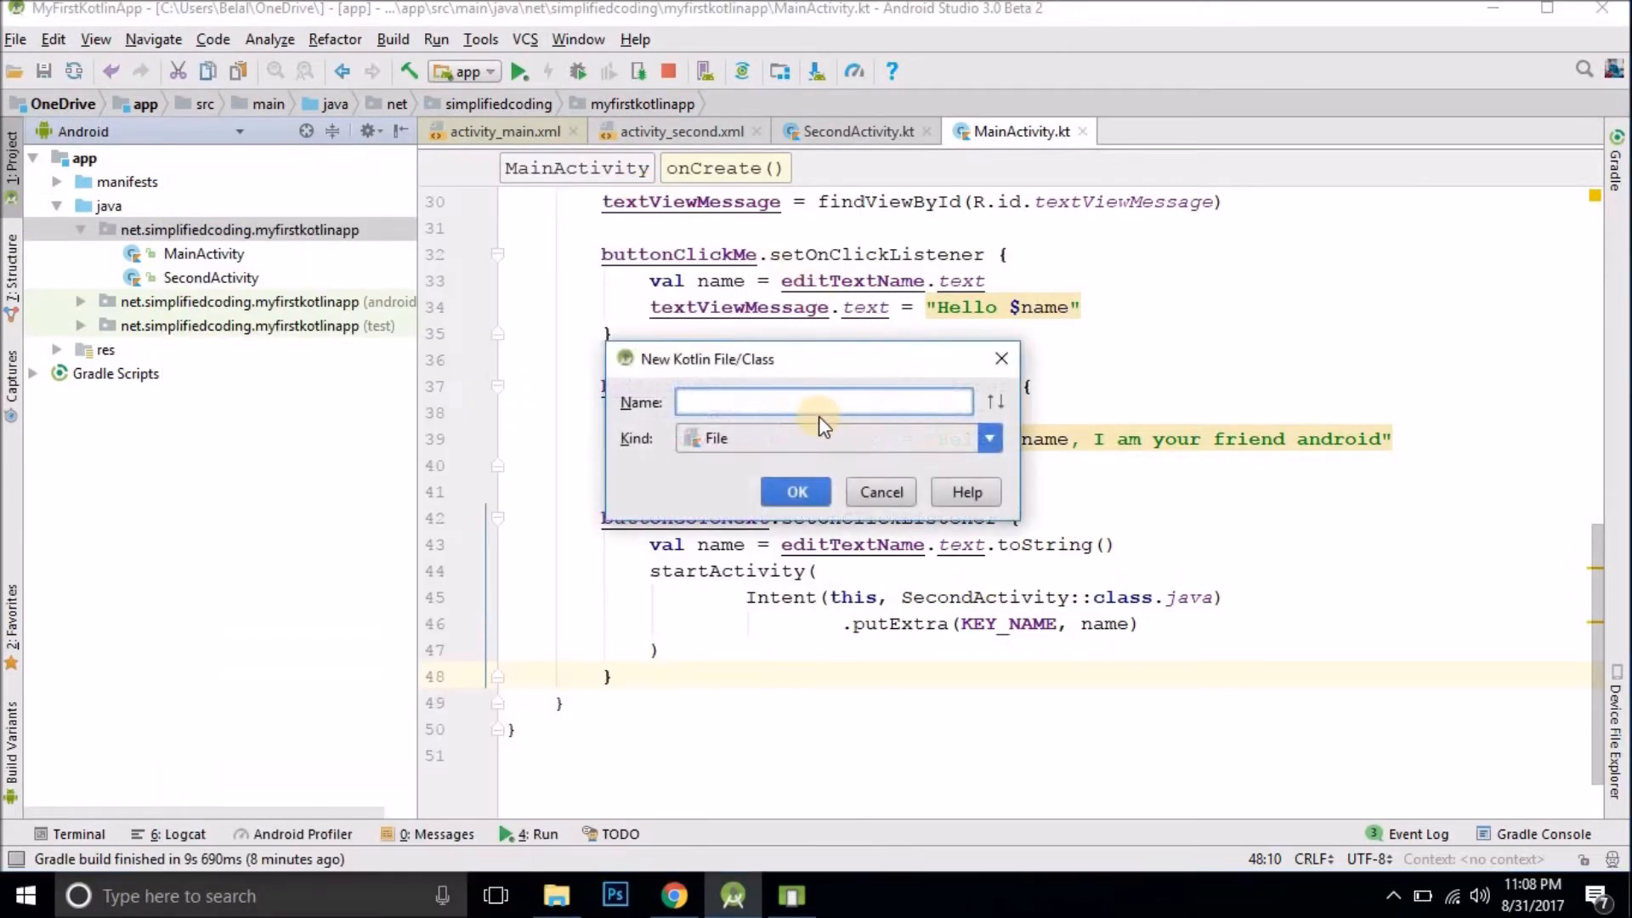
pyautogui.write('He')
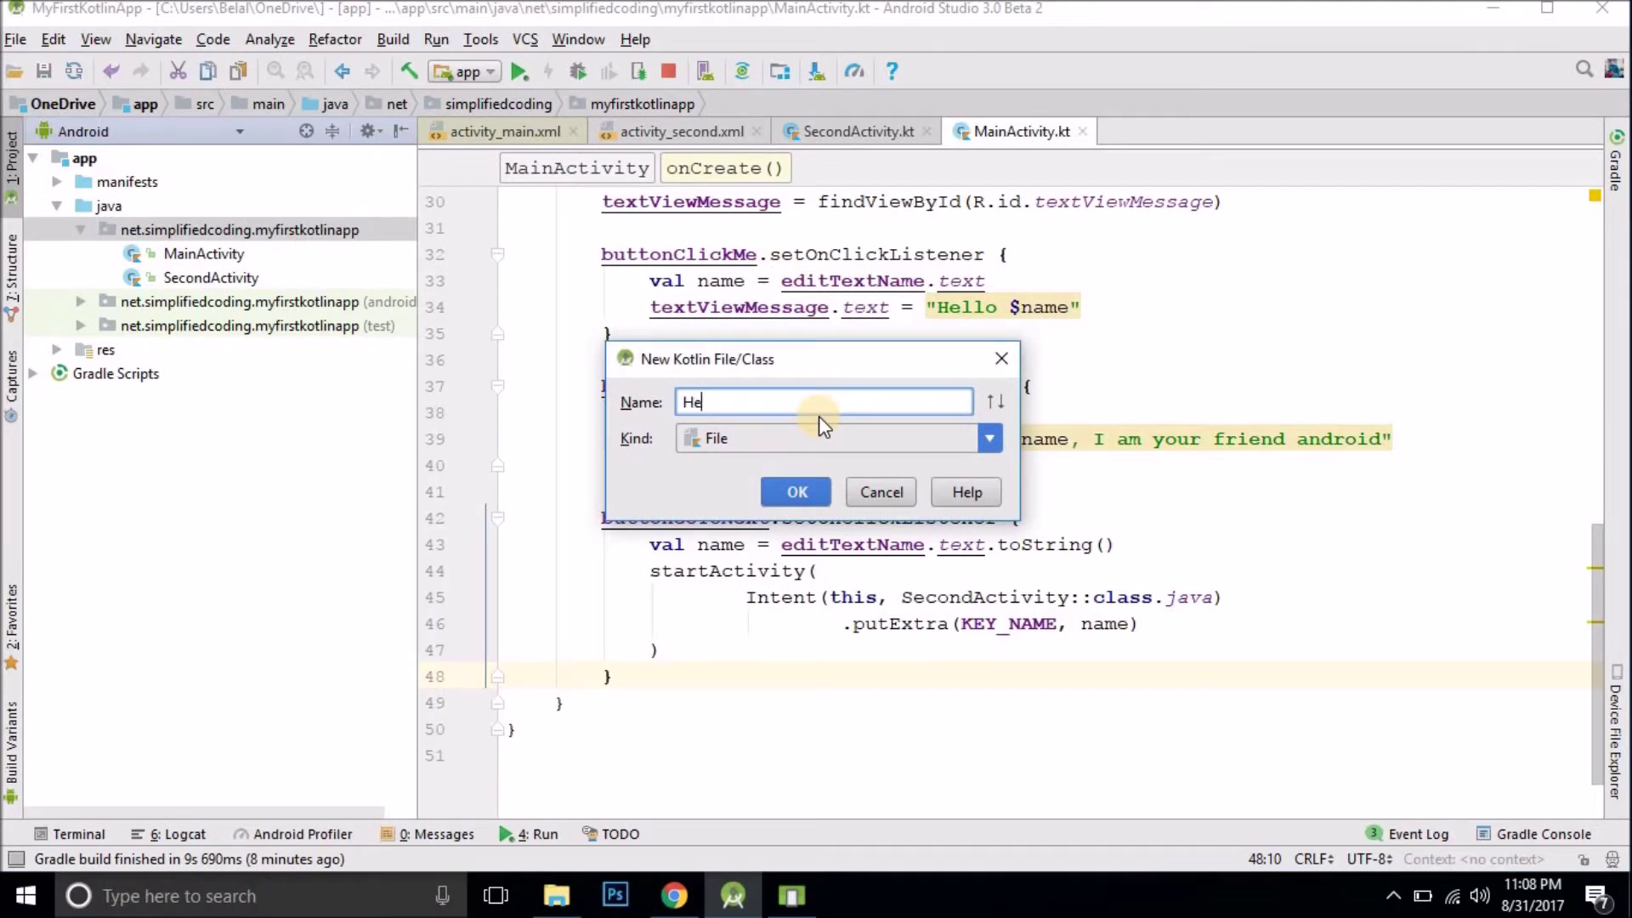
pyautogui.write('ro')
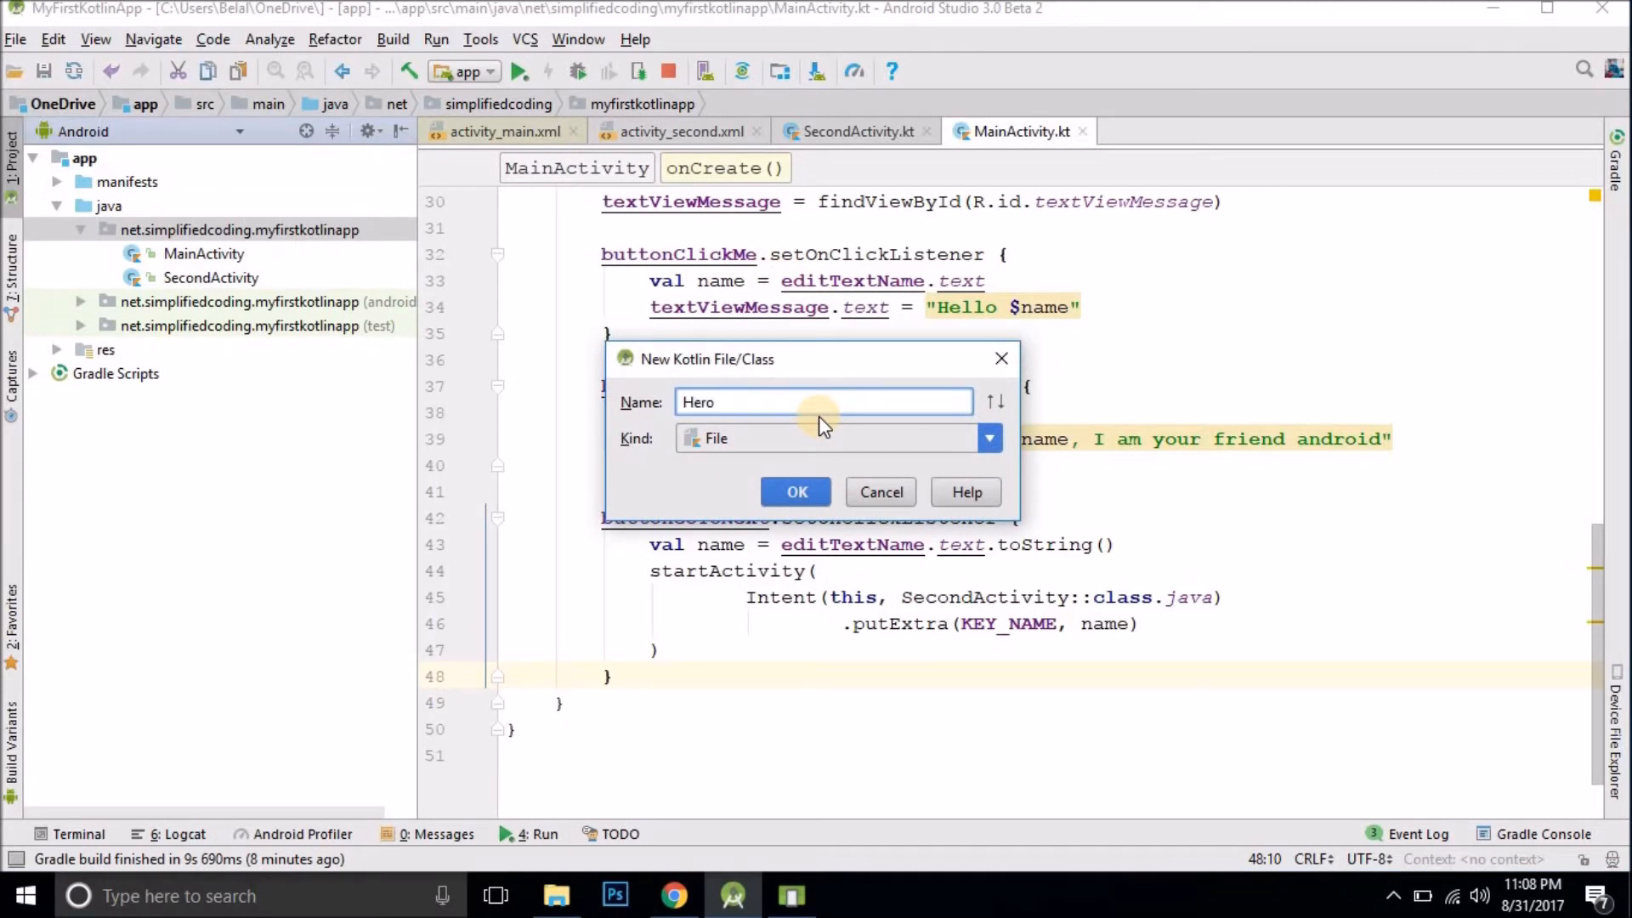
# Step: In the new Hero.kt, write class Hero(val name: String, val realName: String) : Serializable
pyautogui.click(795, 492)
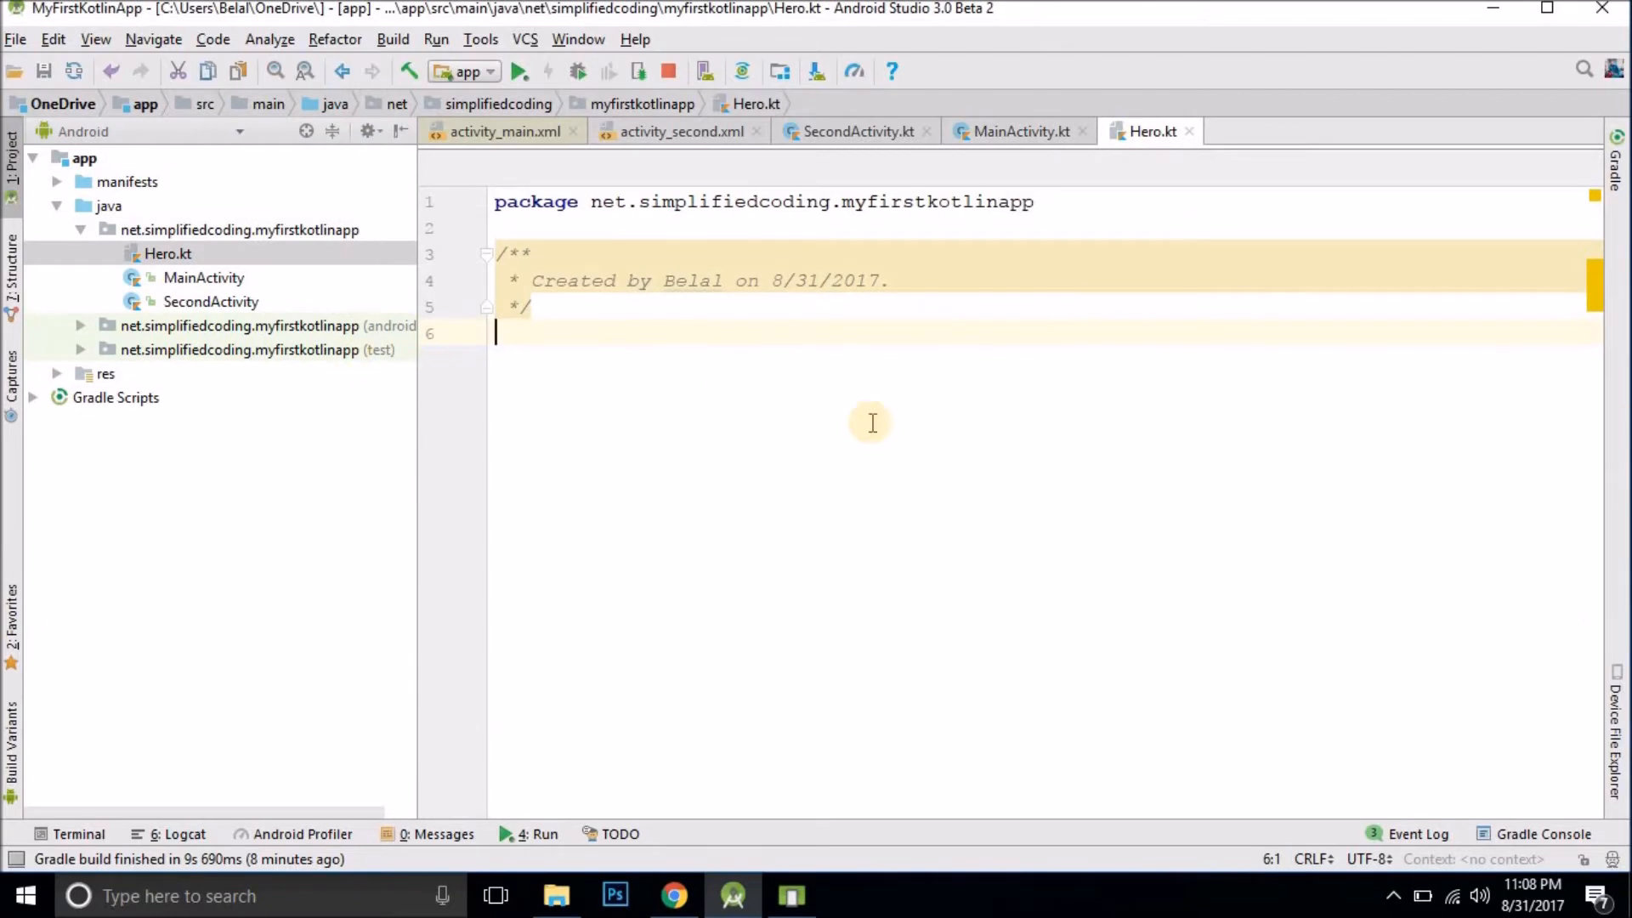
pyautogui.write('class H')
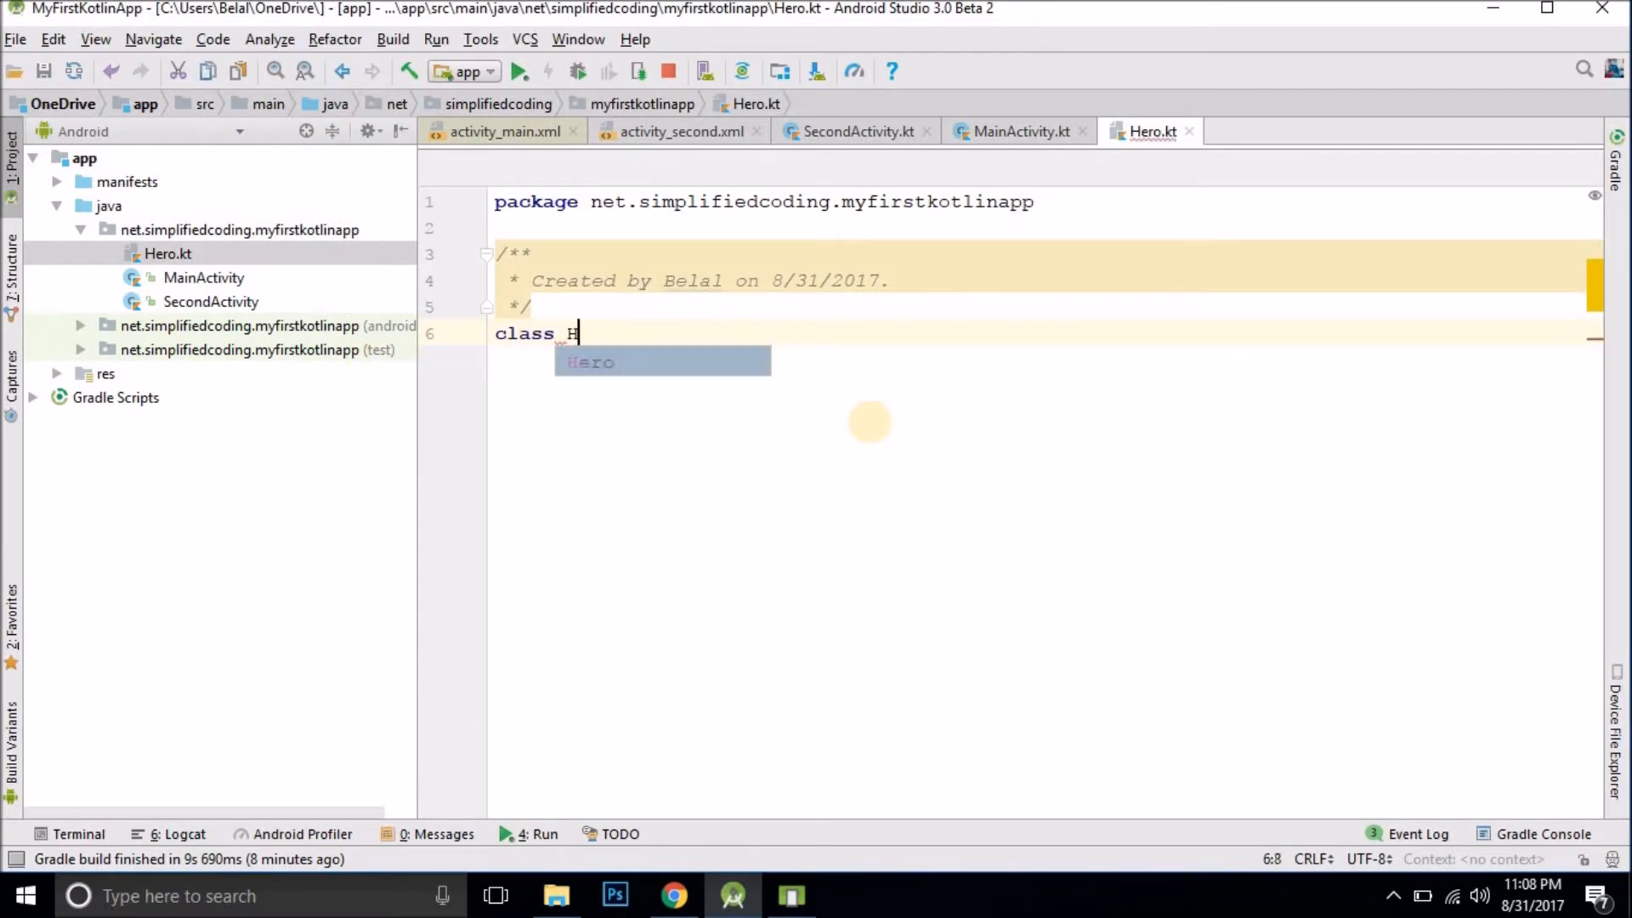
pyautogui.write('ero()')
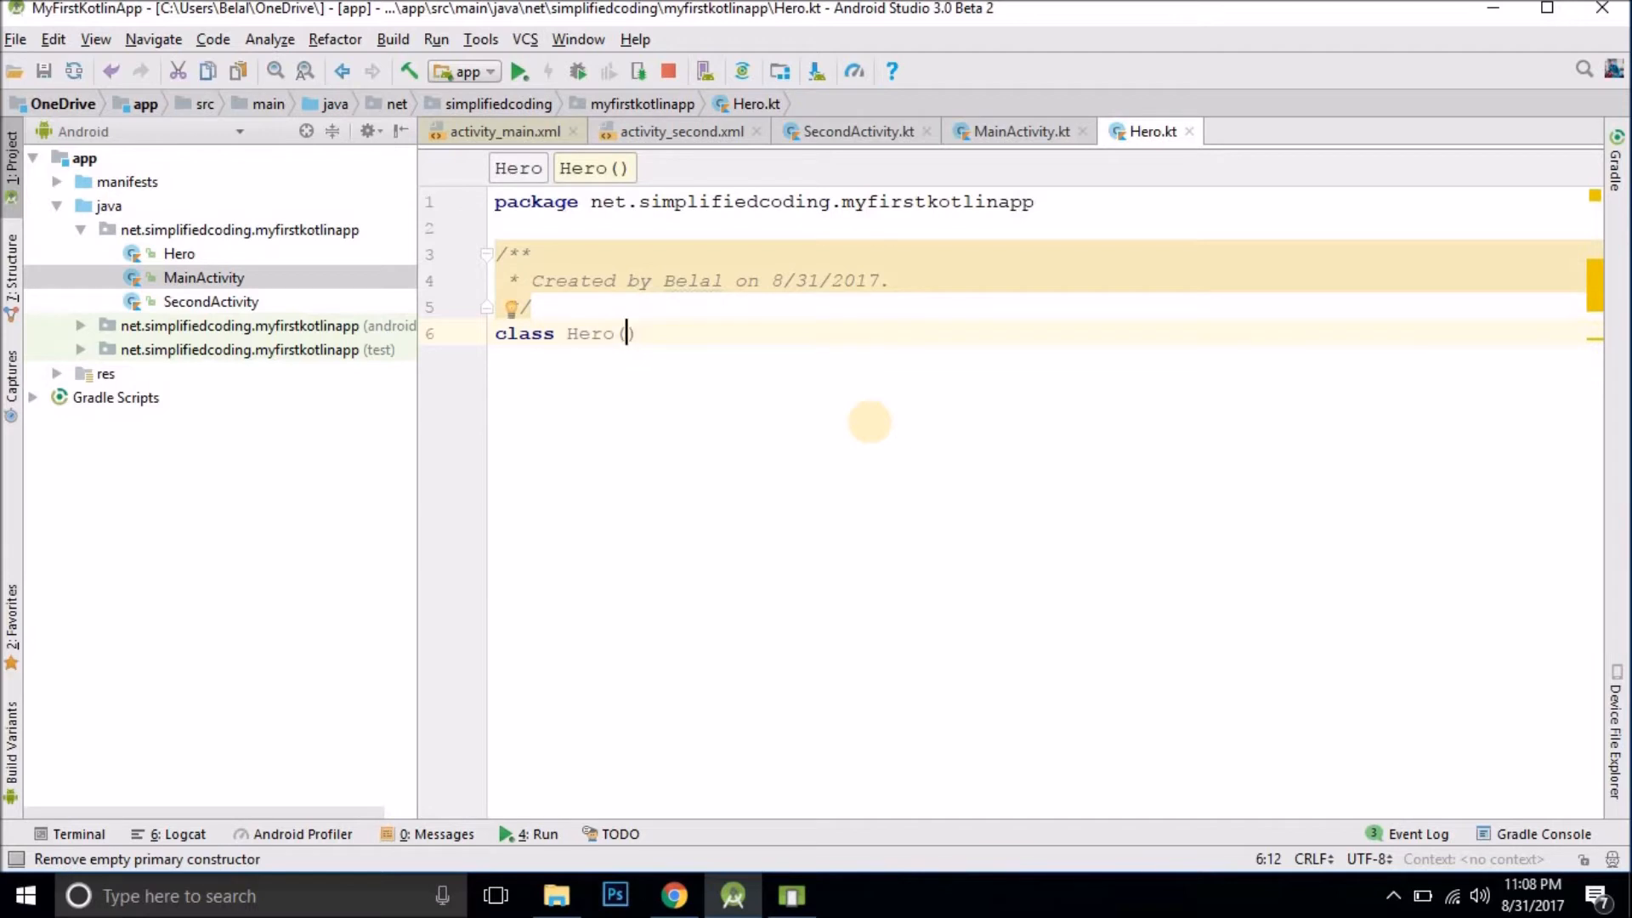
pyautogui.write('val')
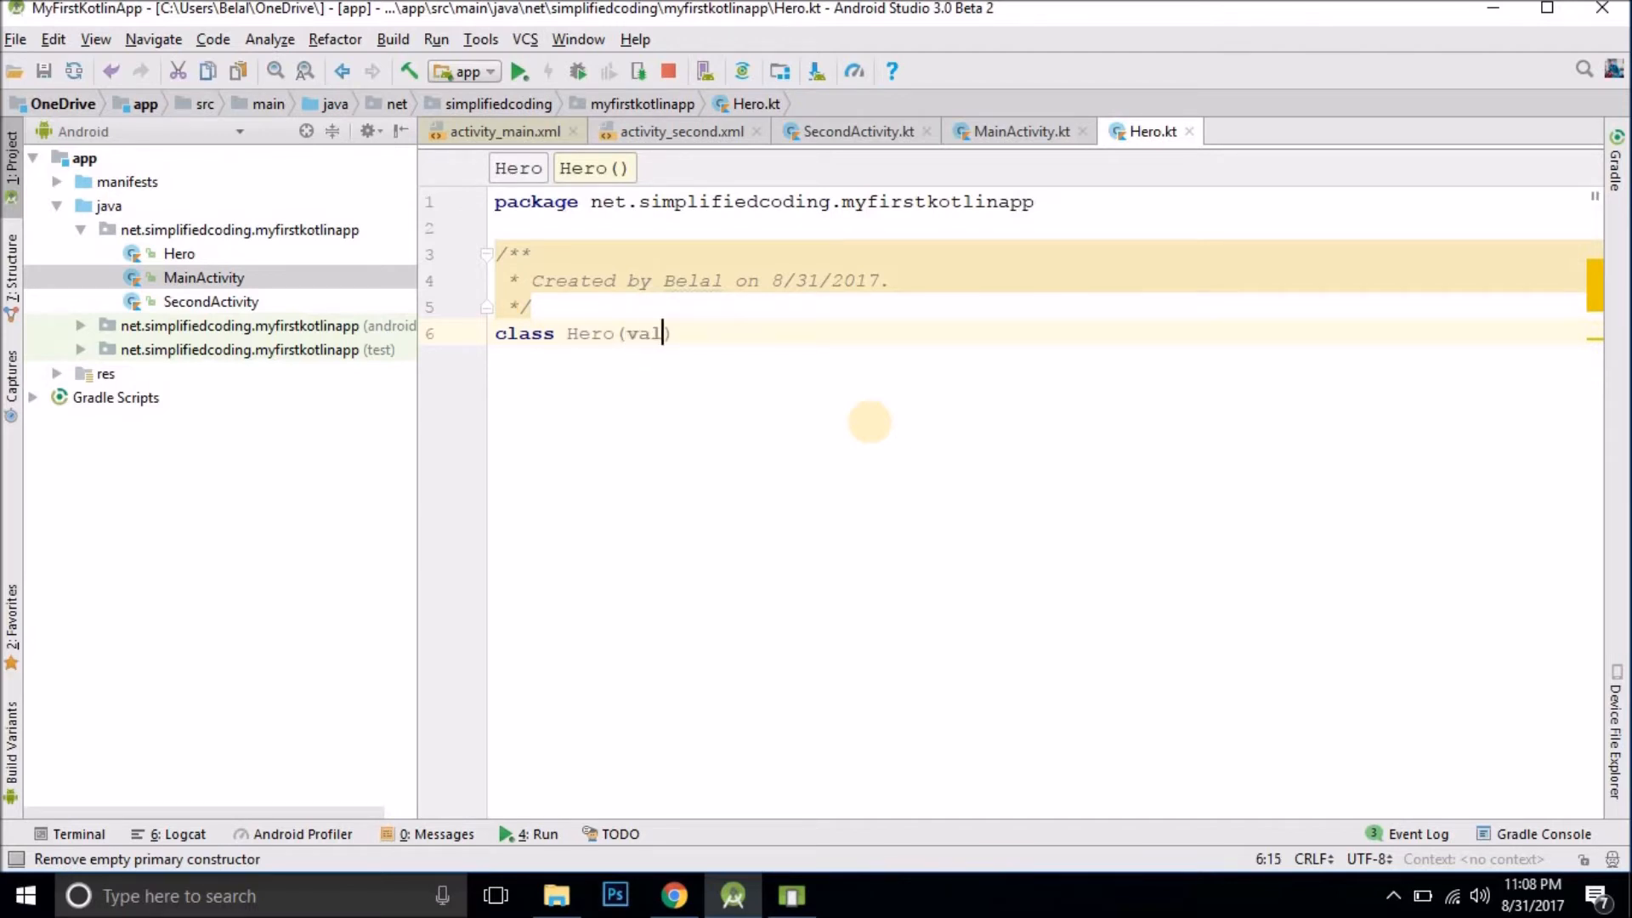
pyautogui.write('name: String')
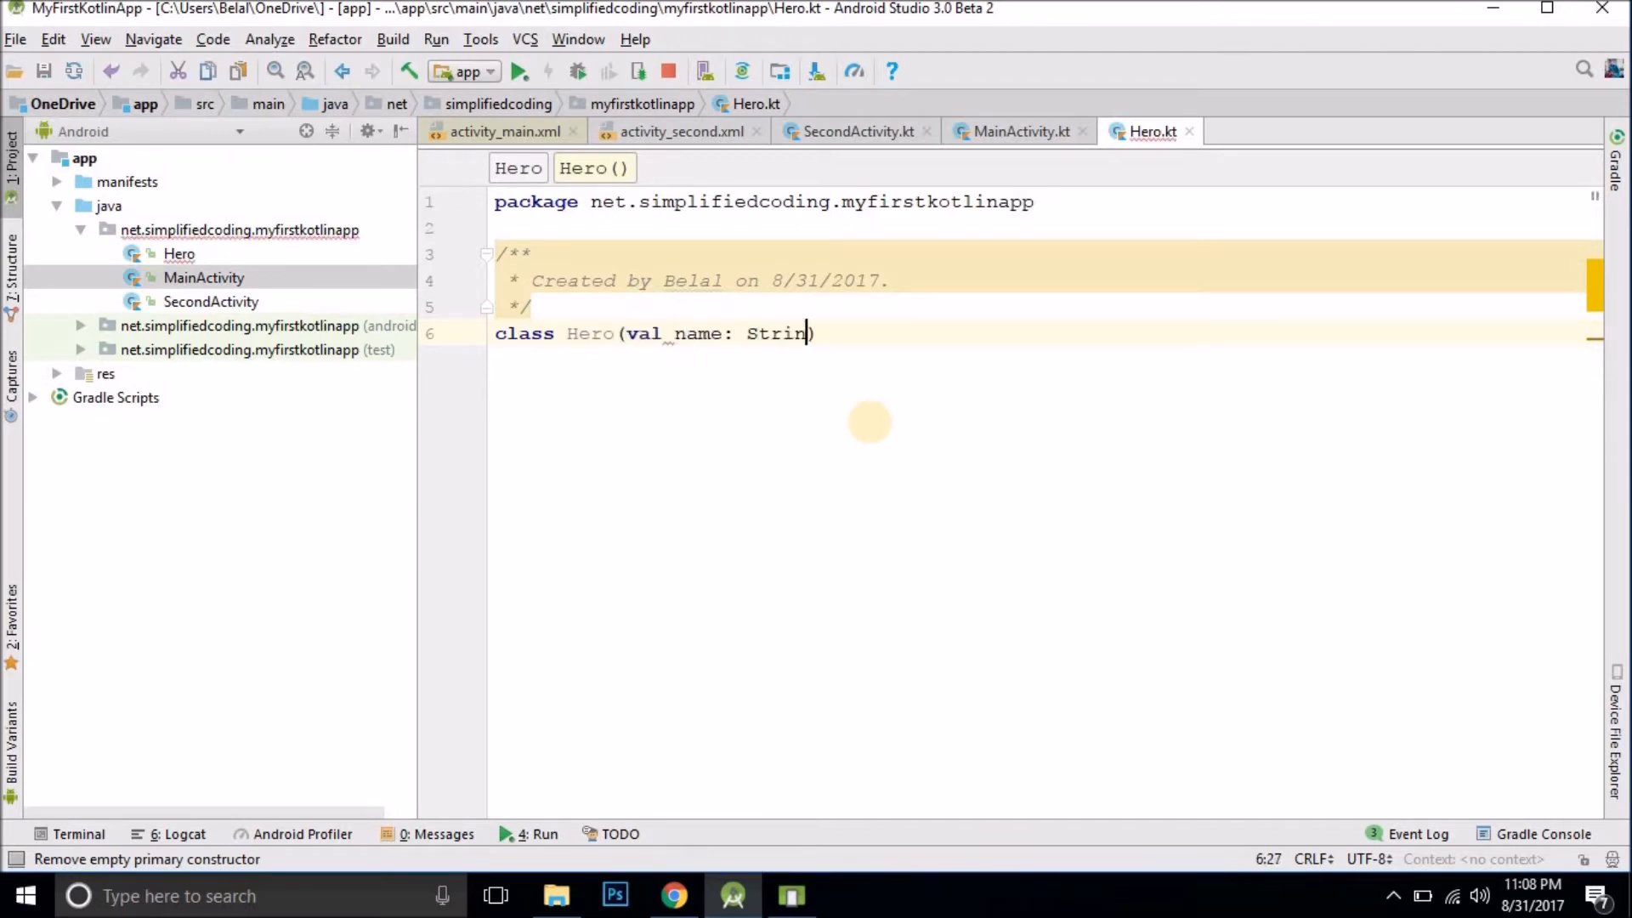
pyautogui.write('g, val real')
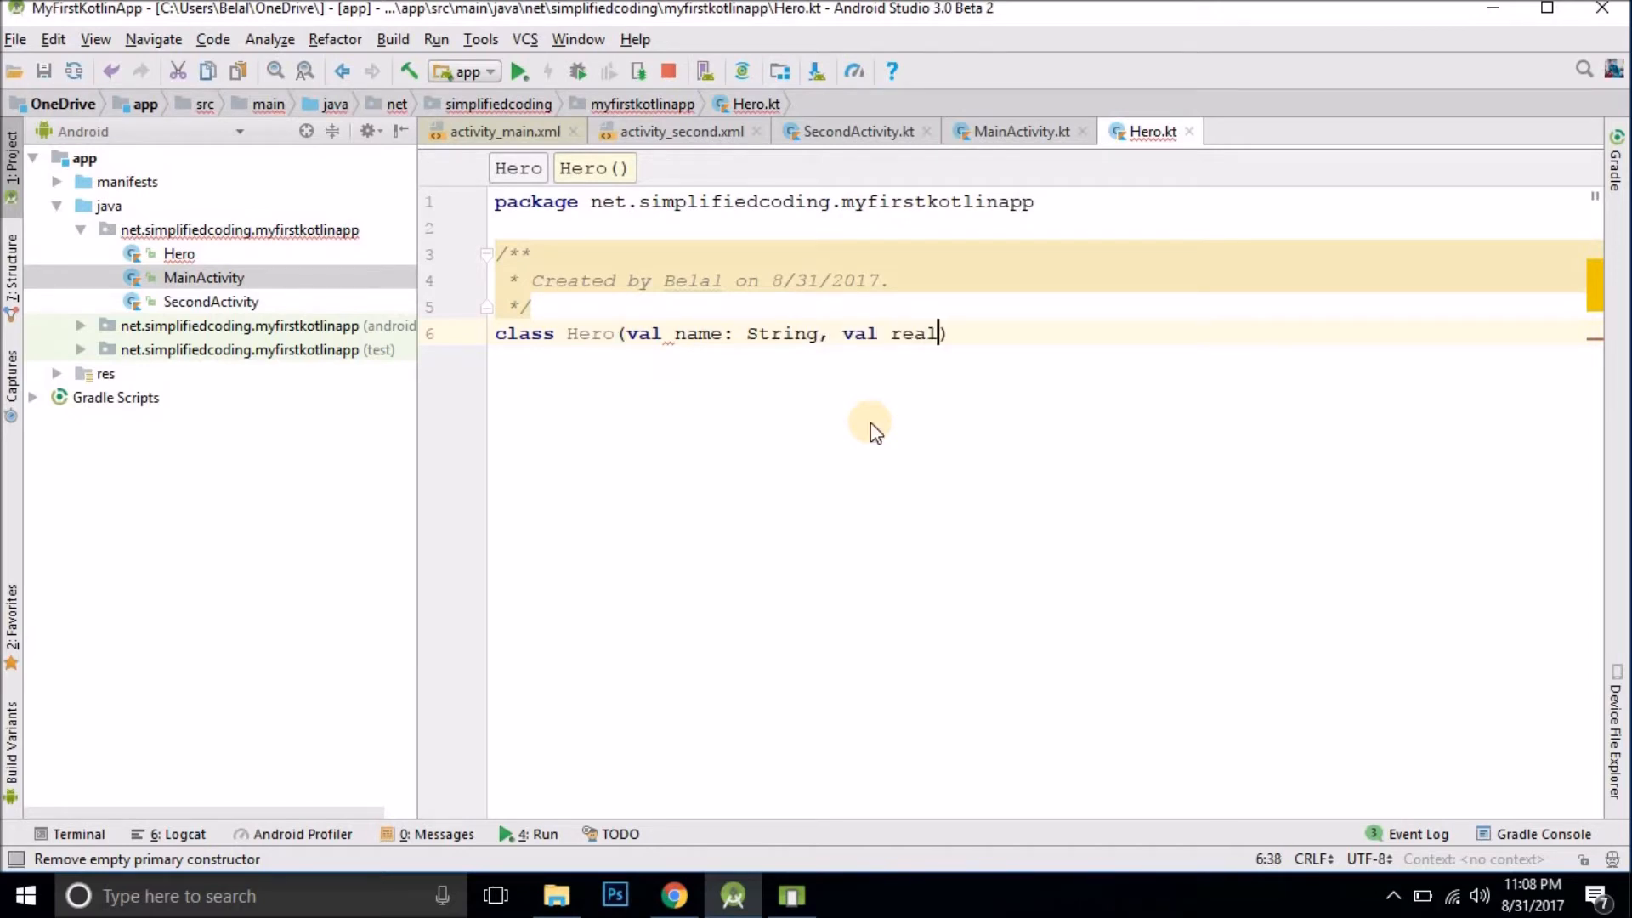
pyautogui.write('Name: Str')
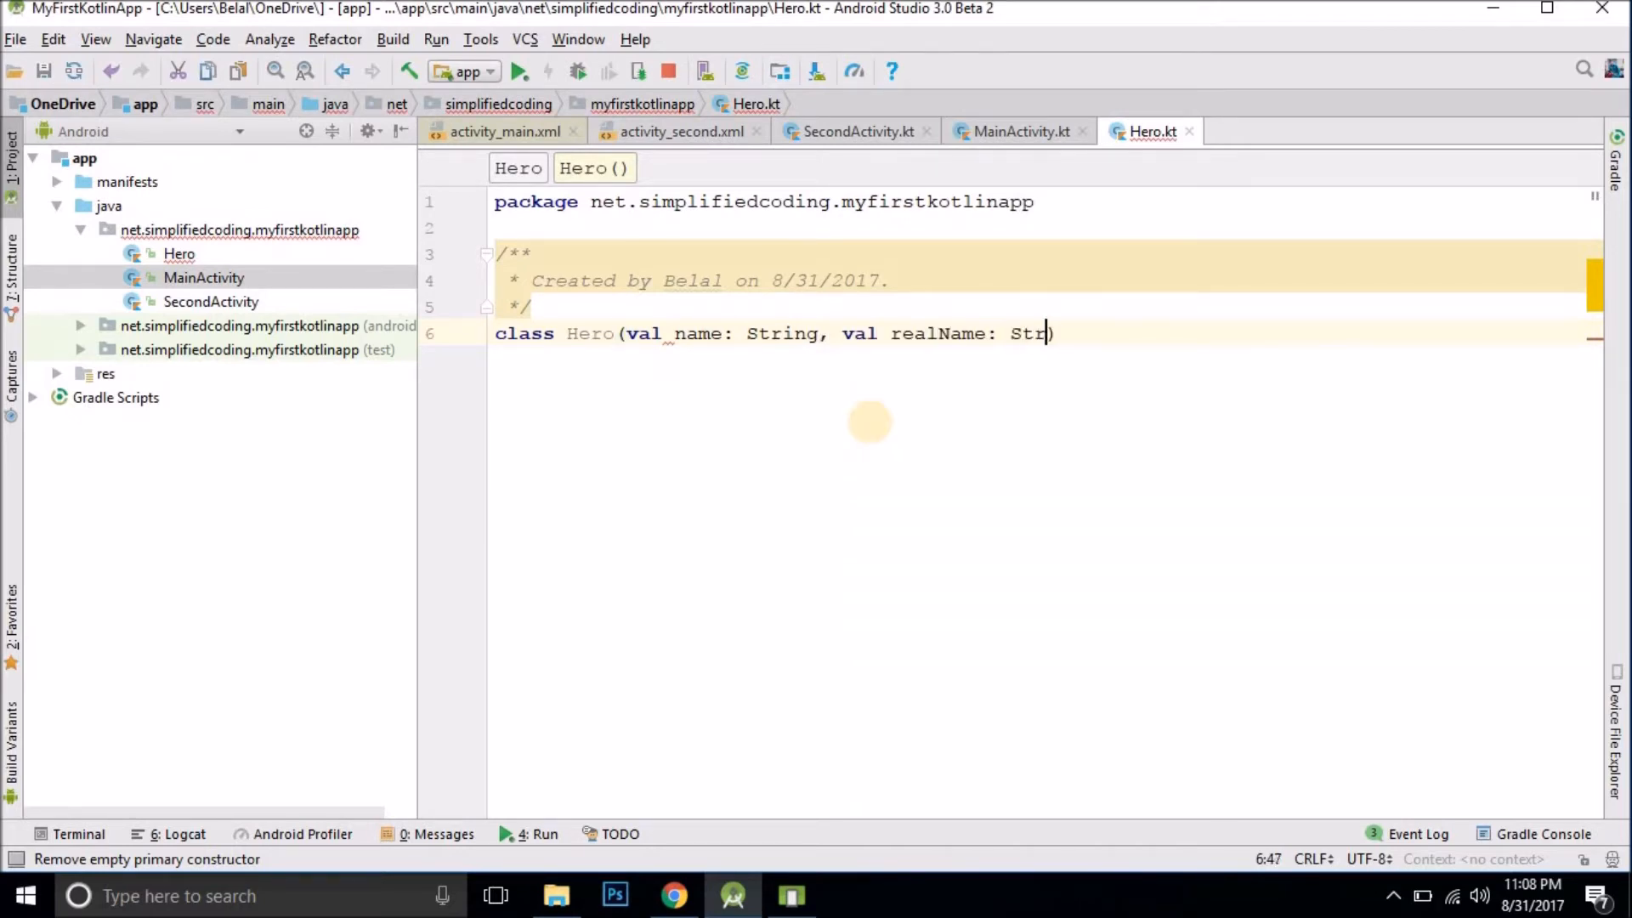
pyautogui.write('ing)')
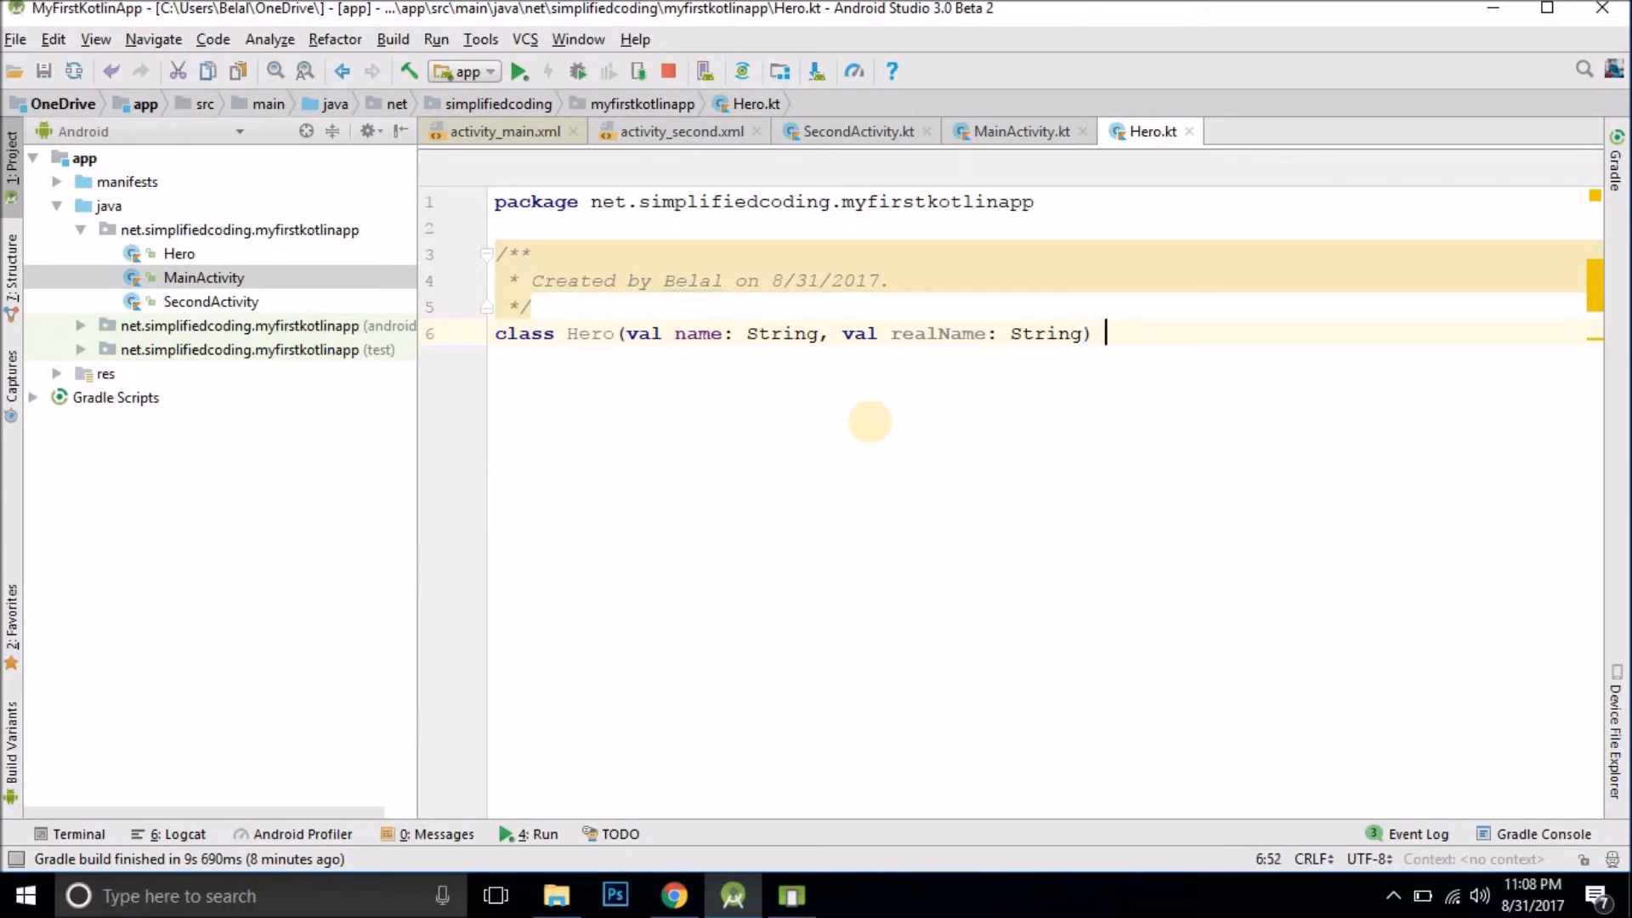
pyautogui.write(': Serializable')
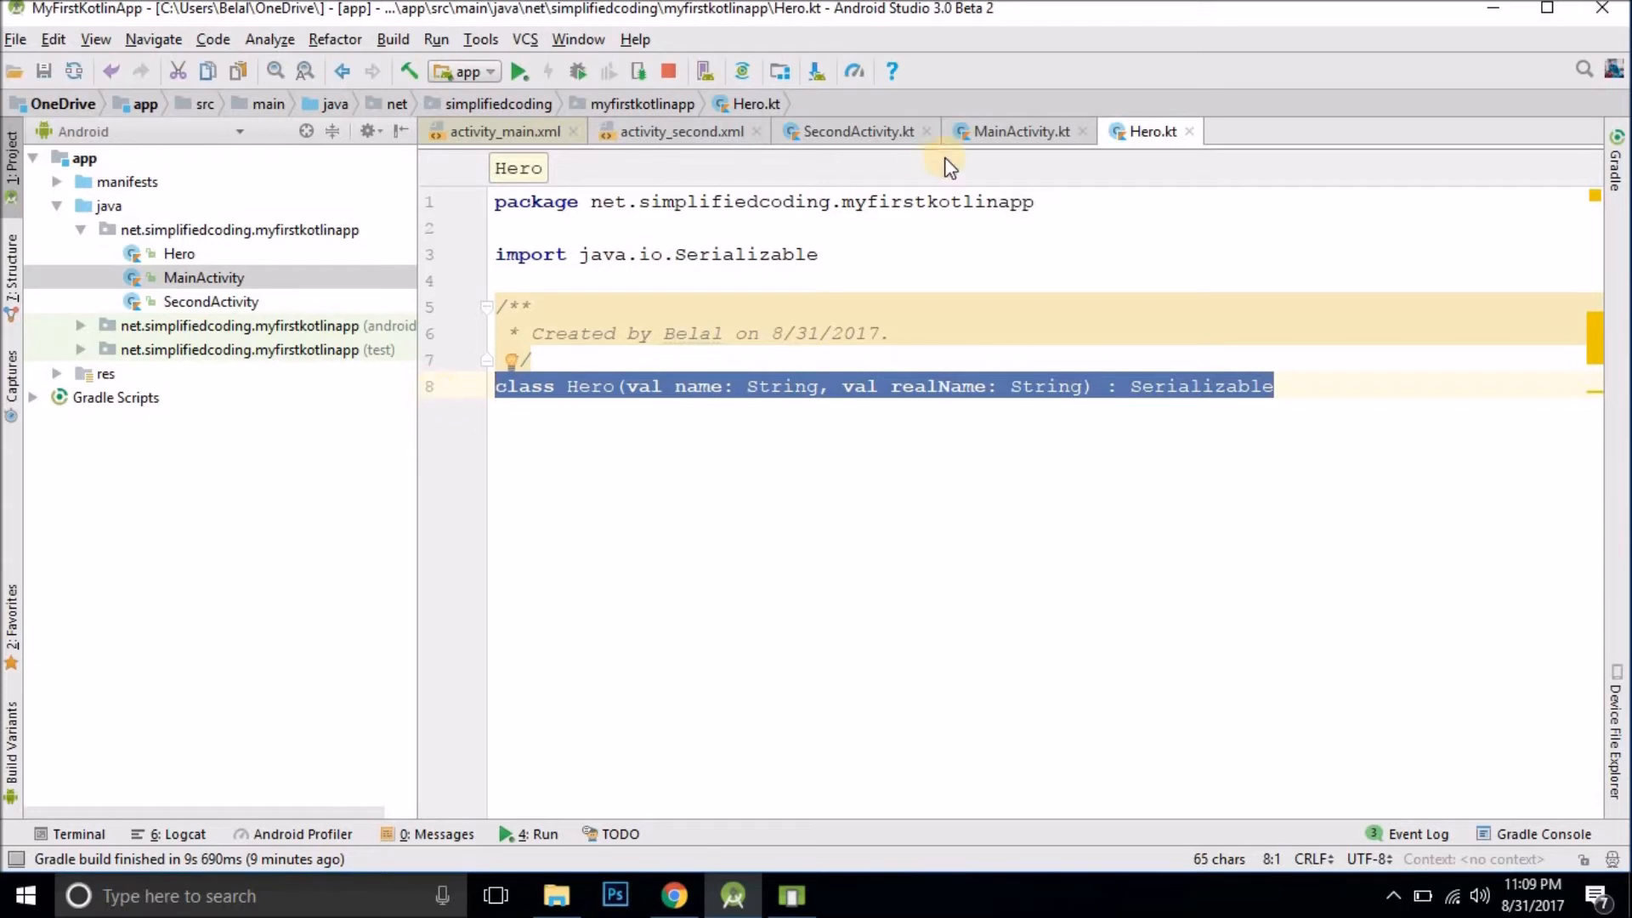
# Step: Pass Hero("Spiderman", "Peter parker") directly to putExtra, deleting the separate val hero line
pyautogui.click(1017, 132)
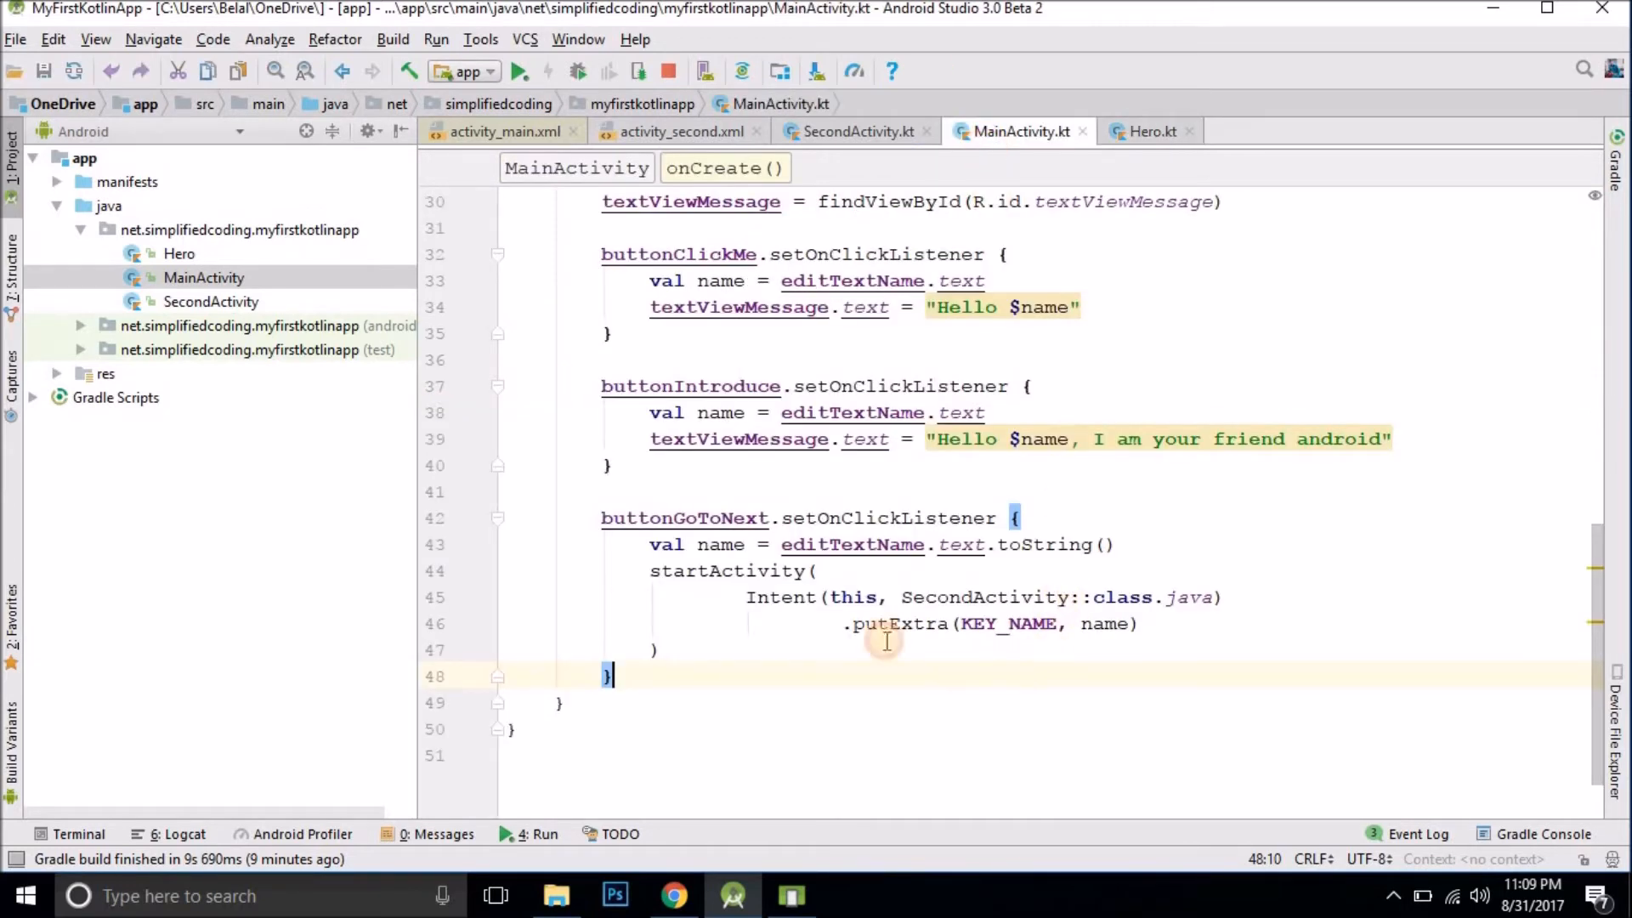
pyautogui.doubleClick(1104, 624)
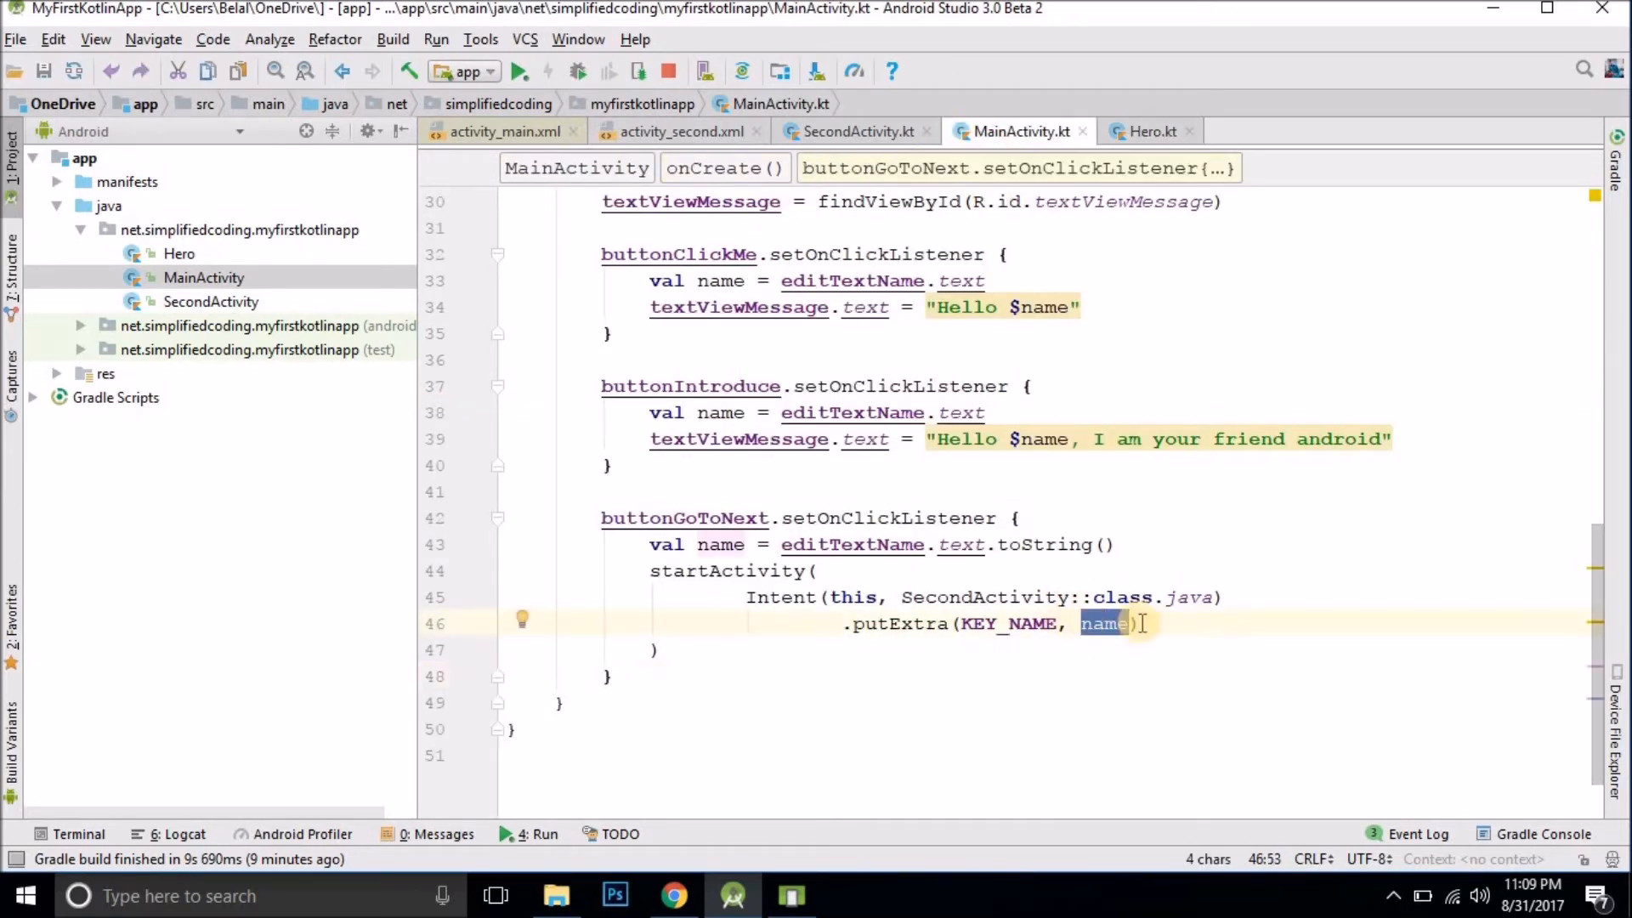
pyautogui.moveTo(1163, 132)
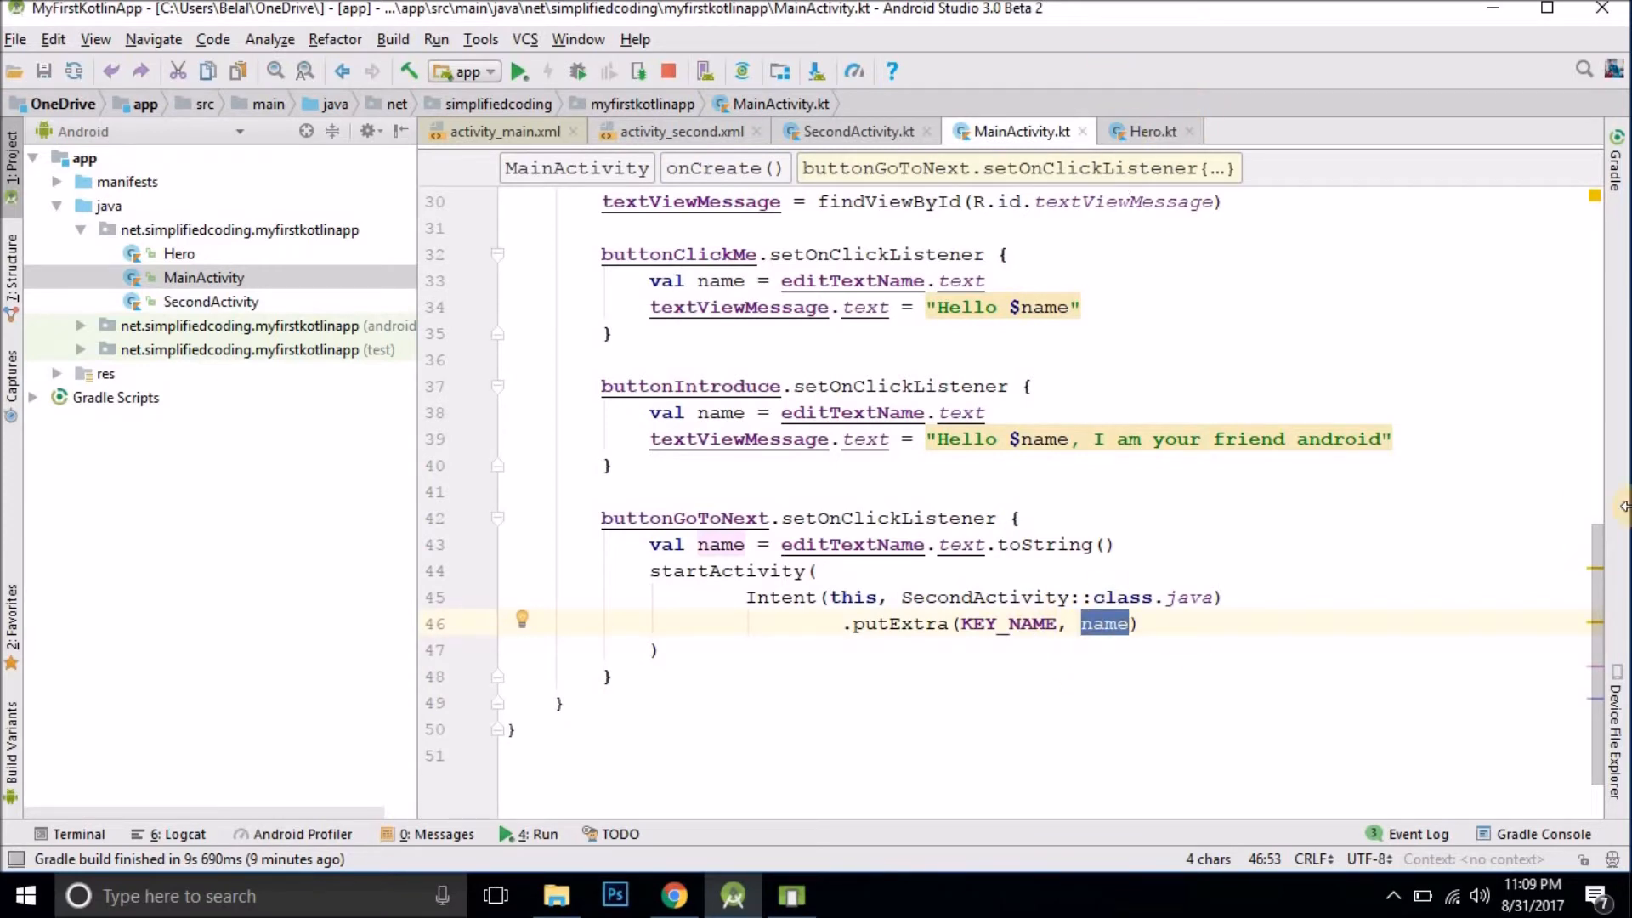
pyautogui.write('Hero(')
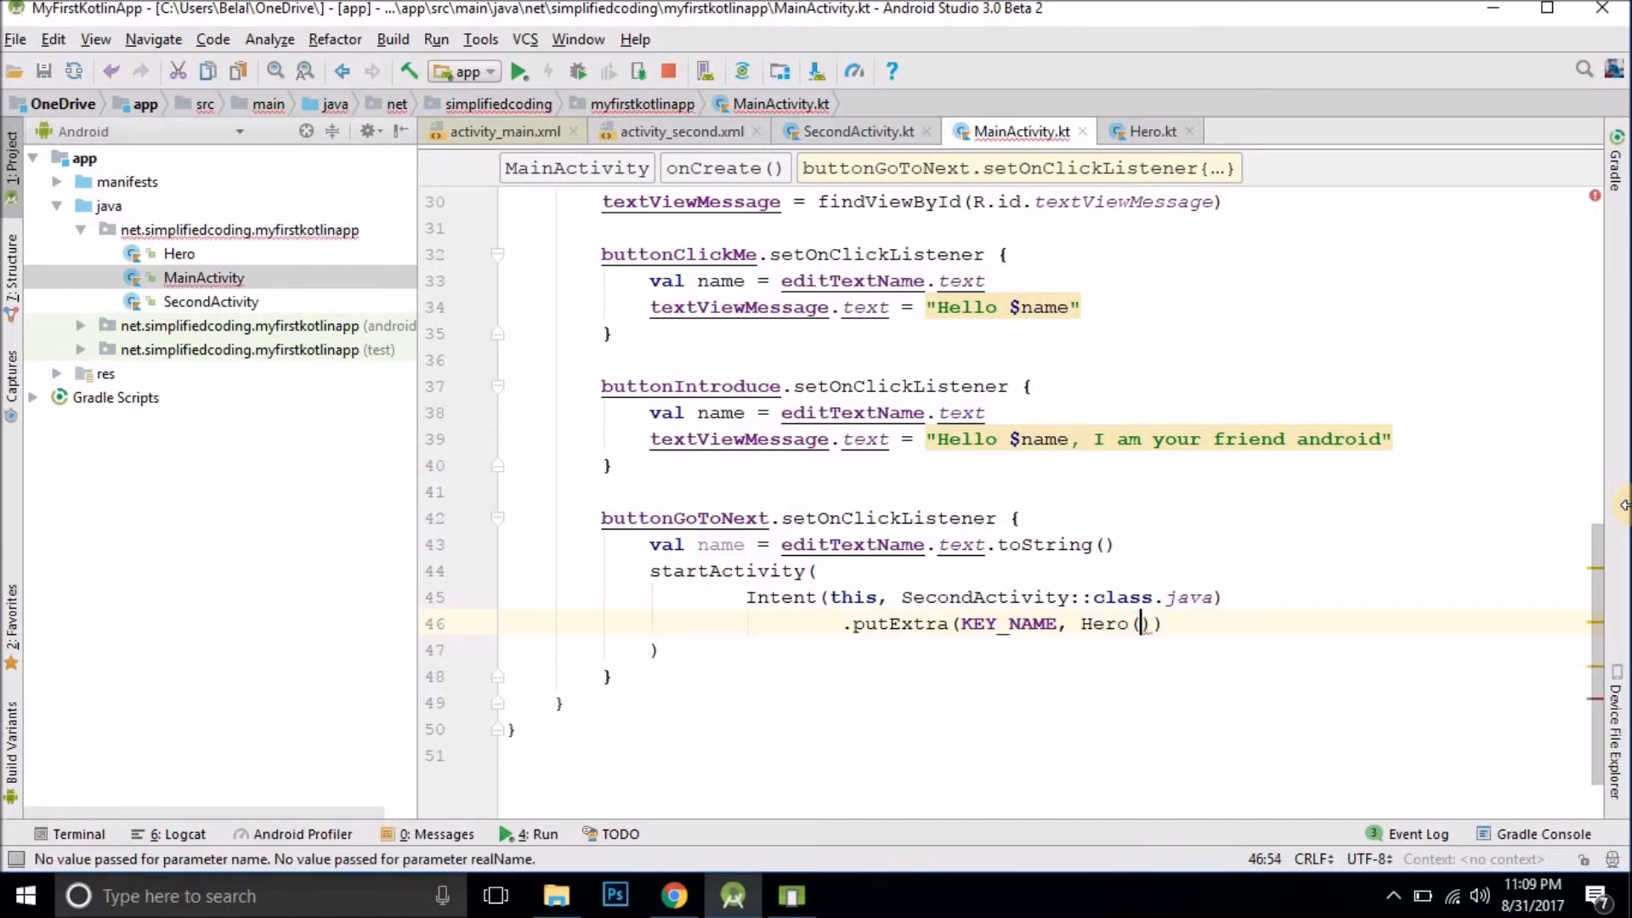
pyautogui.doubleClick(1103, 624)
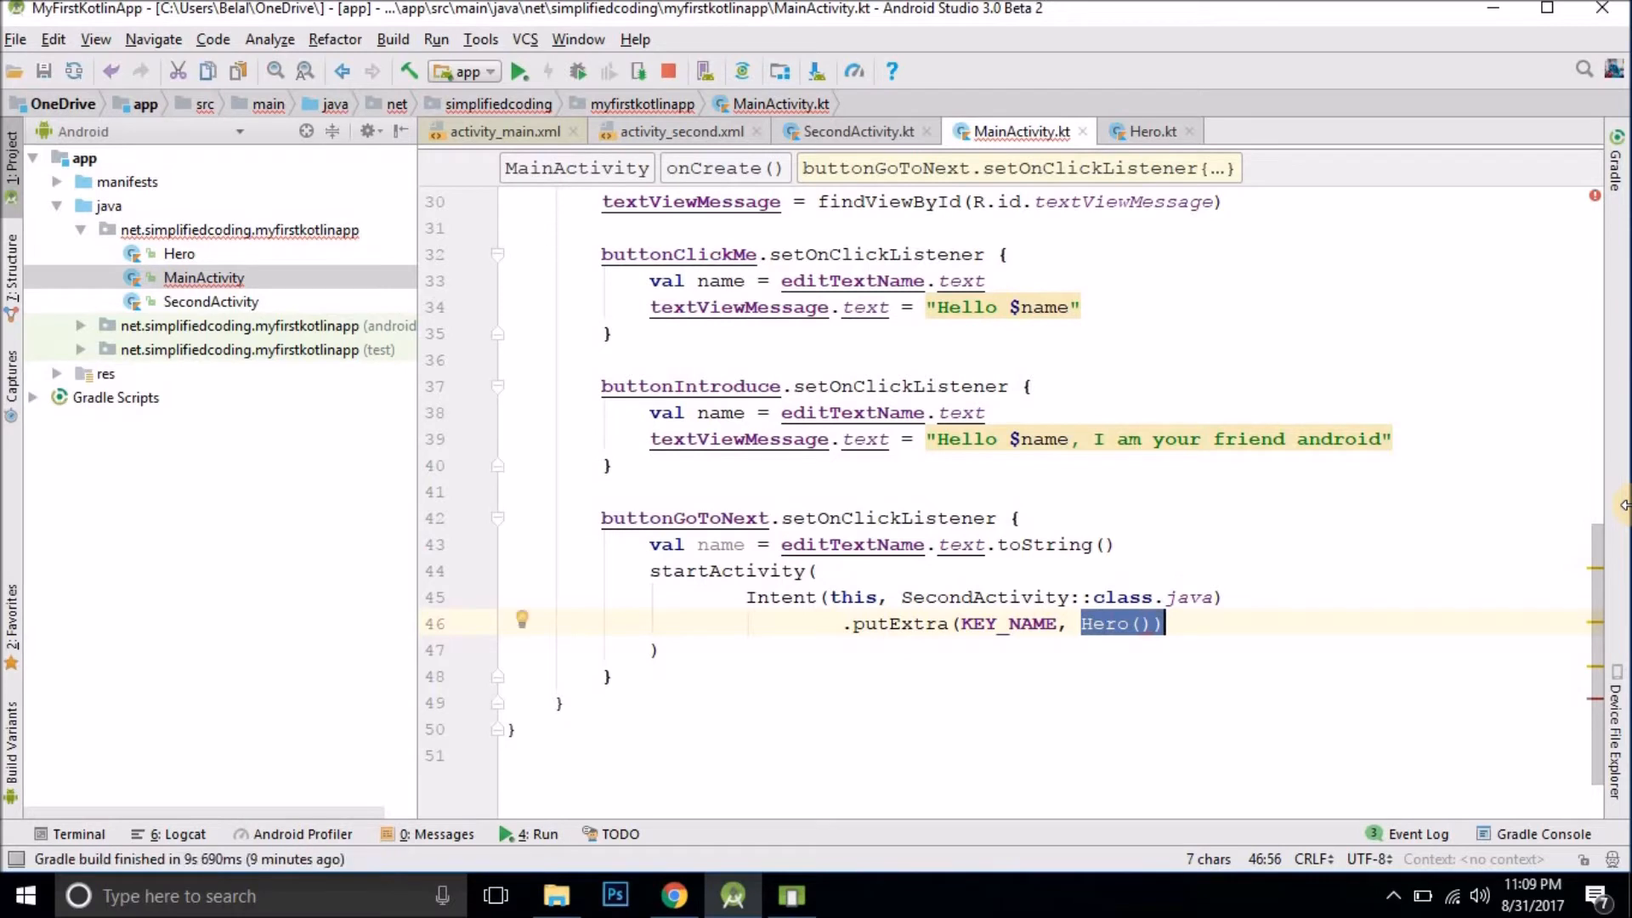
pyautogui.press('Enter')
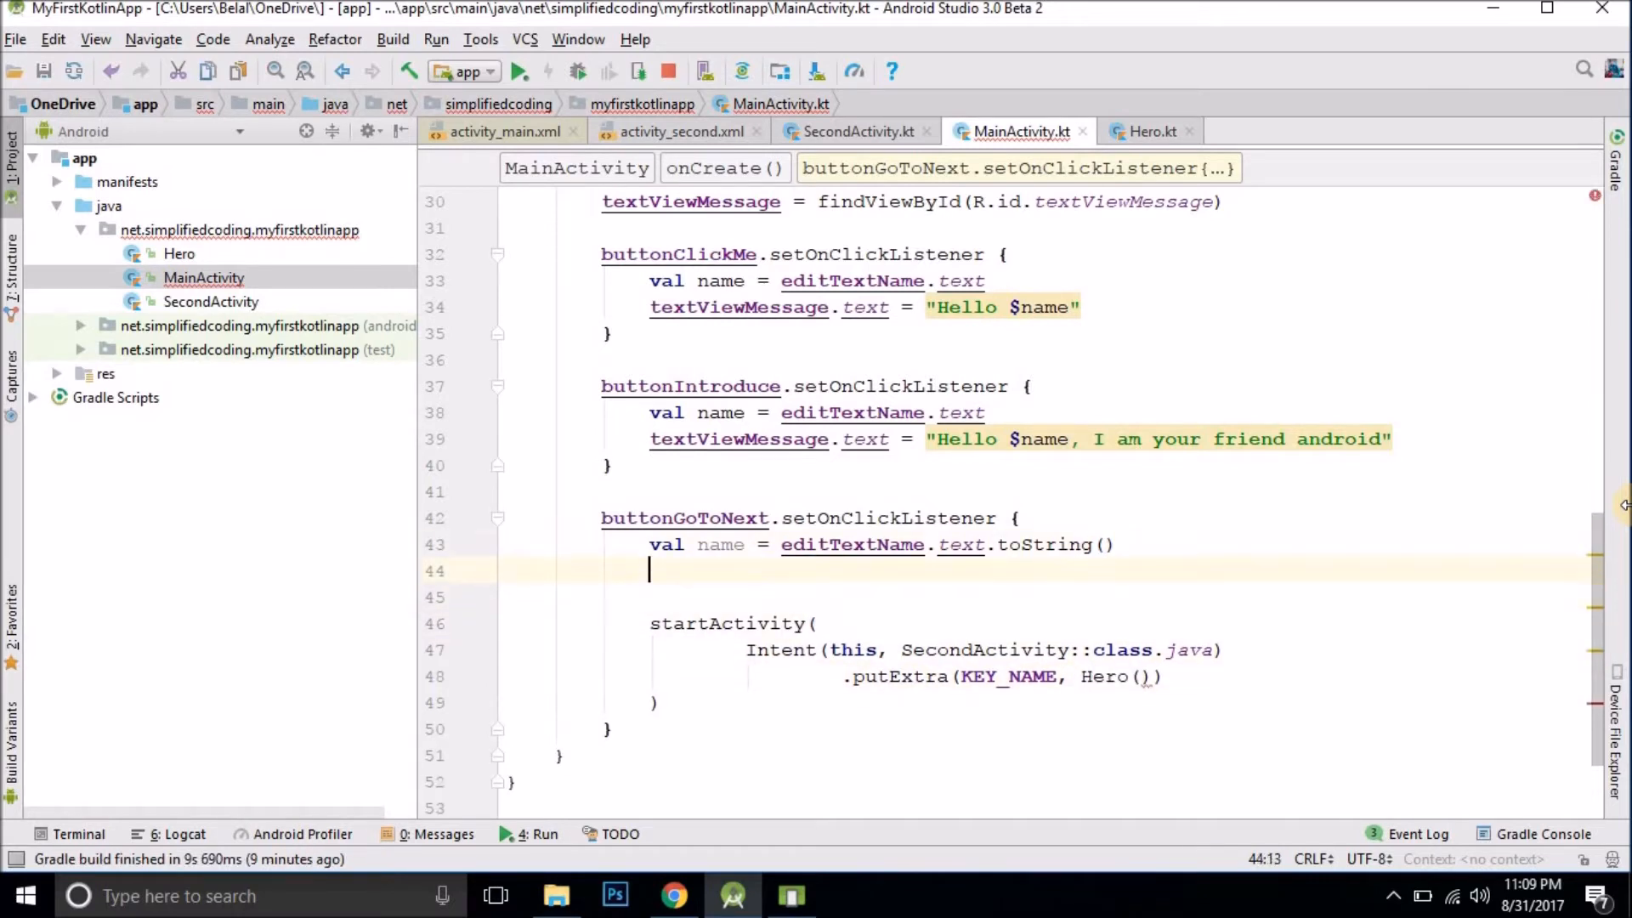
pyautogui.write('val hero = Hero("')
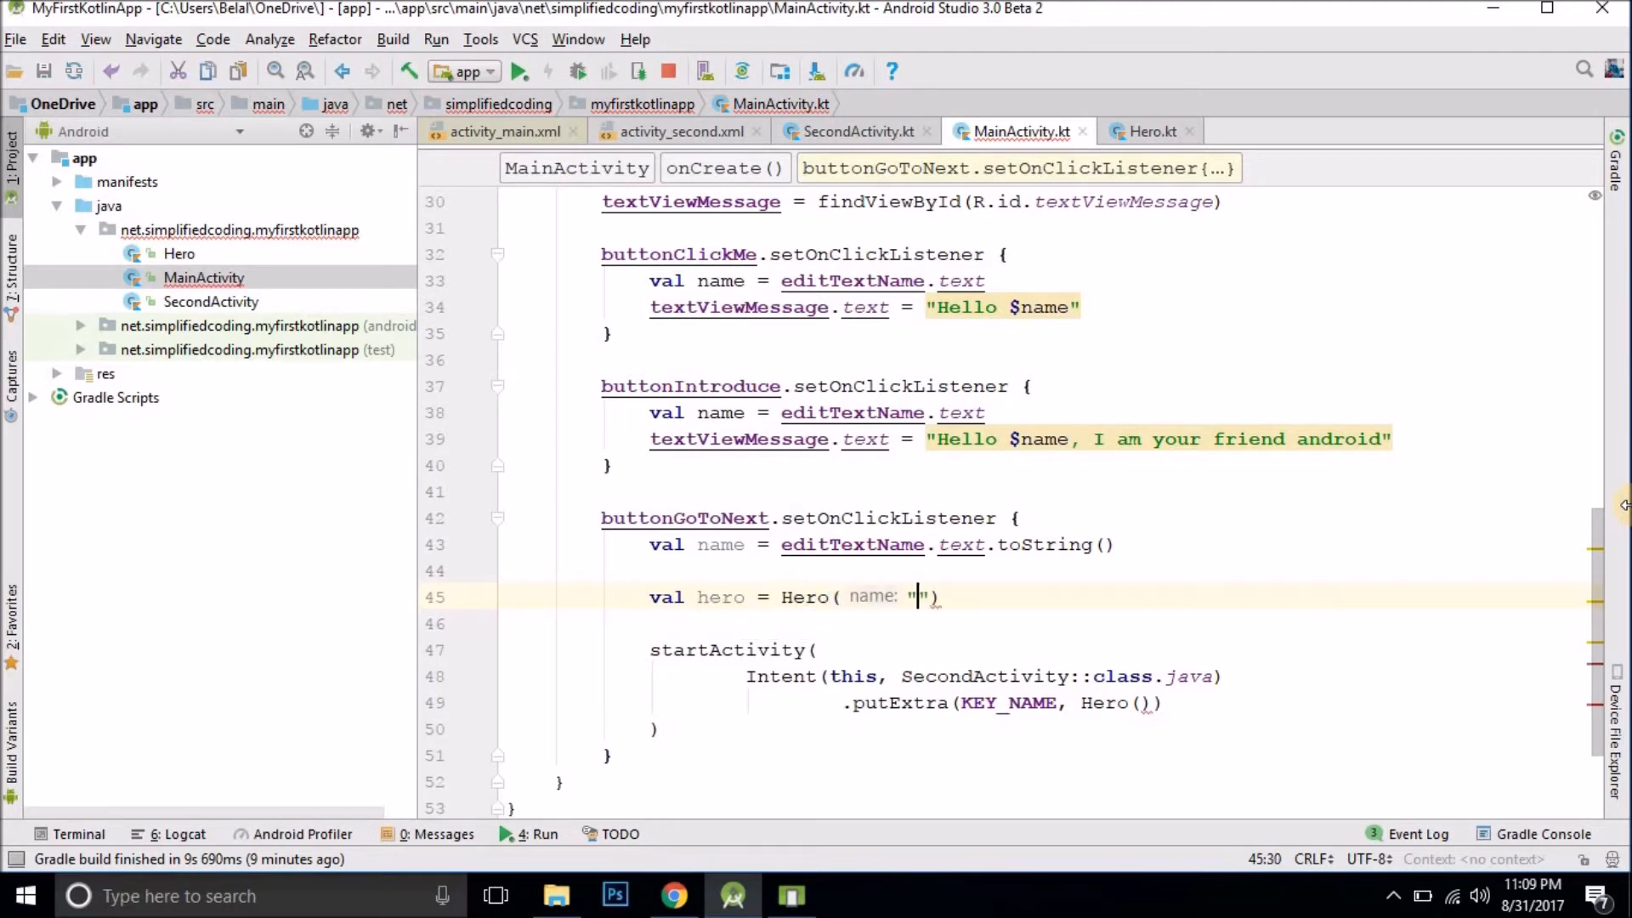
pyautogui.write('Spiderman", "Peter parker')
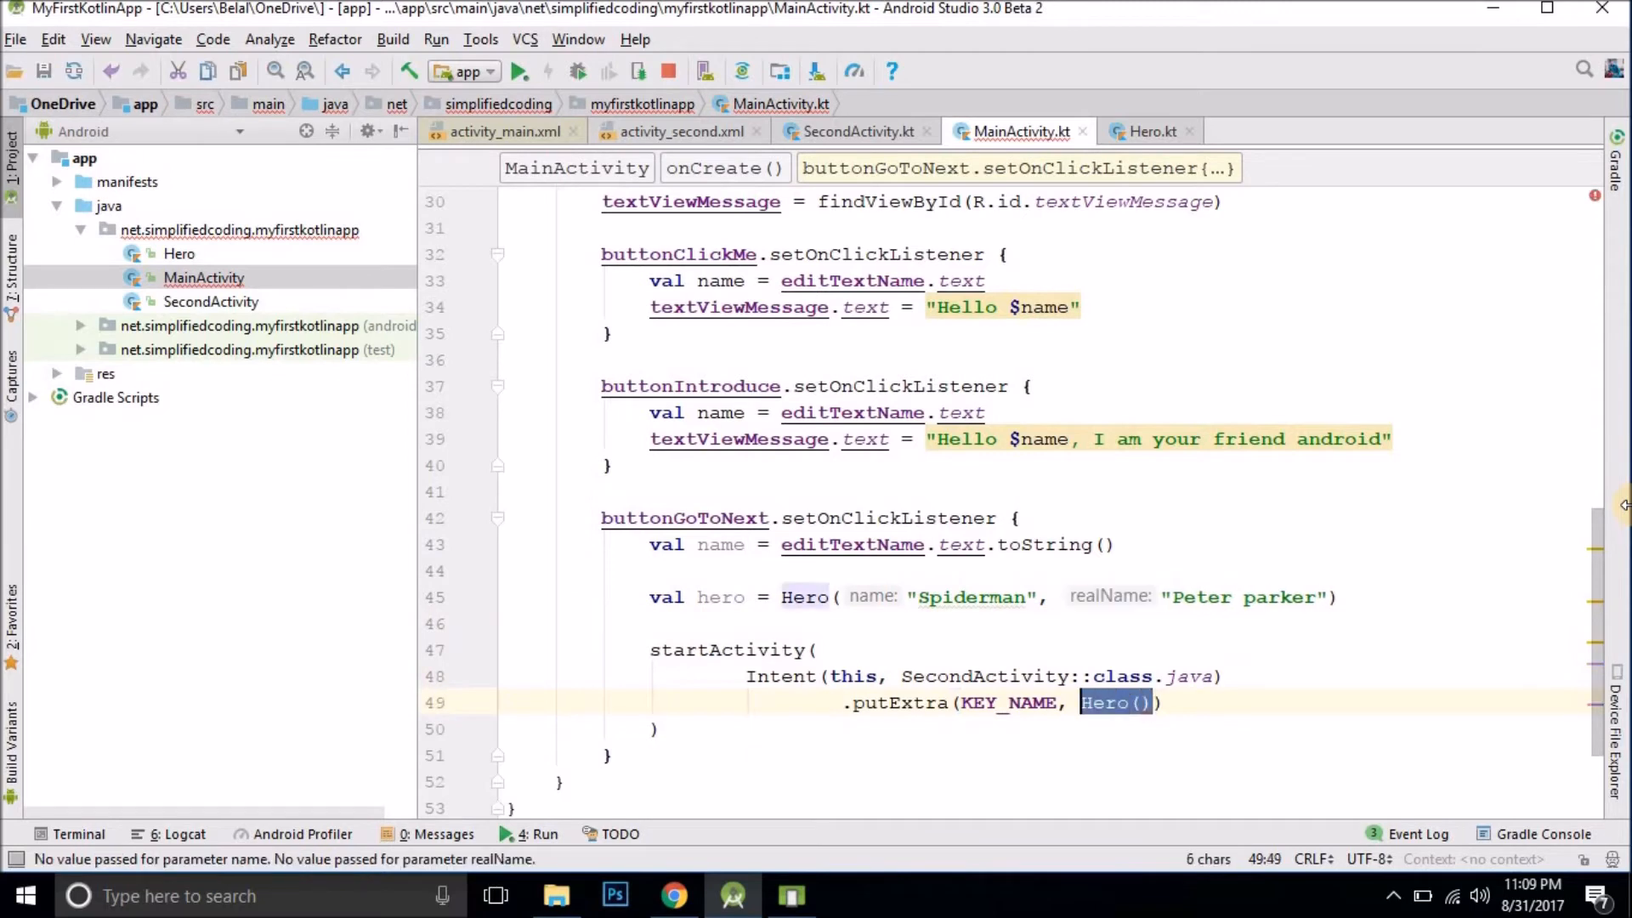
pyautogui.write('hero')
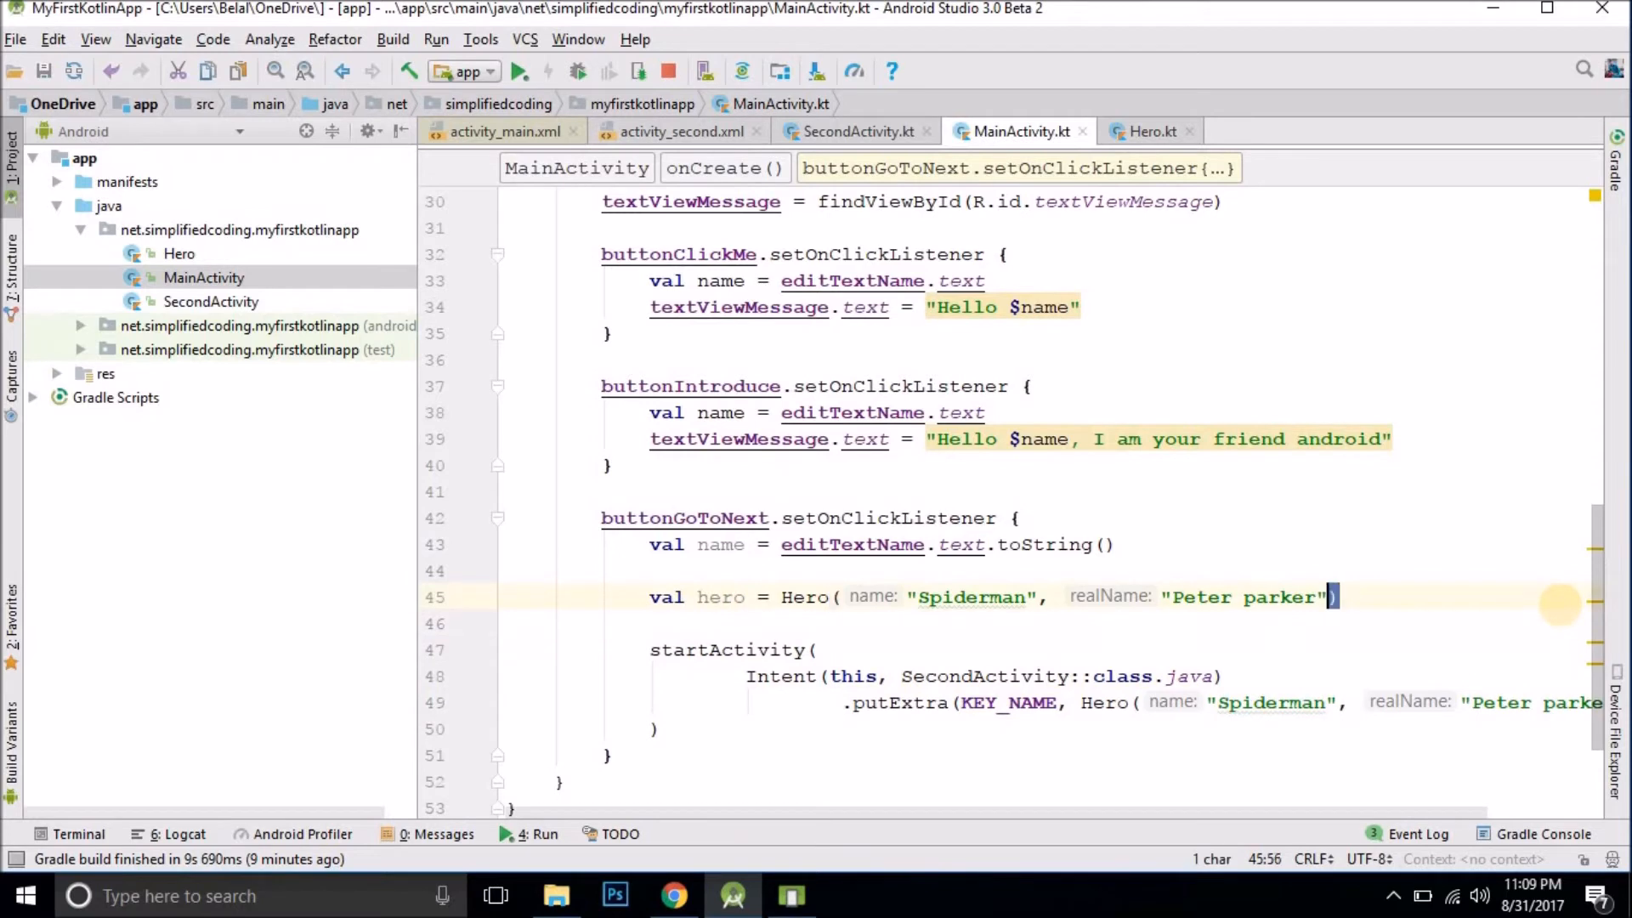
pyautogui.press('Ctrl+Shift+K')
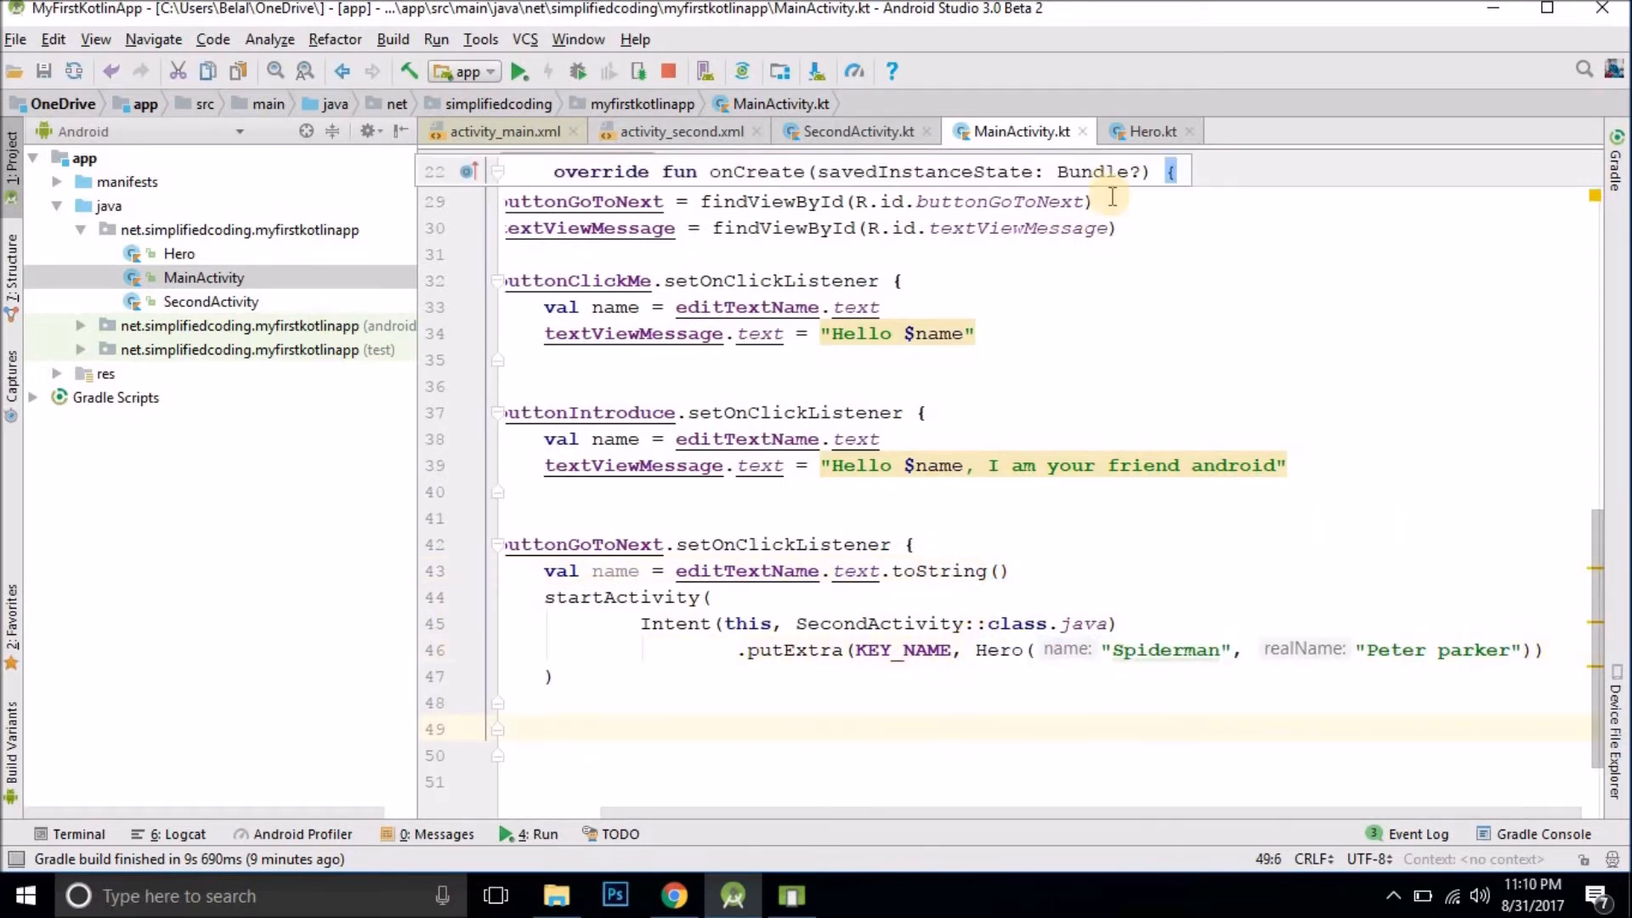
pyautogui.click(853, 130)
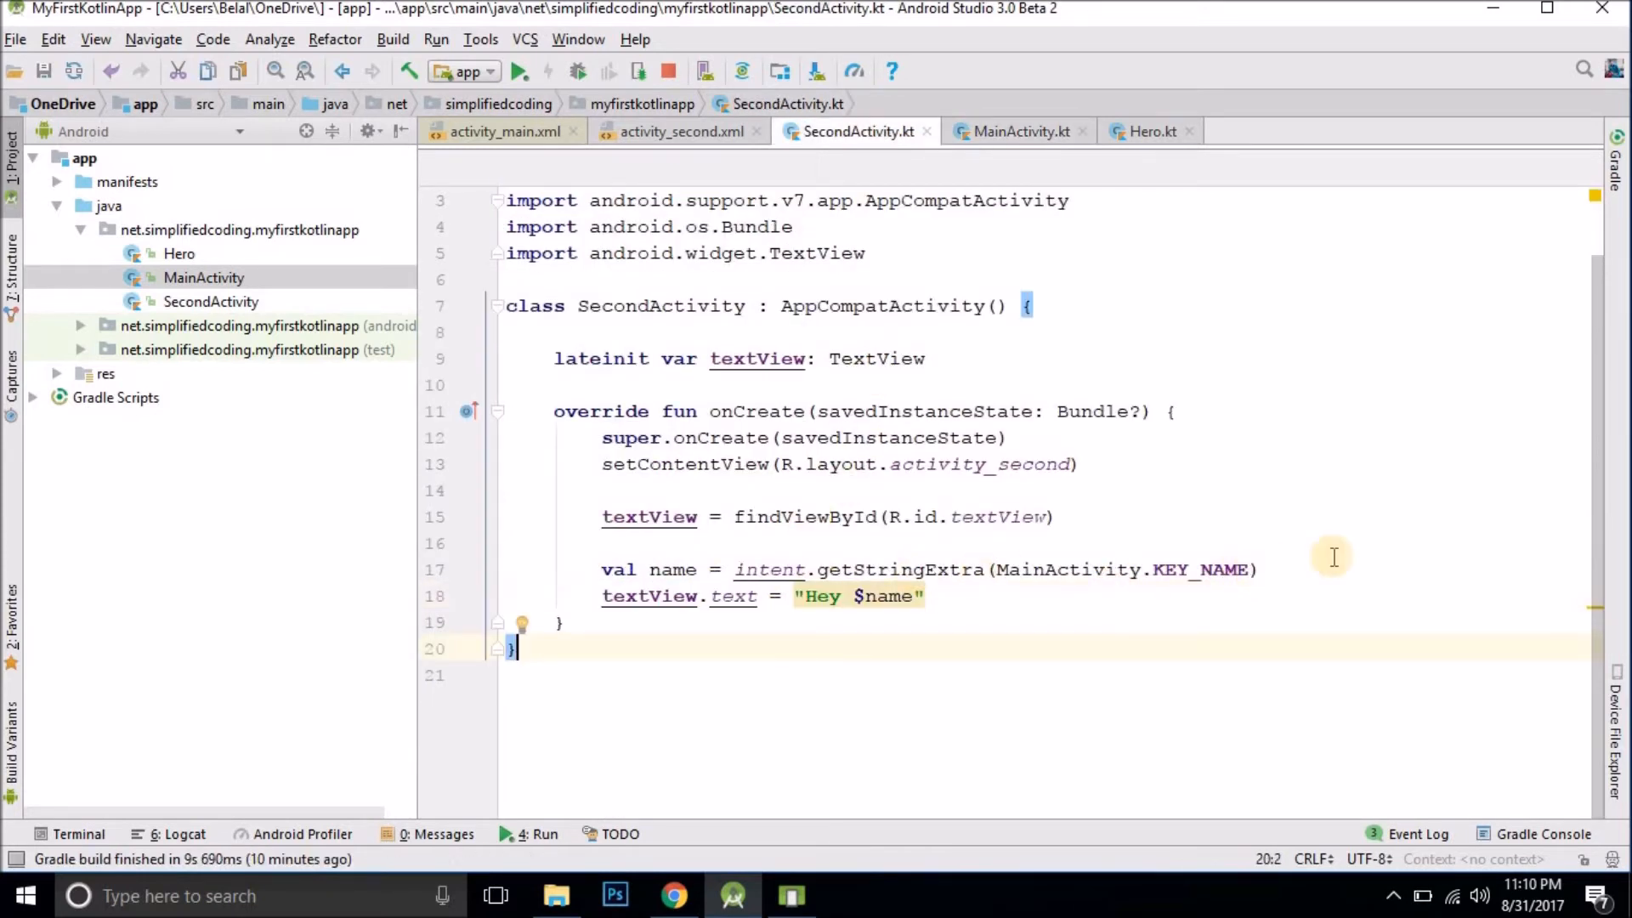
# Step: Replace the getStringExtra line with val hero = intent.getSerializableExtra(MainActivity.KEY_NAME)
pyautogui.click(1020, 132)
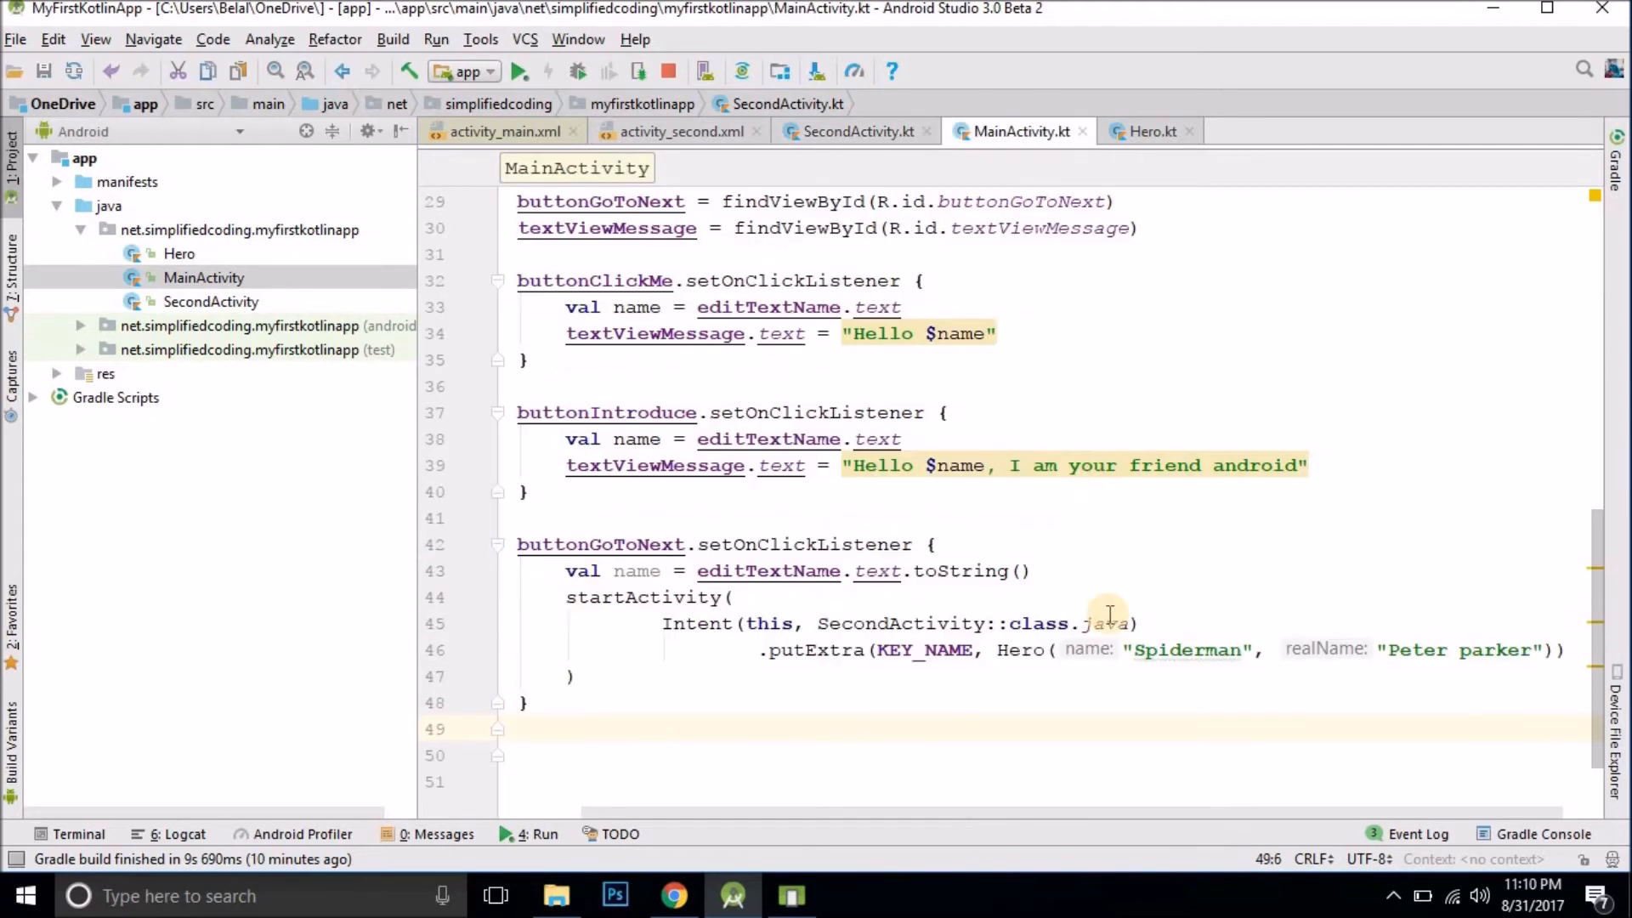
pyautogui.click(856, 131)
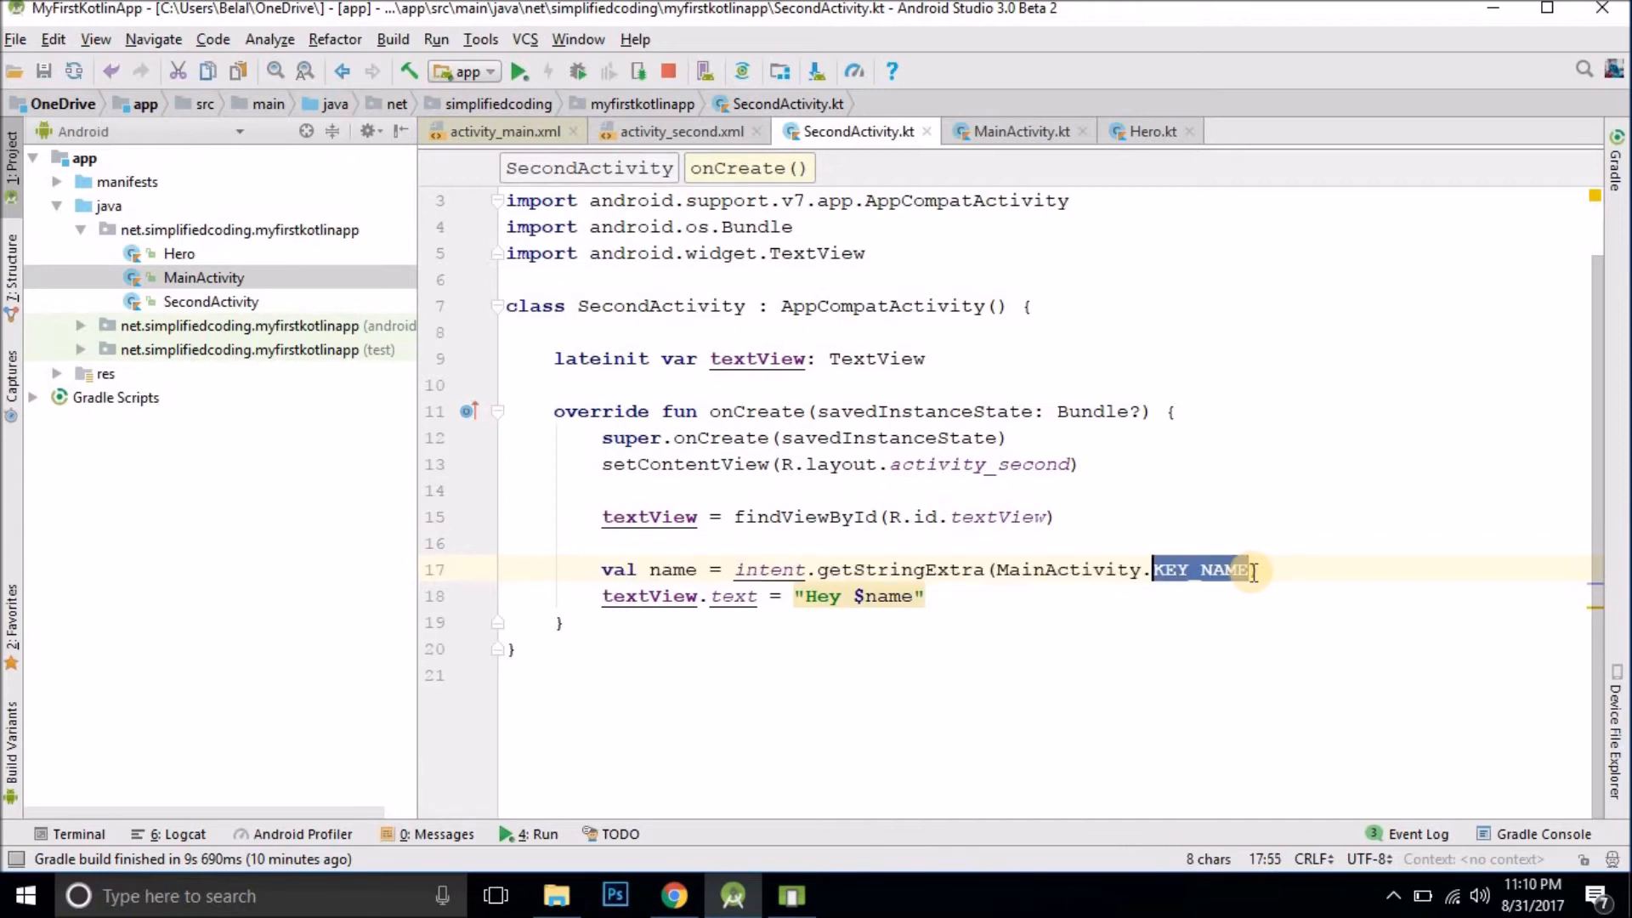
pyautogui.press('Delete')
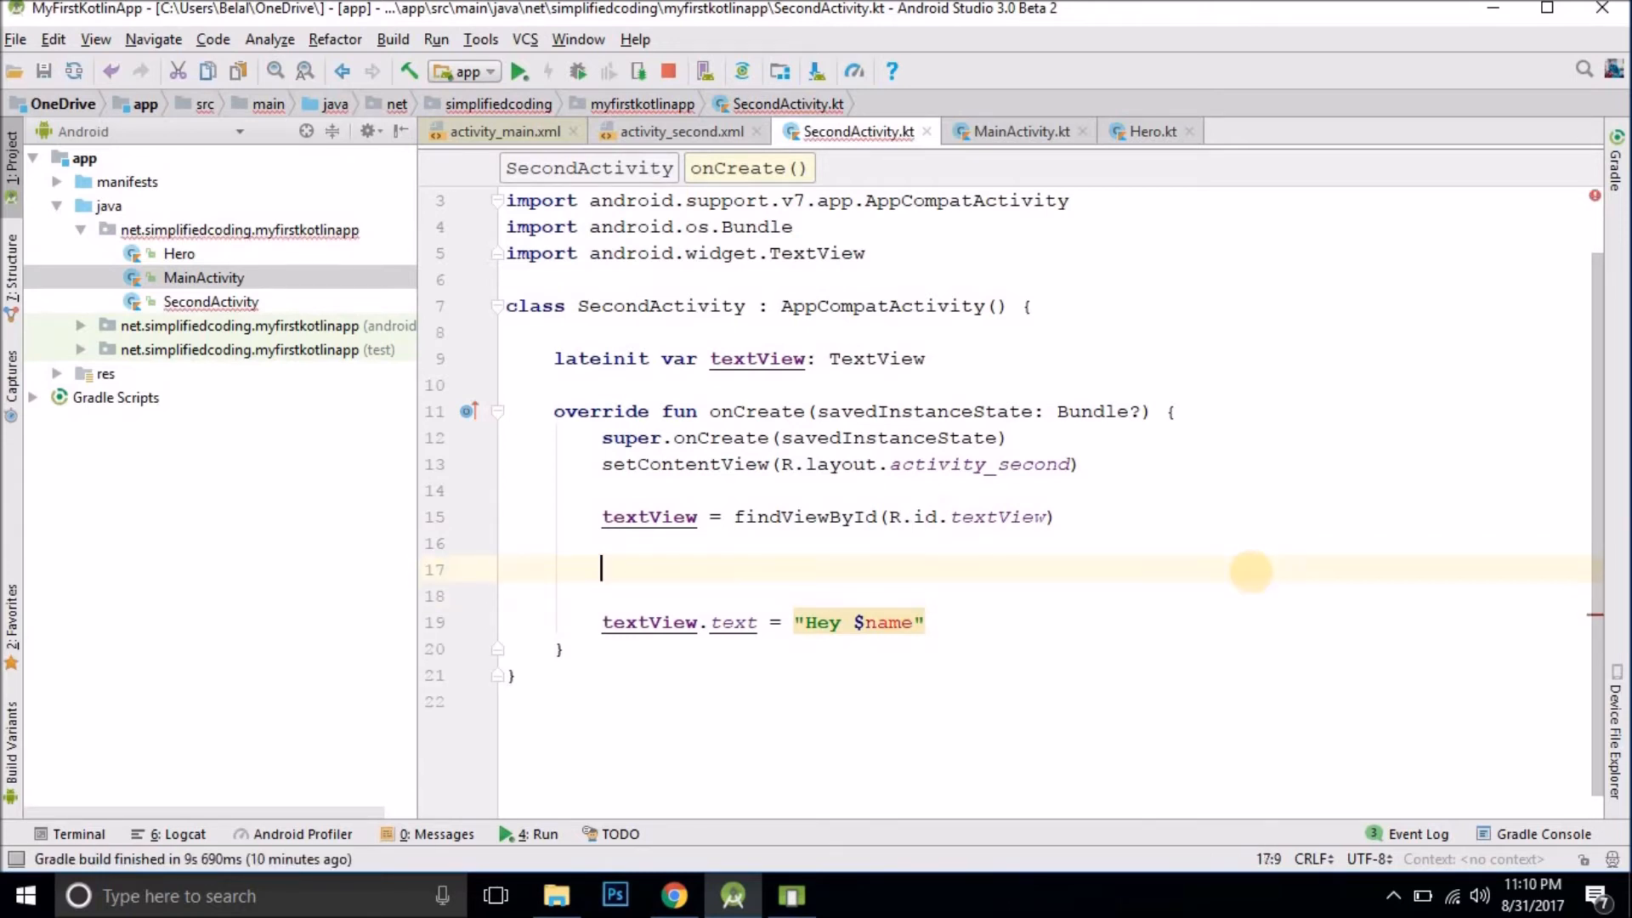
pyautogui.write('val he')
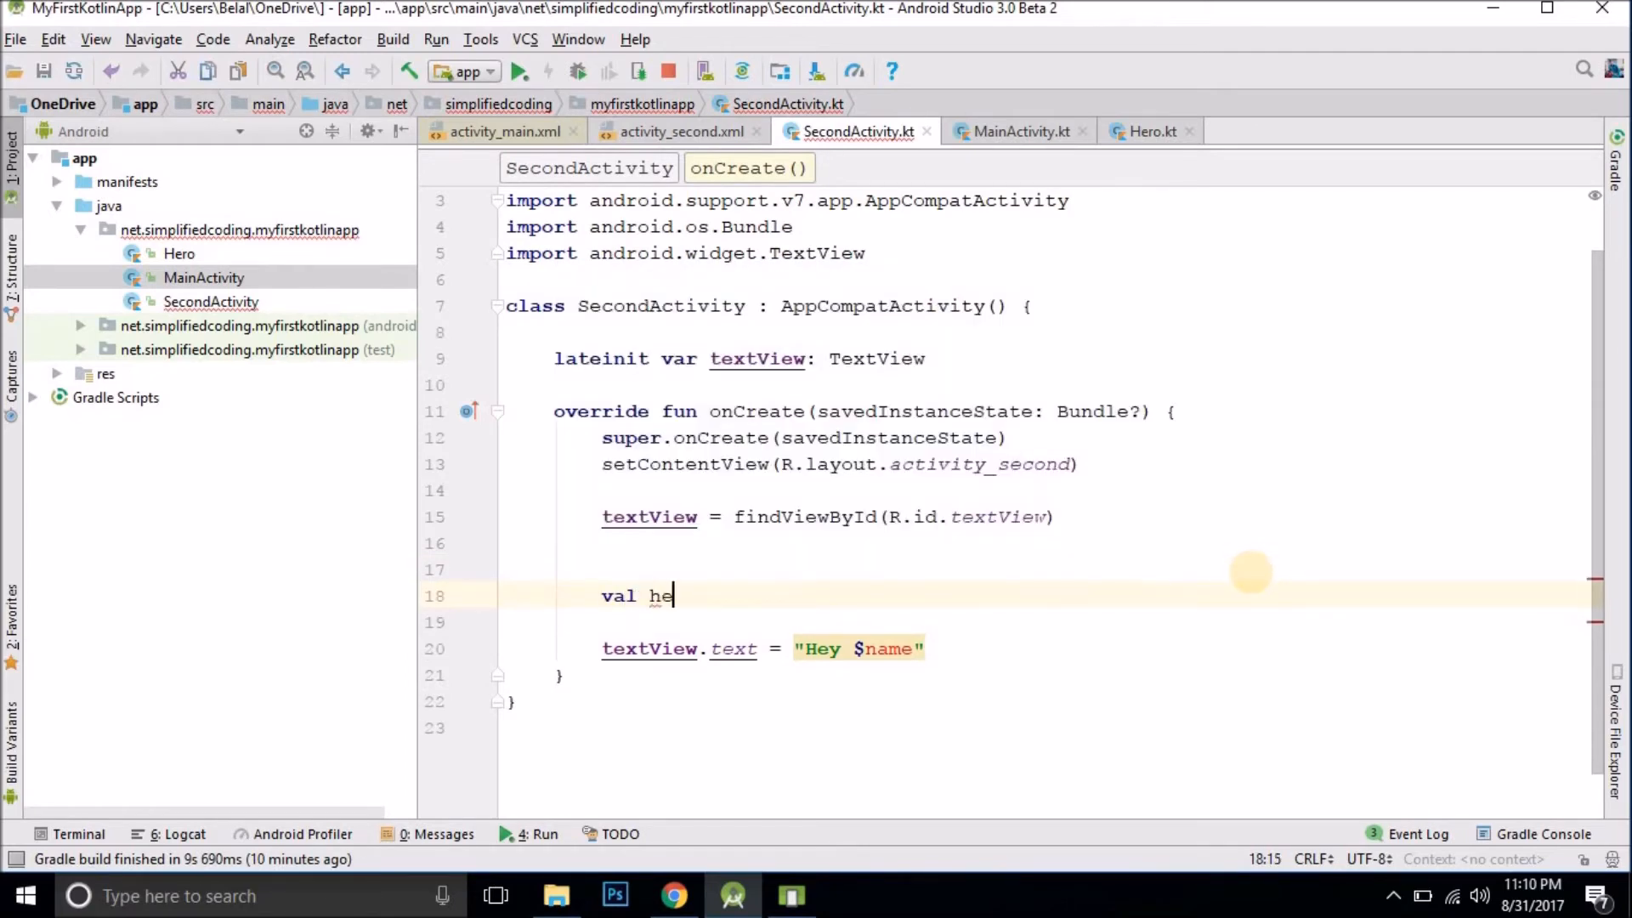
pyautogui.write('ro = inten')
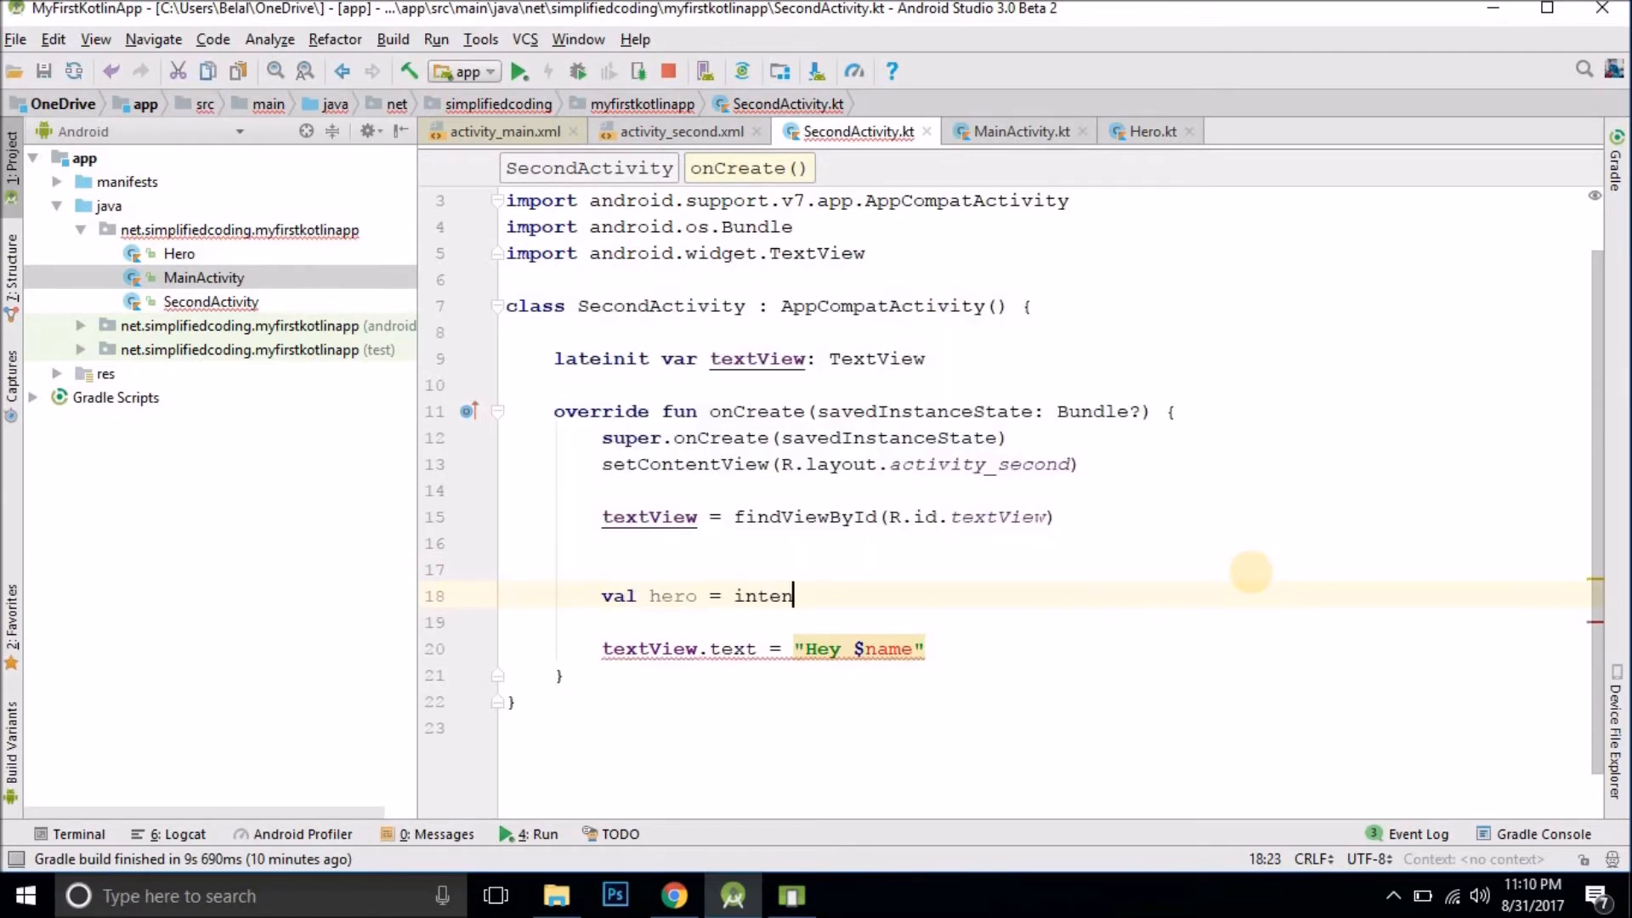
pyautogui.write('t.getSerializableExtra(')
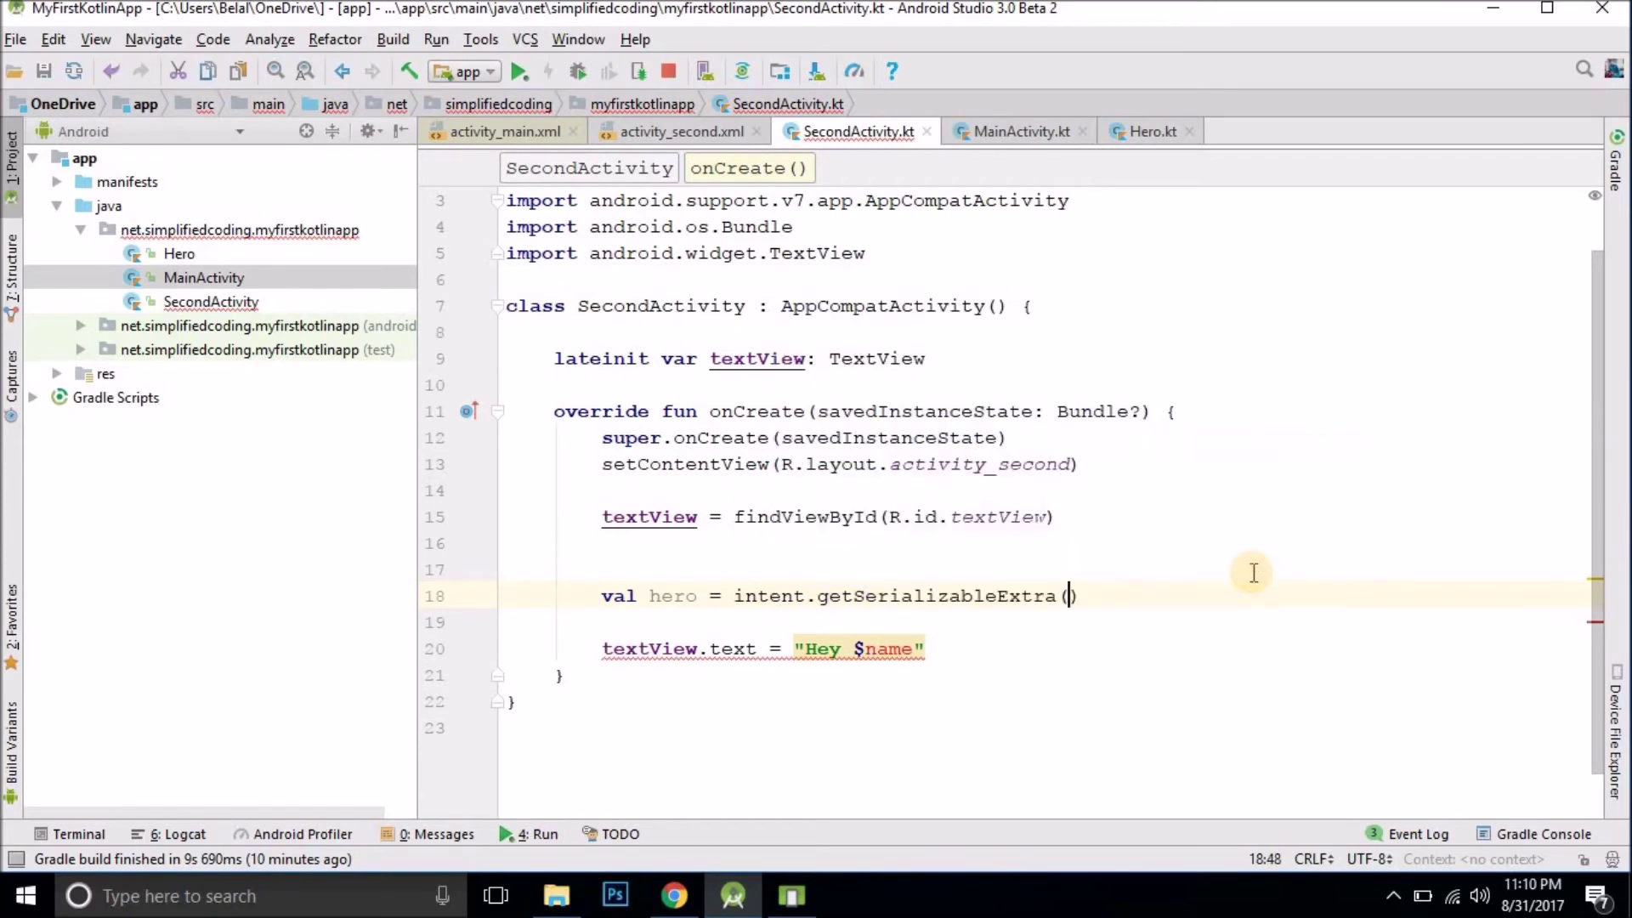
pyautogui.write('Ma')
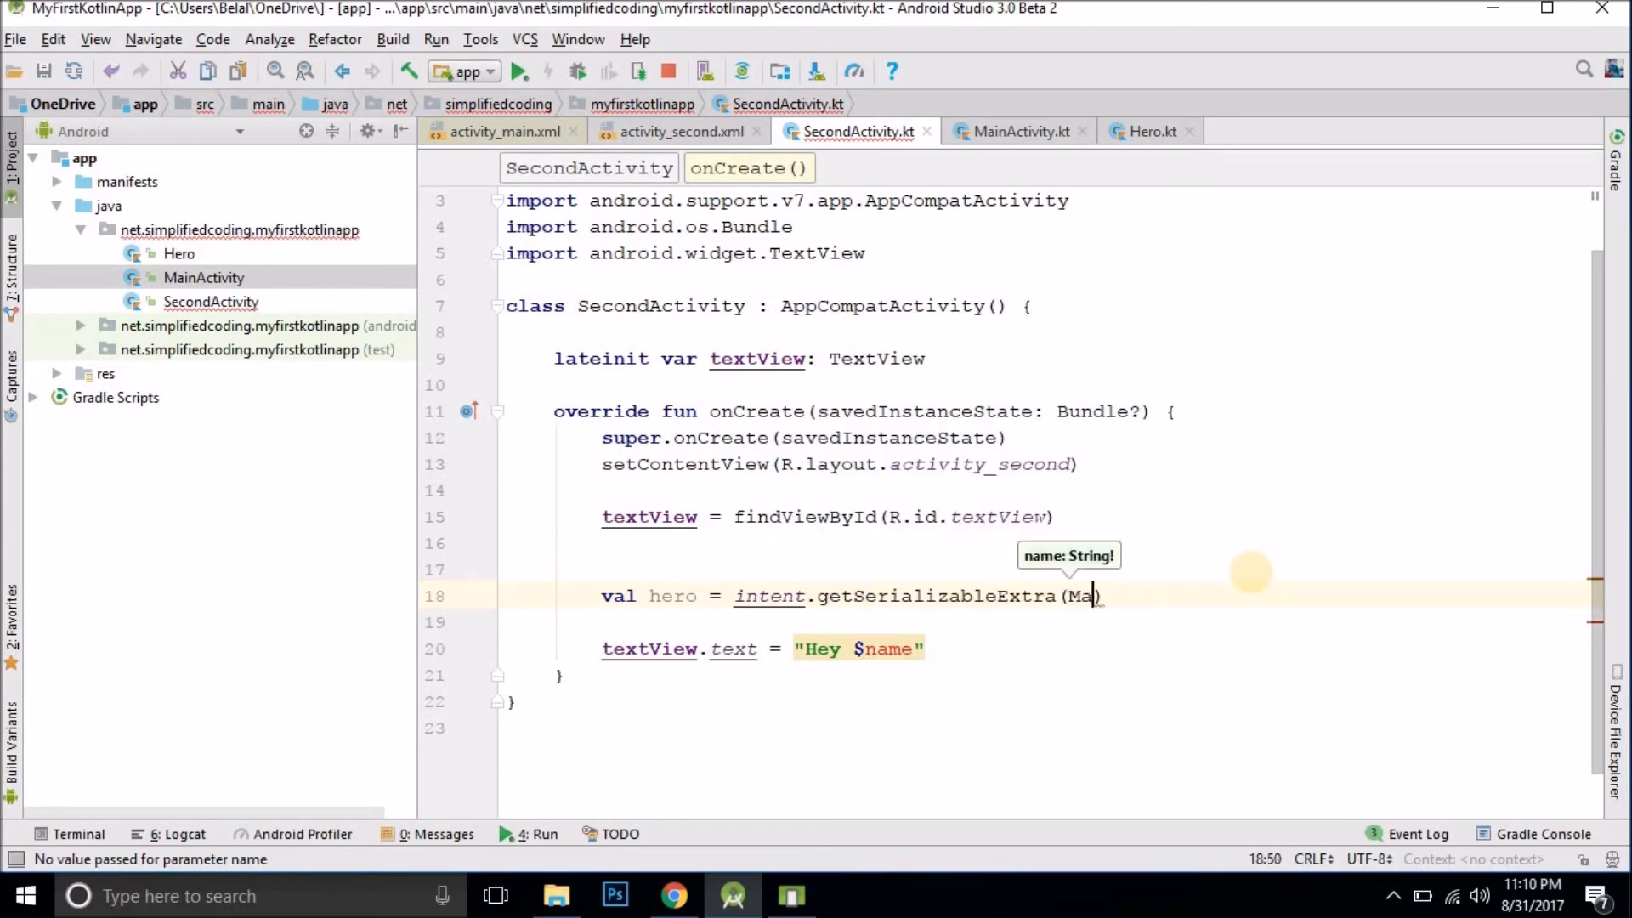
pyautogui.write('MainActivity.KEY_NAME')
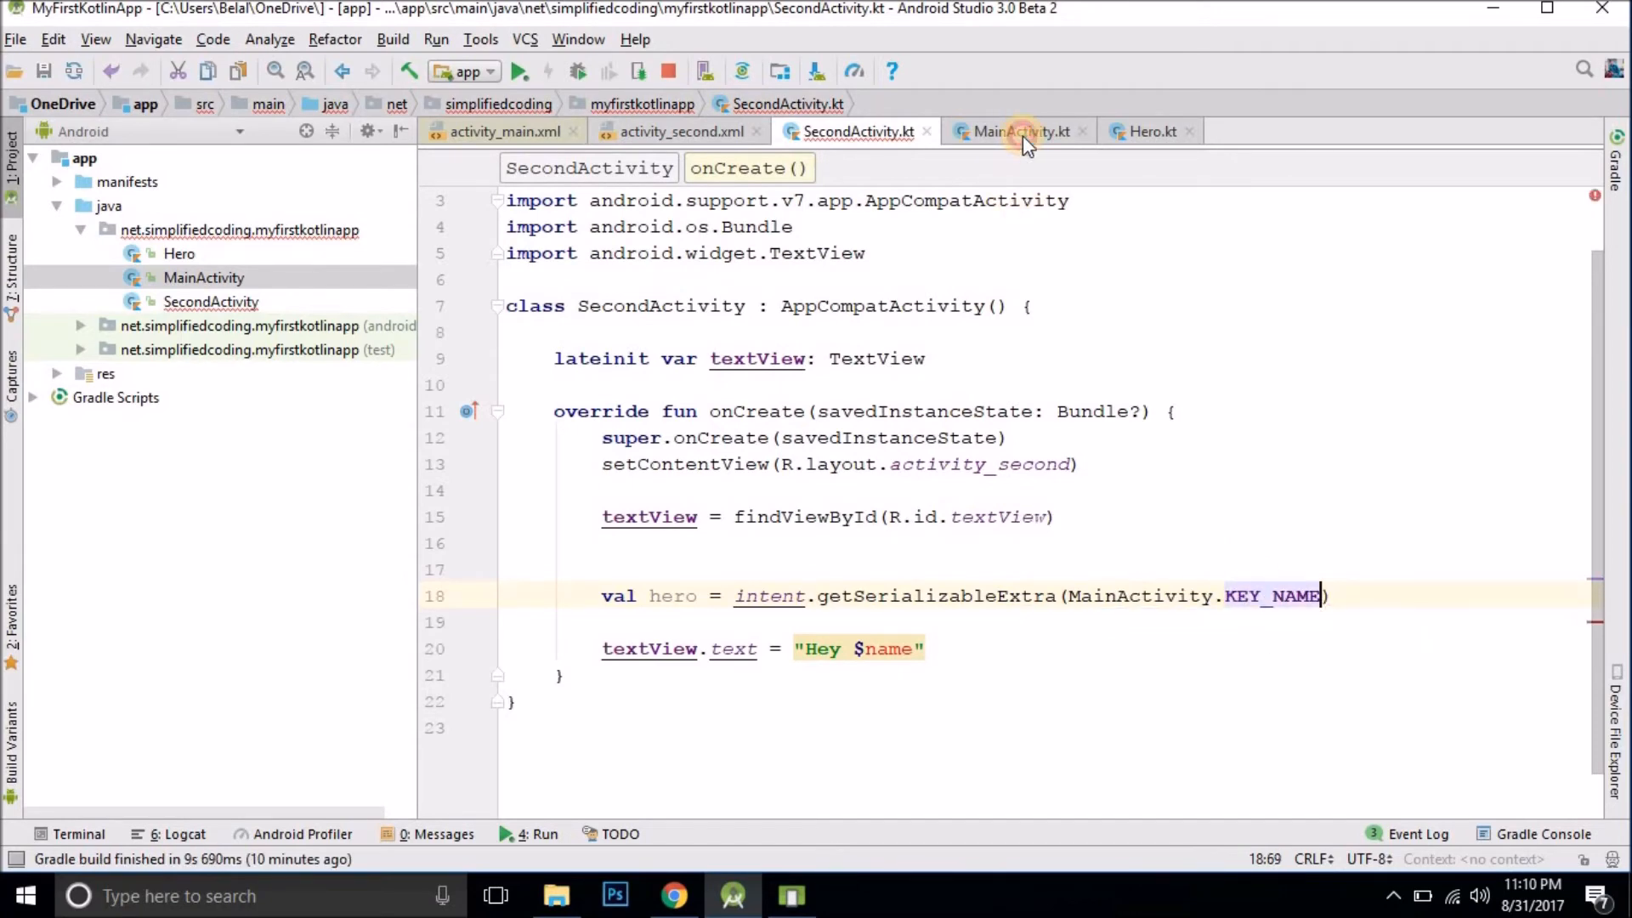
# Step: Confirm the KEY_NAME constant in MainActivity and cast the extra with as Hero
pyautogui.click(1020, 132)
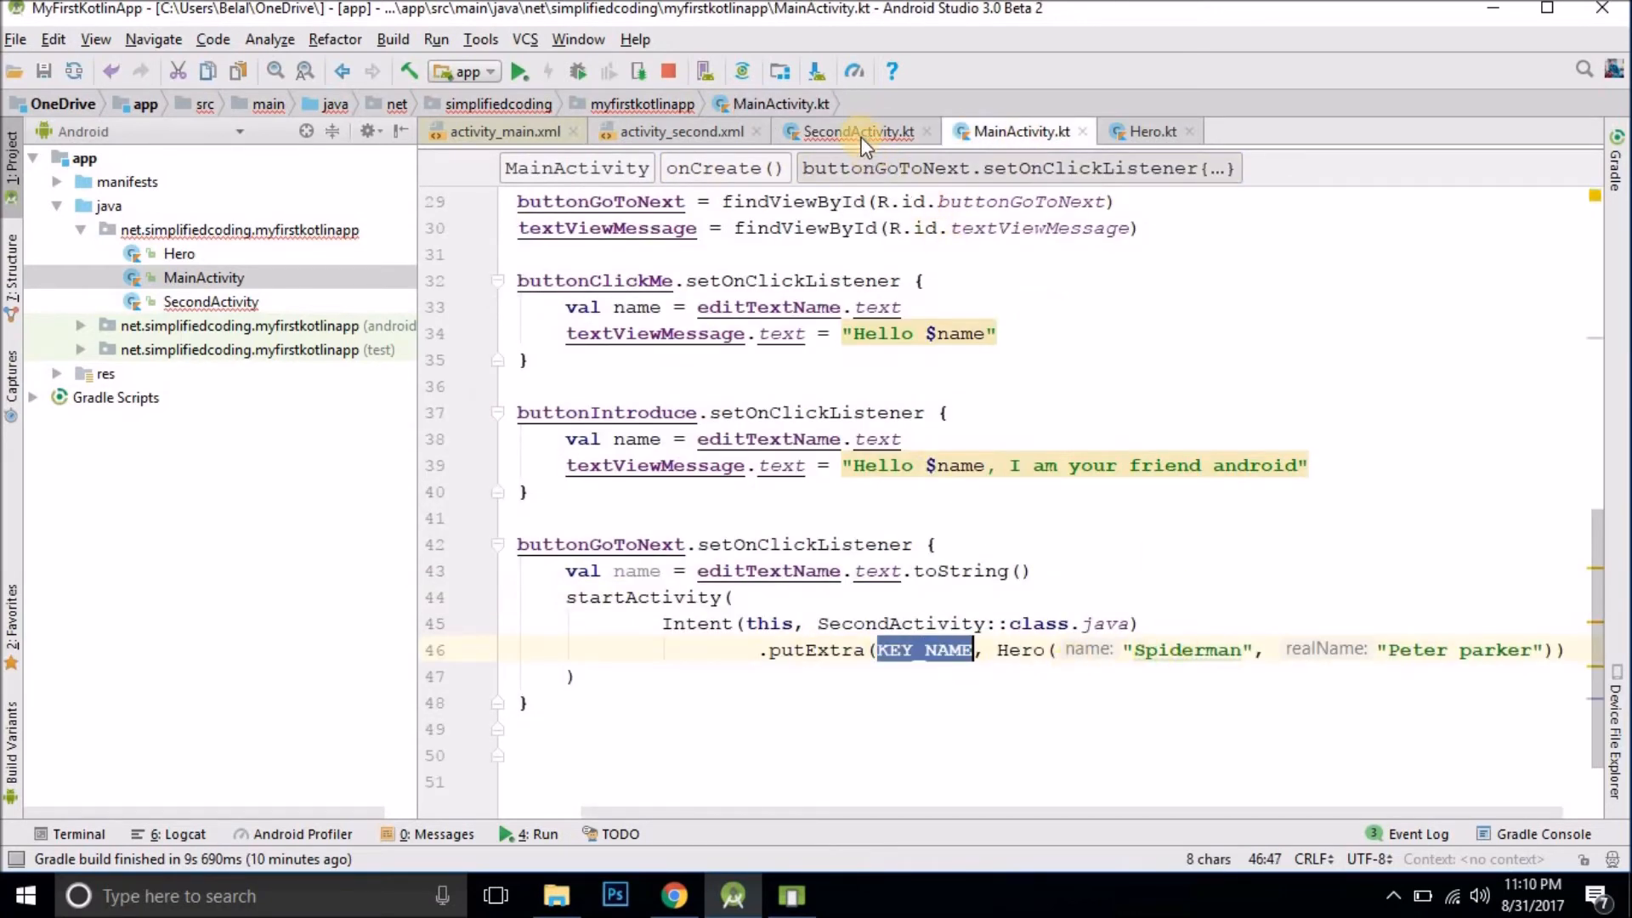
pyautogui.click(857, 132)
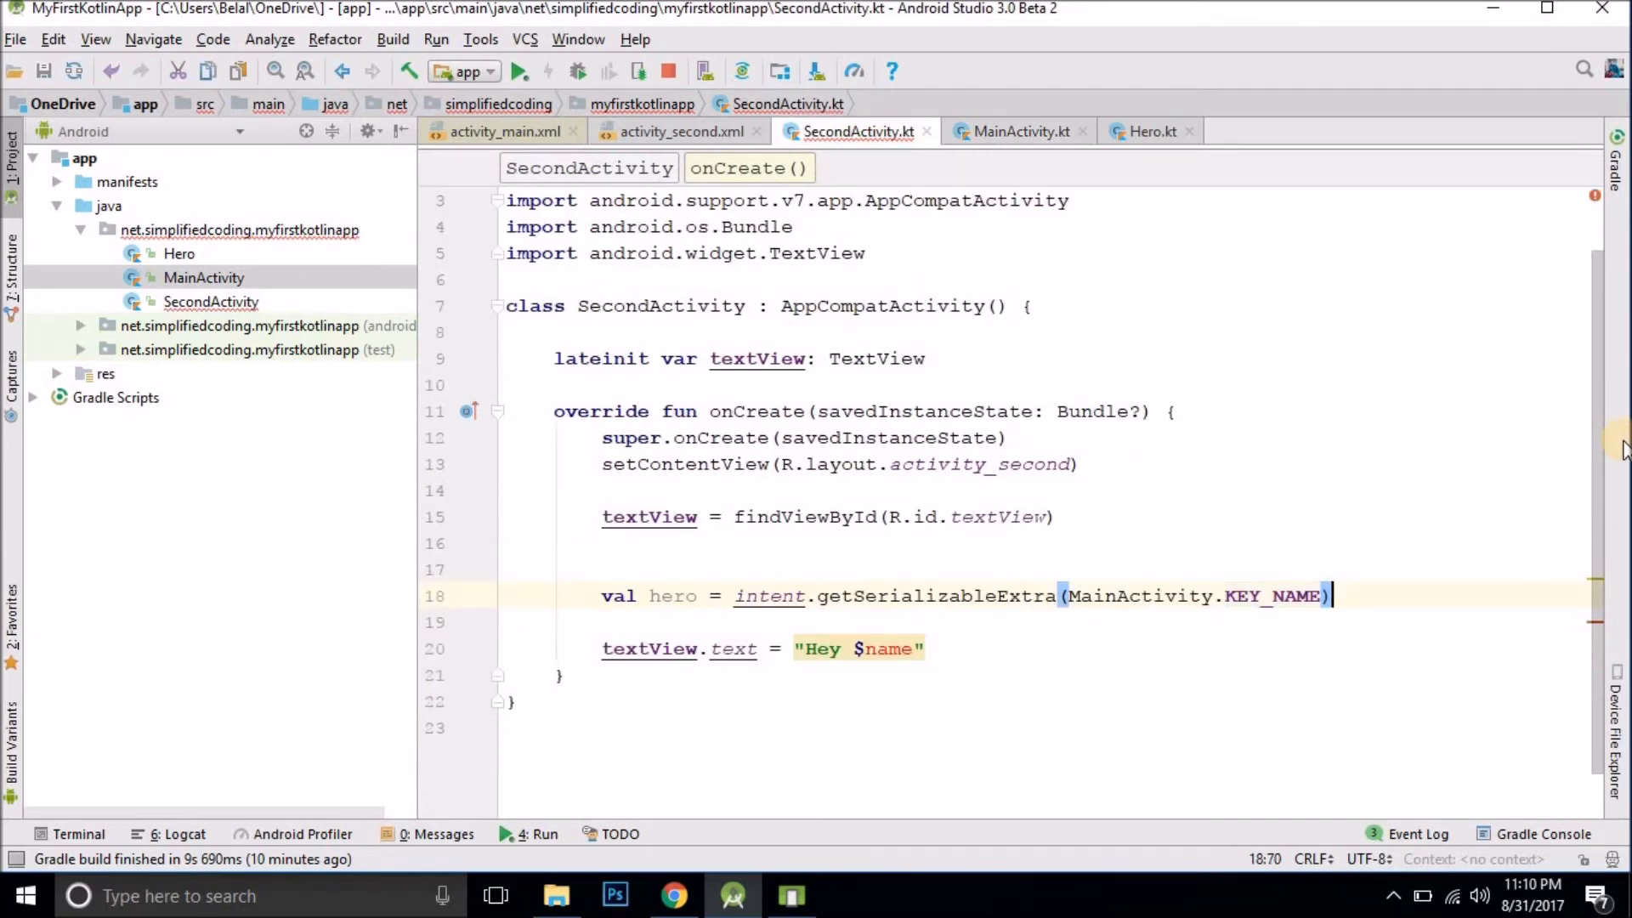
pyautogui.click(800, 696)
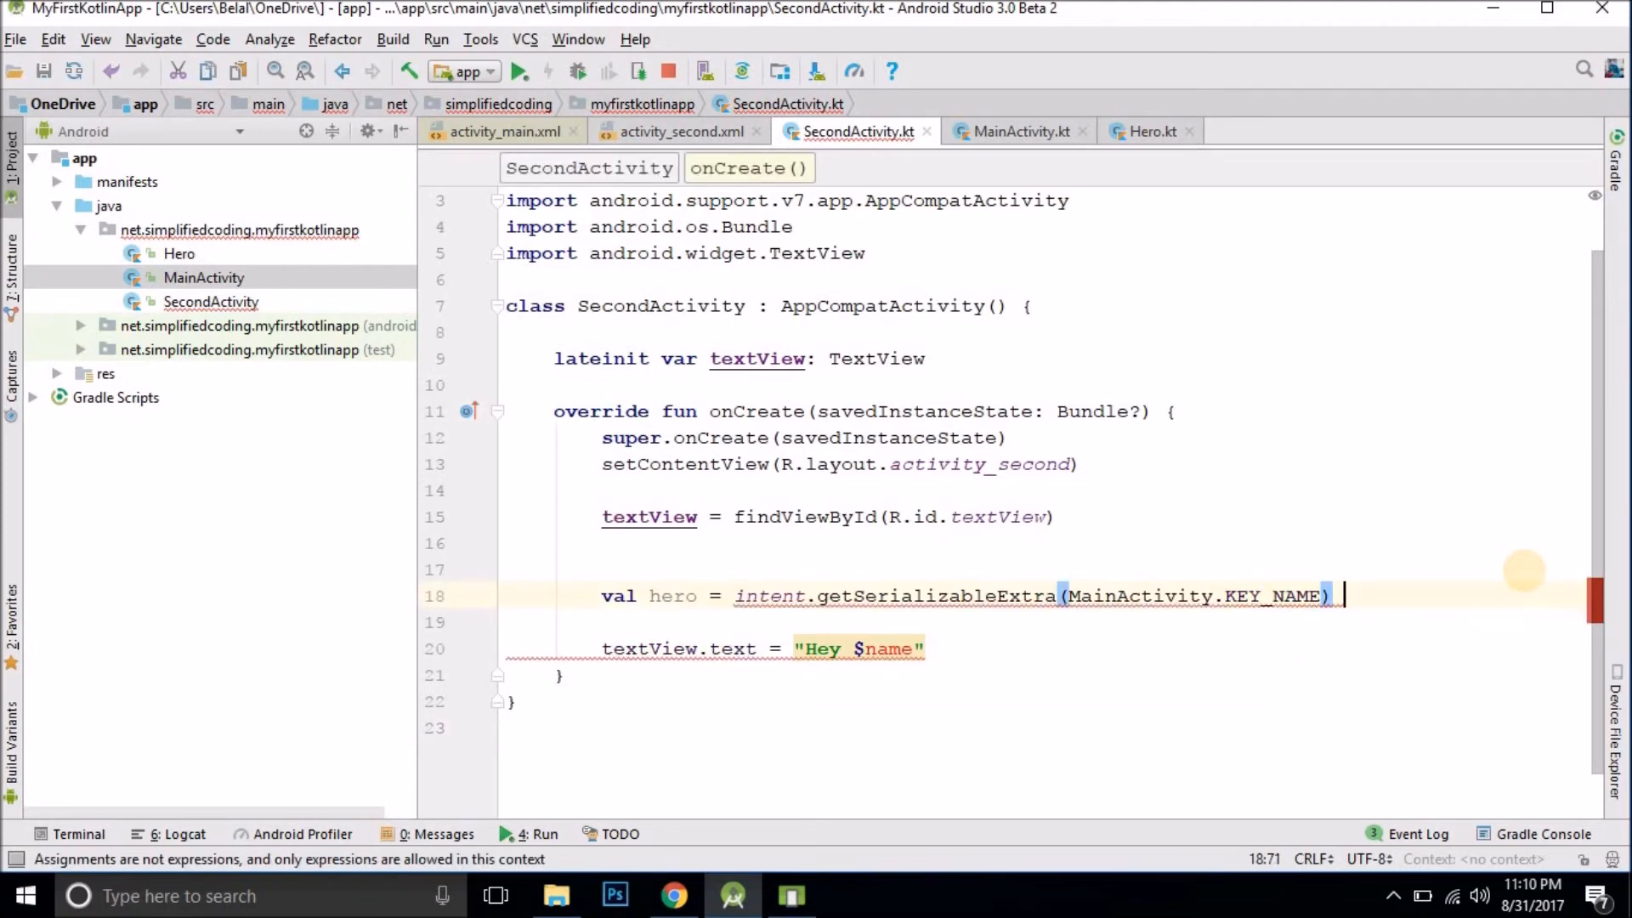
pyautogui.write('as')
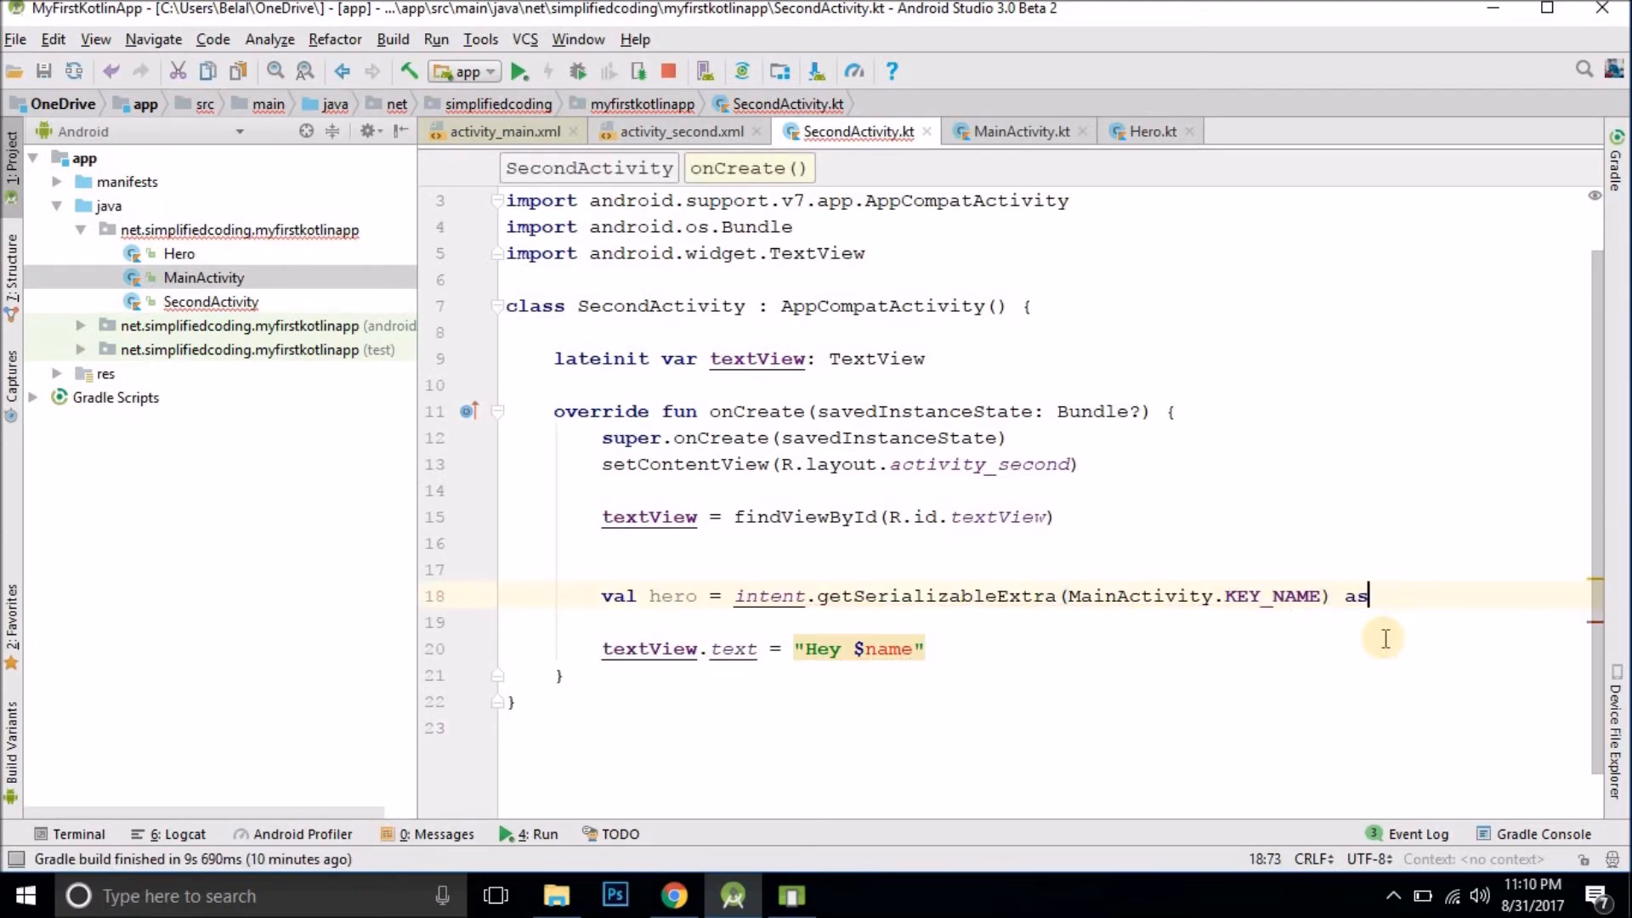
pyautogui.write('Hero')
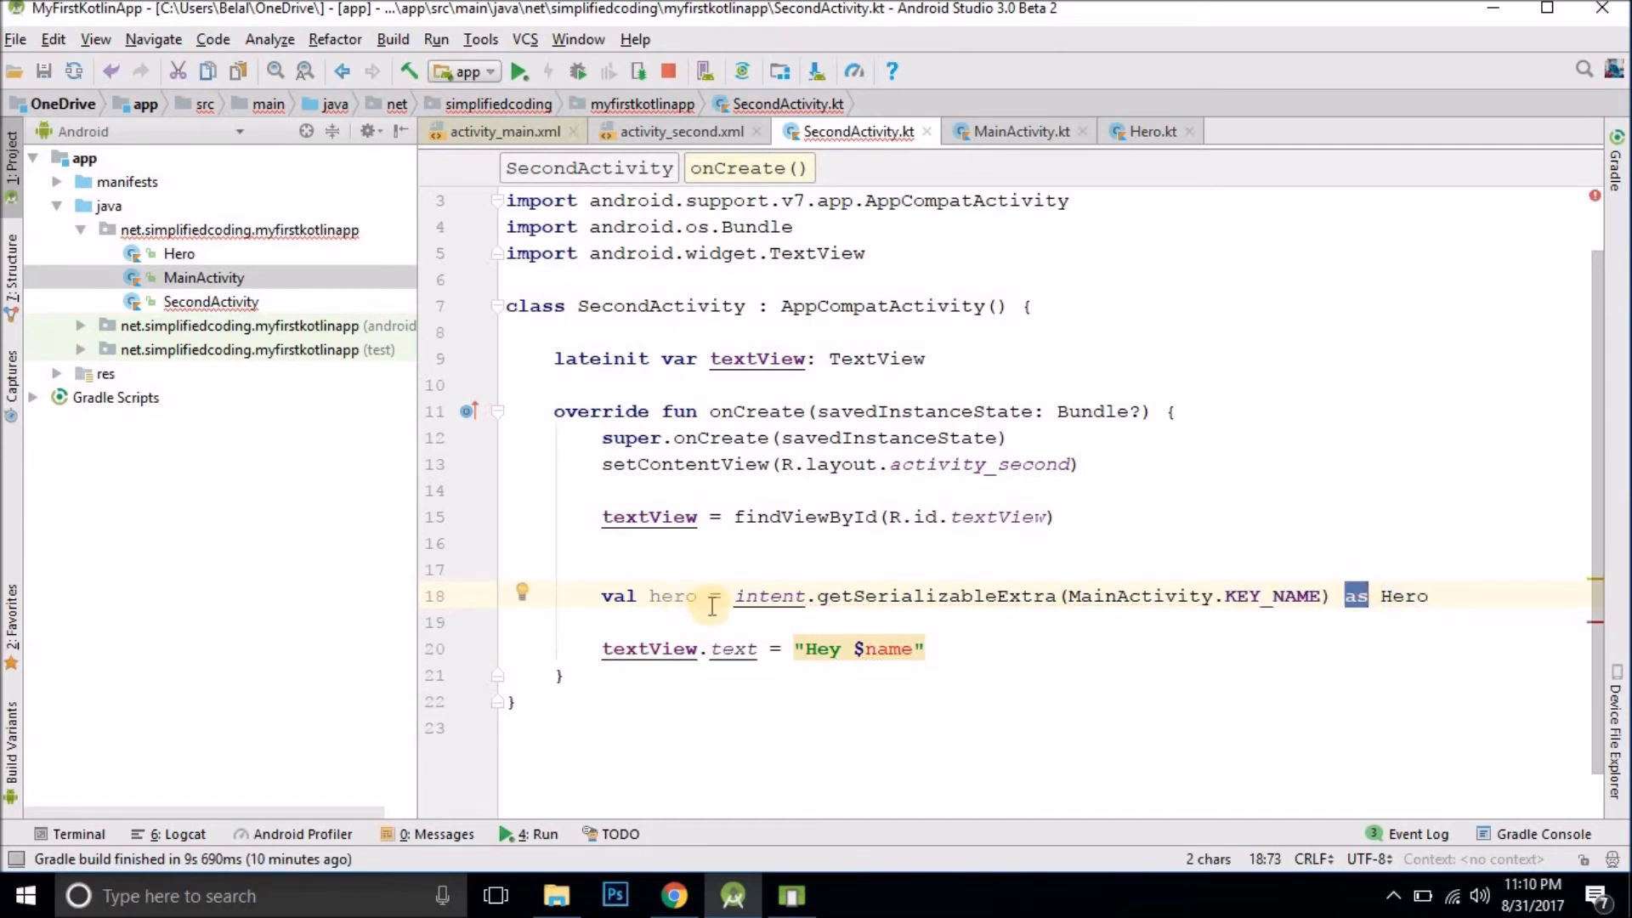
pyautogui.moveTo(734, 595); pyautogui.dragTo(1337, 595)
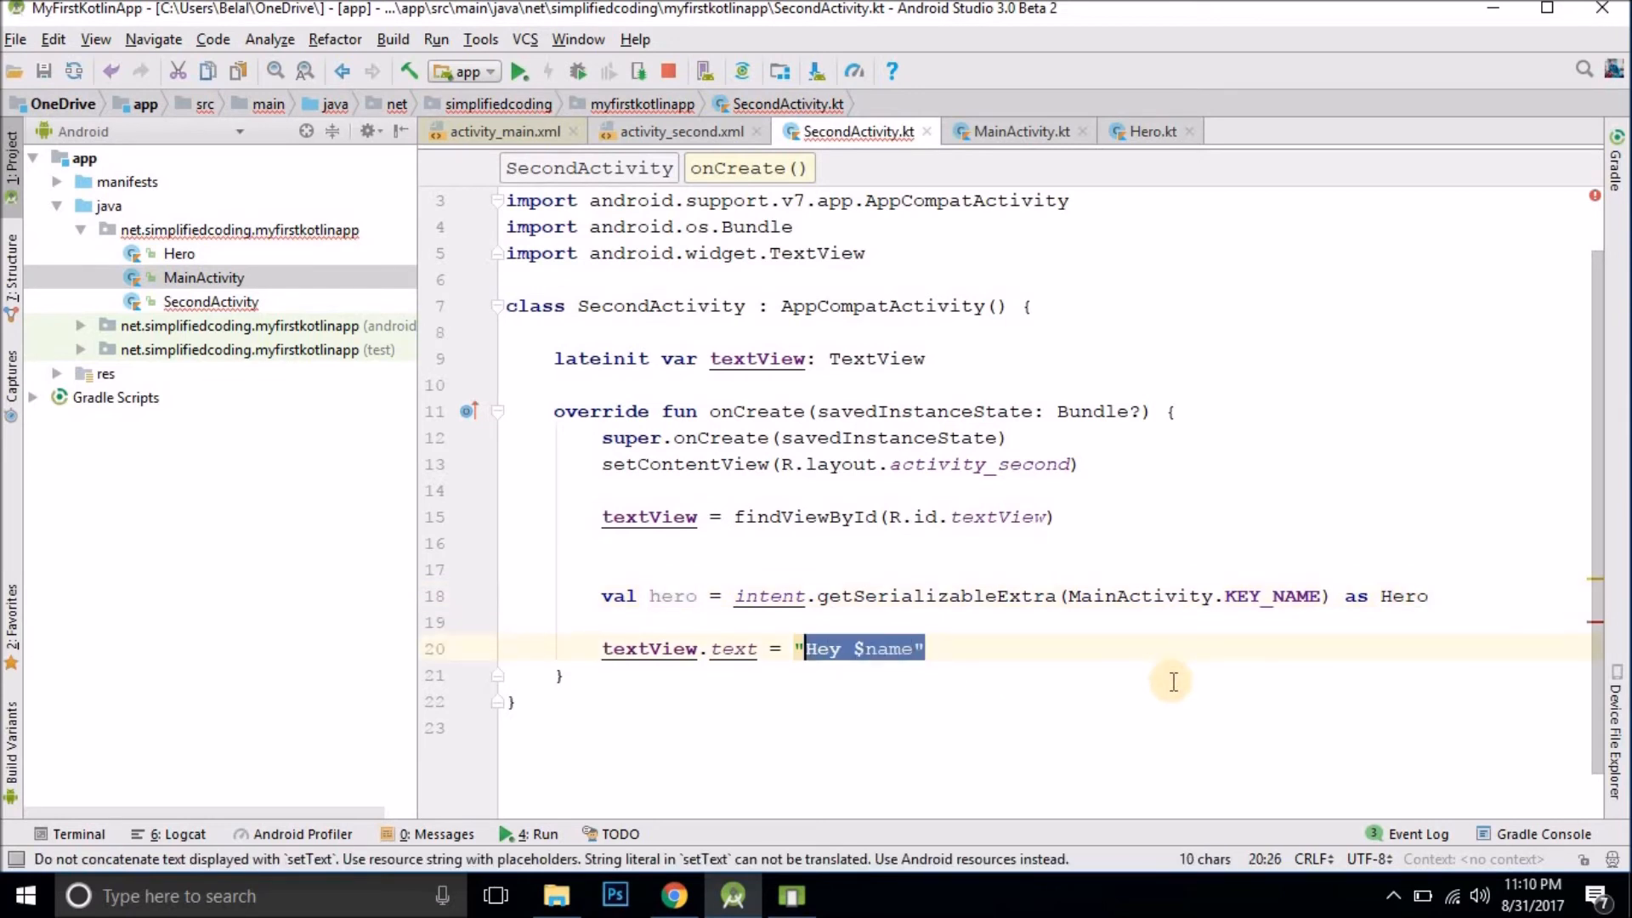
# Step: Replace the Hey $name greeting with "Name is " + hero.name + " and real name is " + hero.realName
pyautogui.press('Delete')
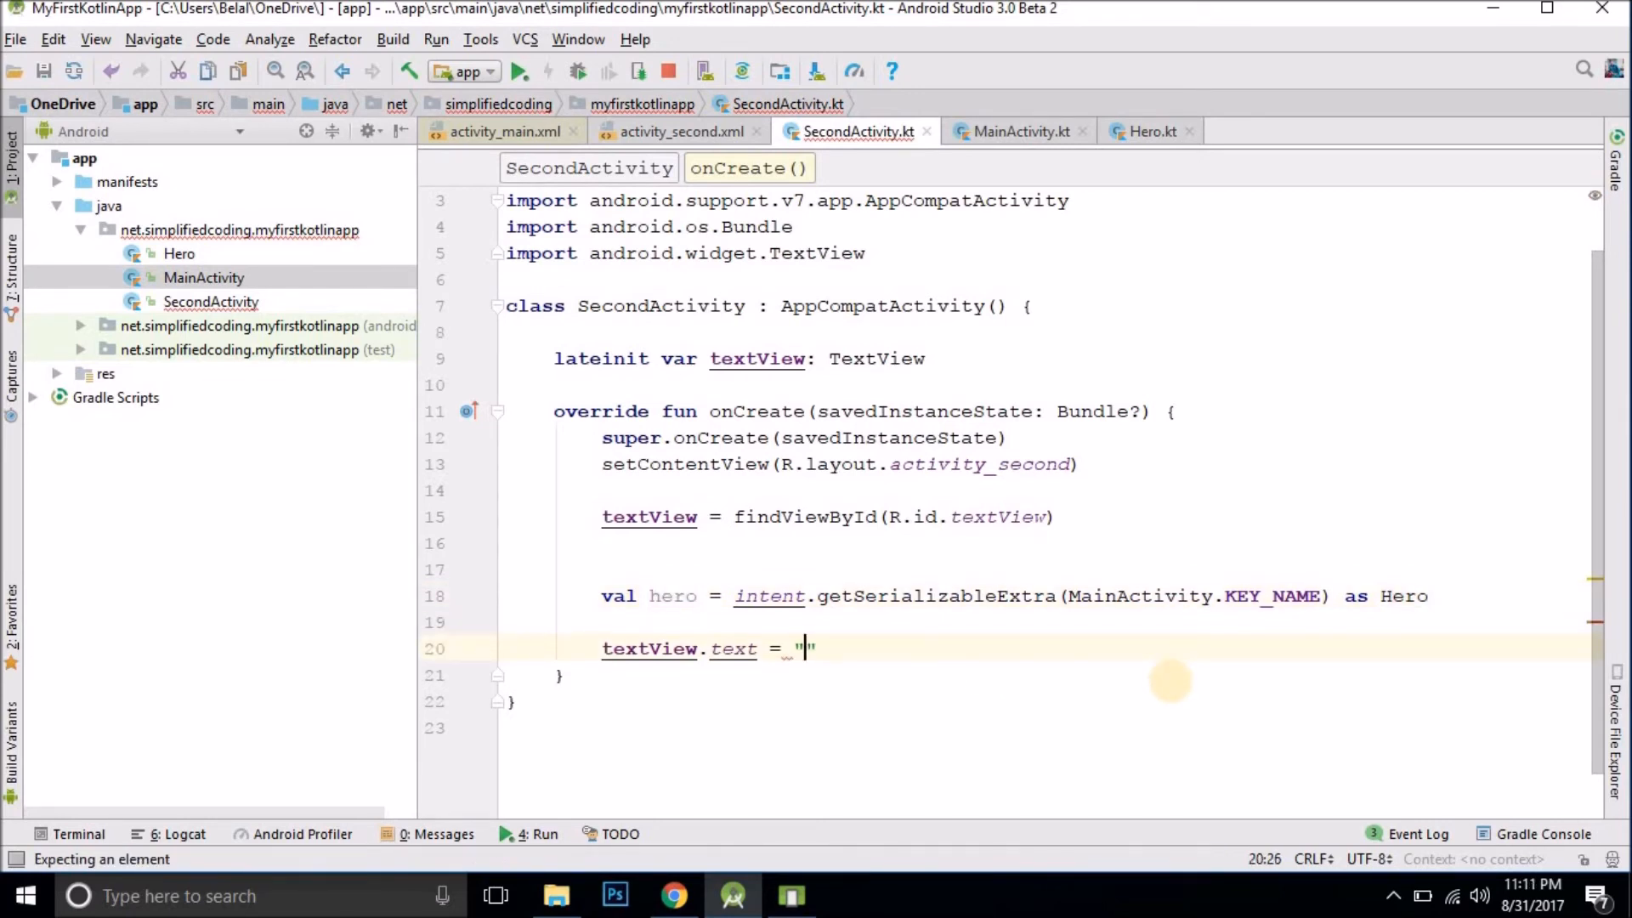
pyautogui.write('Name:')
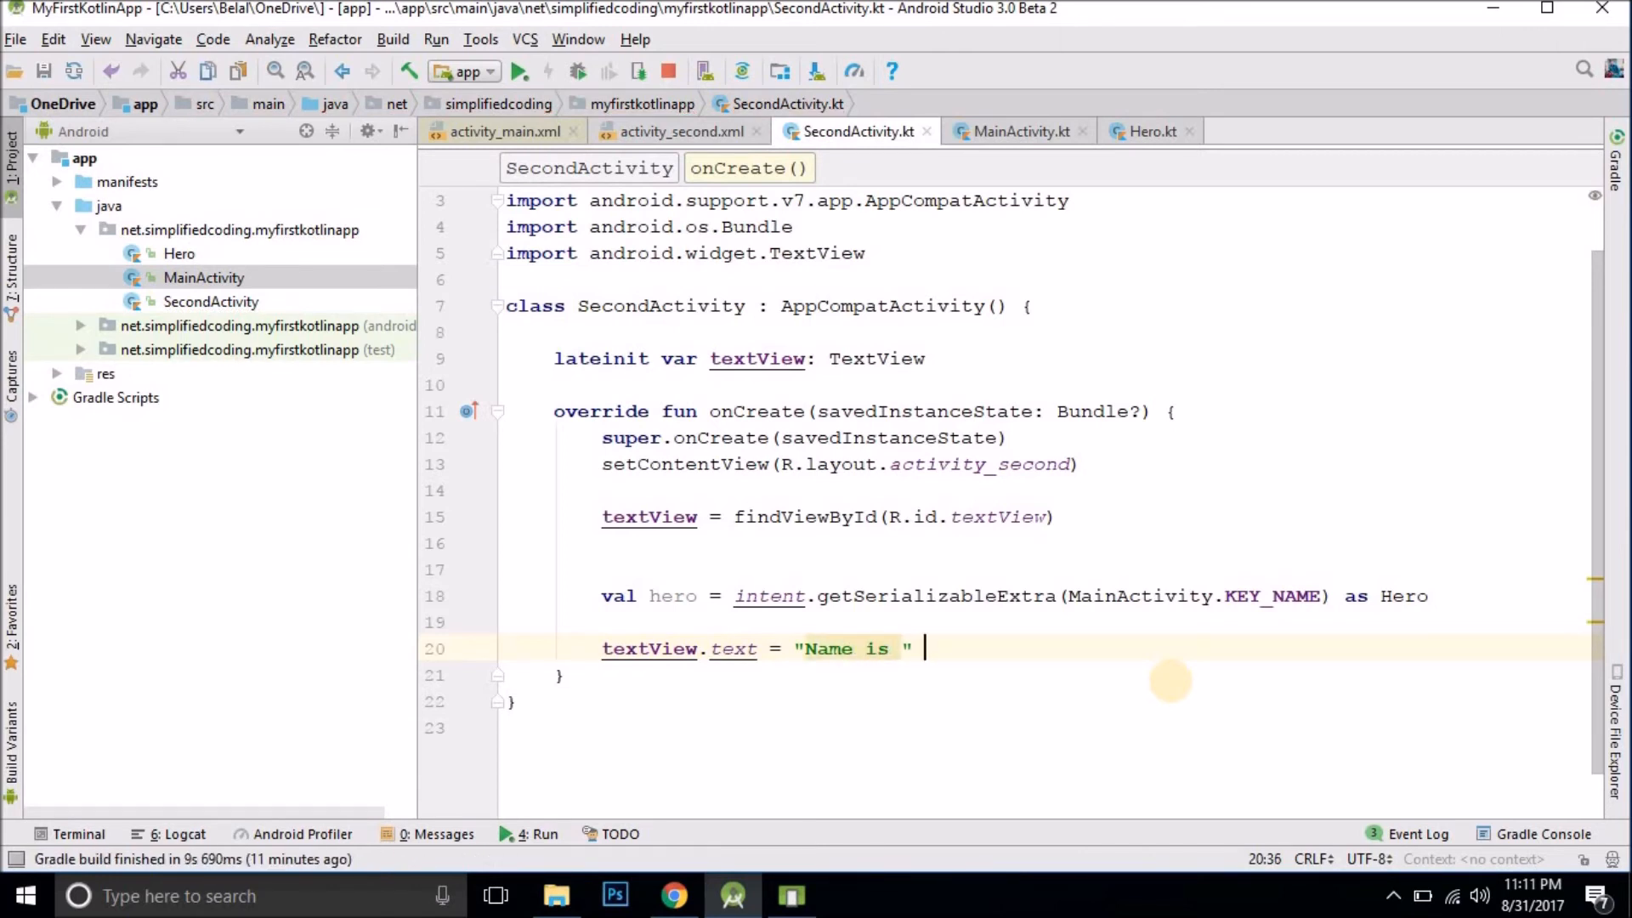
pyautogui.write('+ hero.name + "')
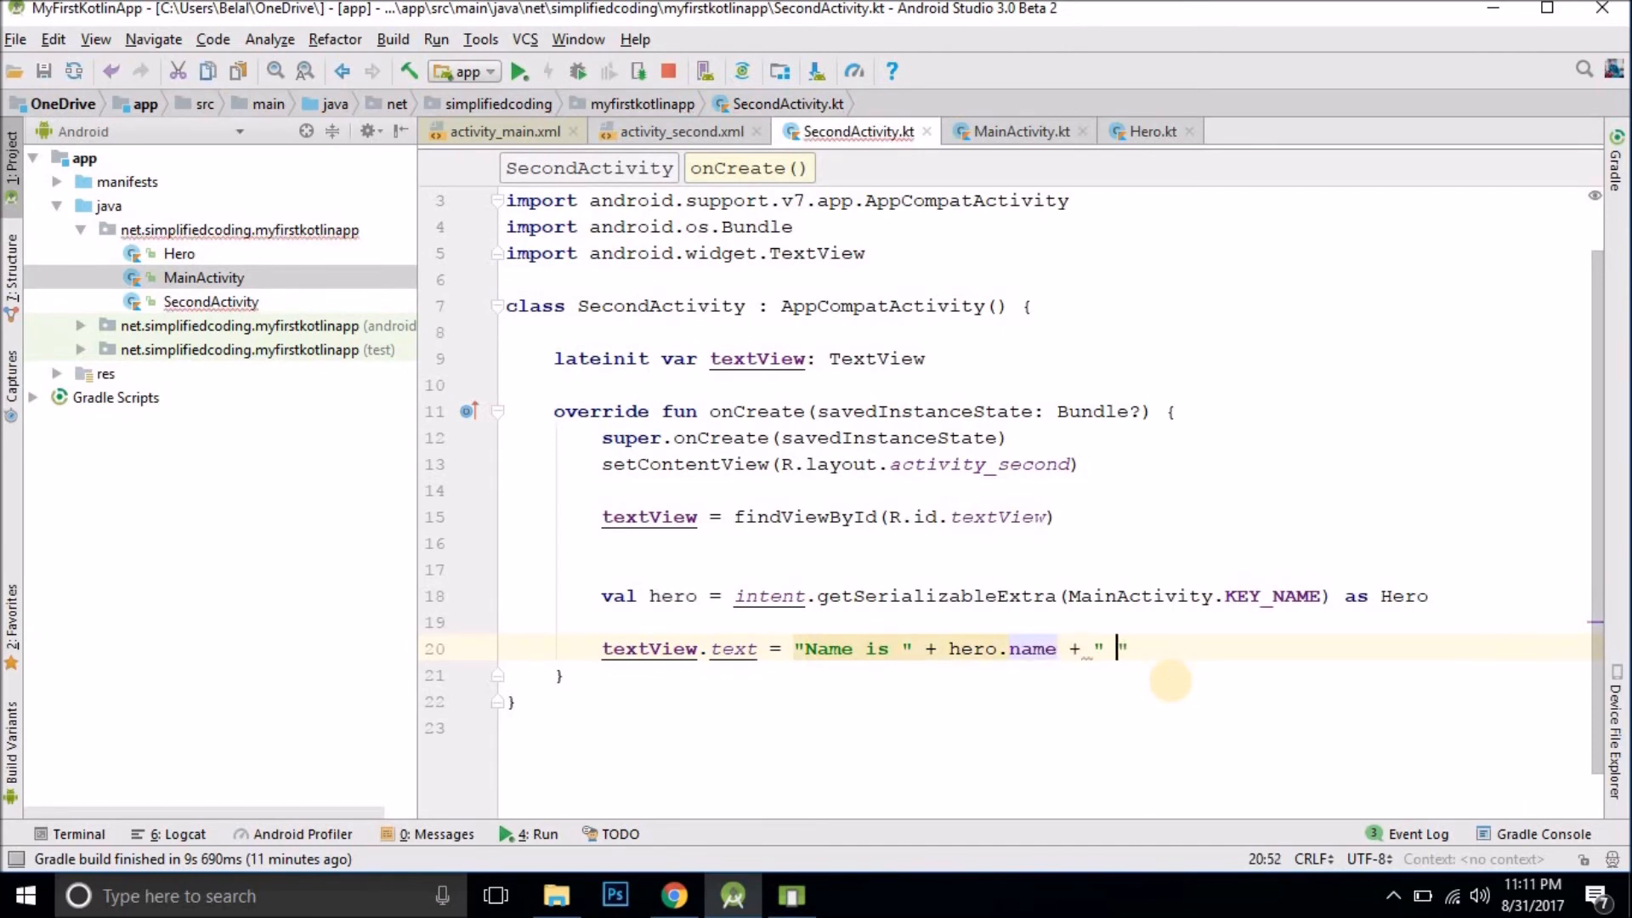
pyautogui.write('and real name i')
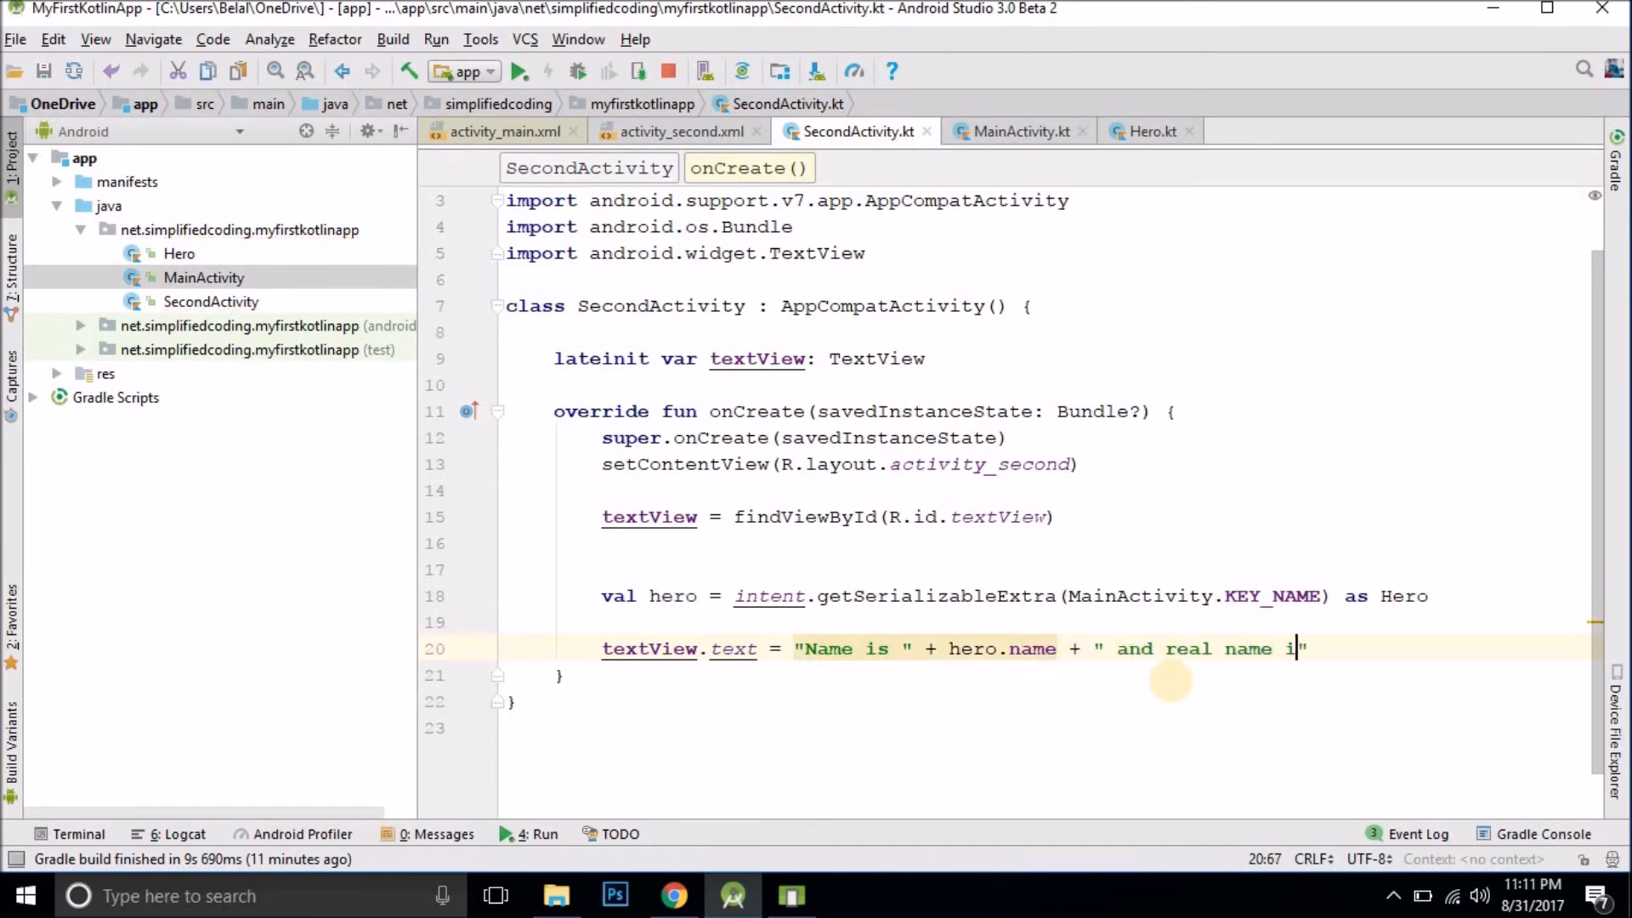
pyautogui.write('s "+')
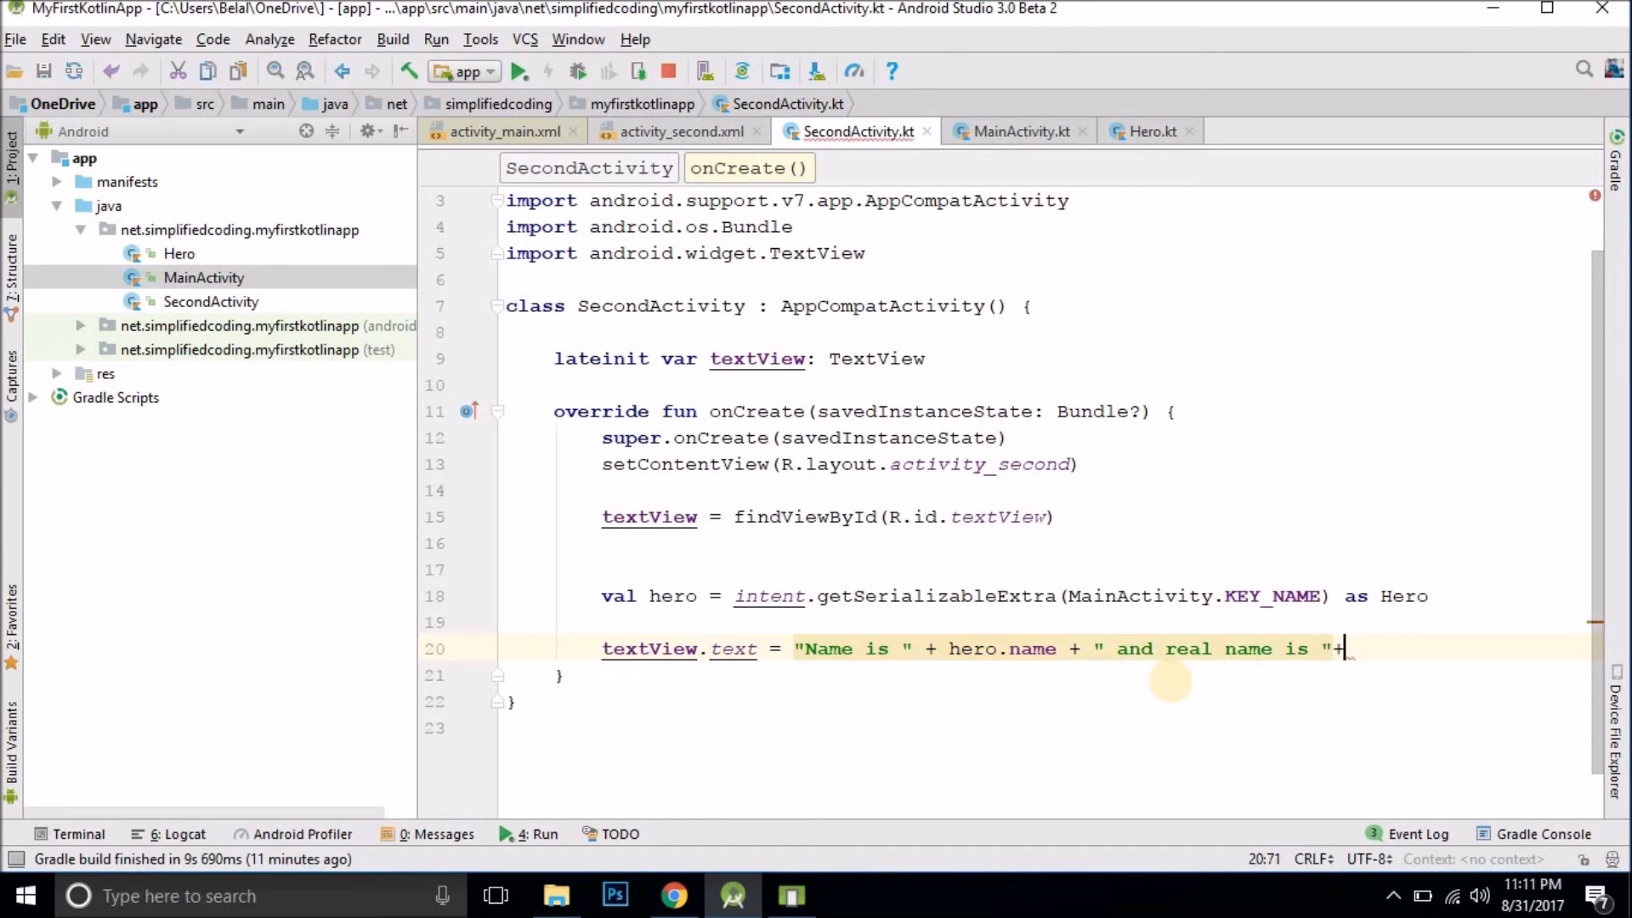
pyautogui.write('hero.realName')
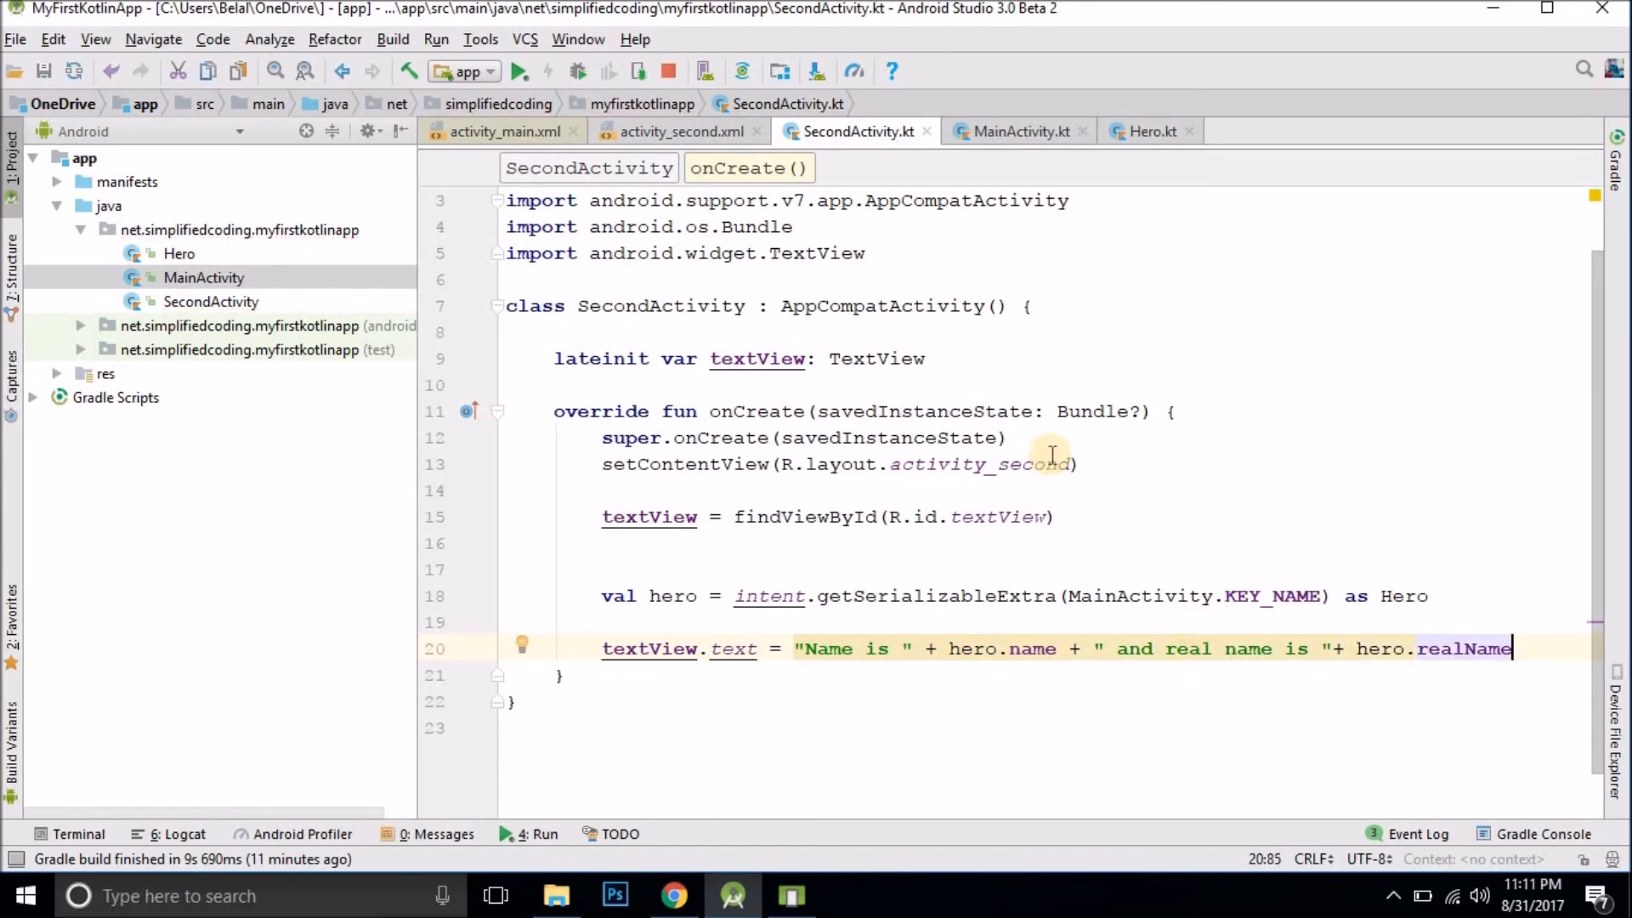
pyautogui.click(515, 71)
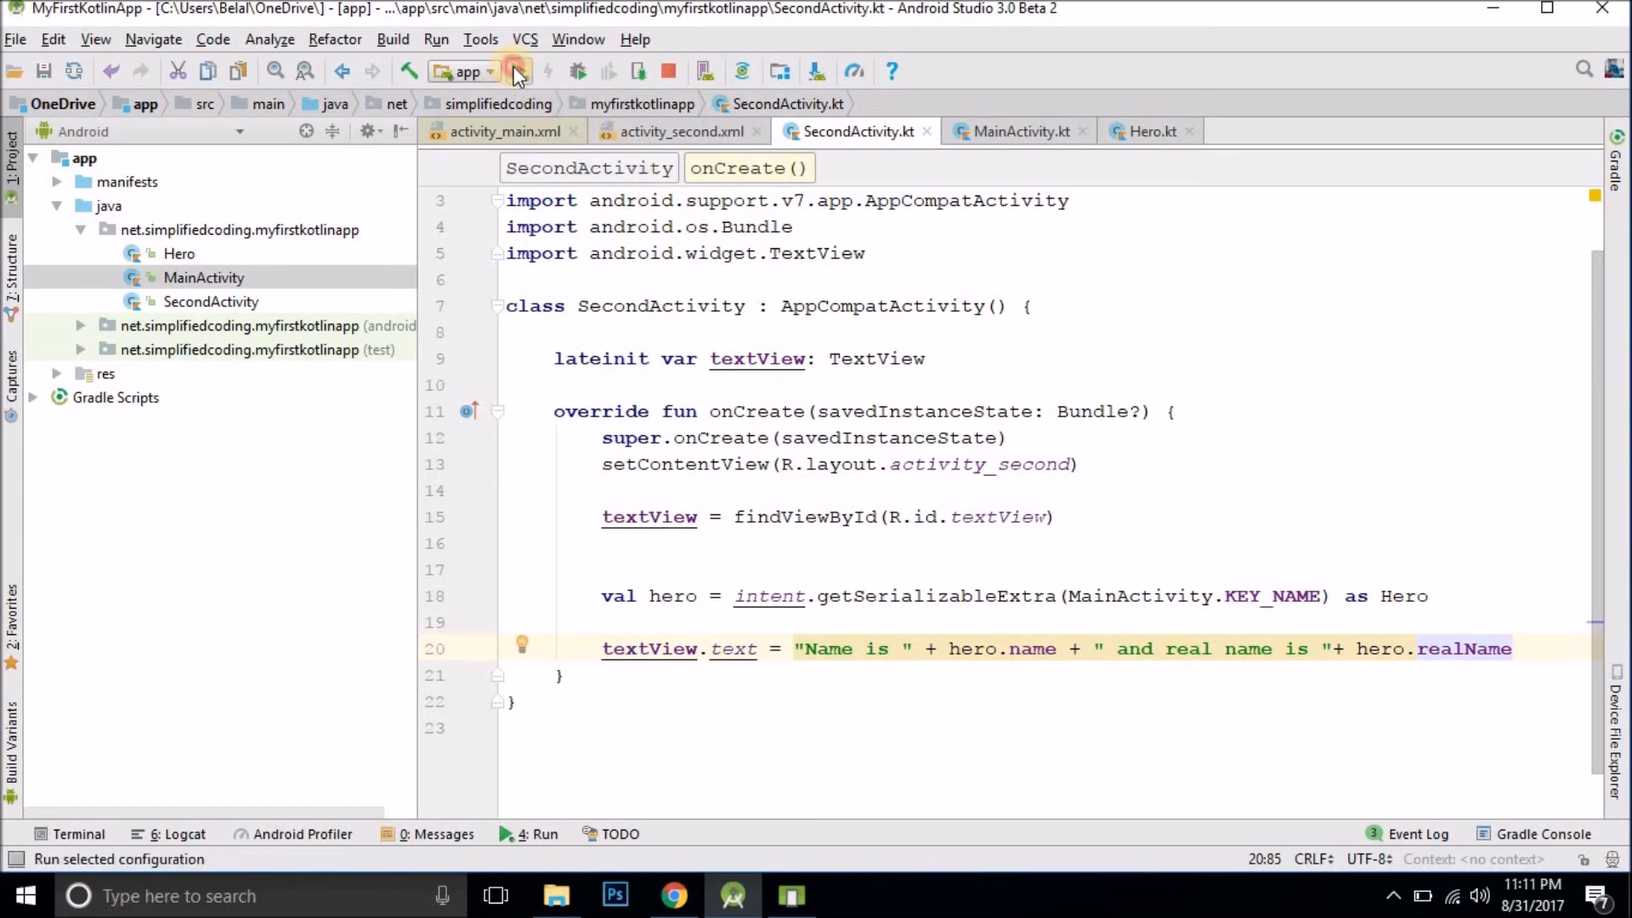
# Step: Launch on the emulator, tap GO TO NEXT to see Spiderman / Peter parker, then return
pyautogui.click(514, 71)
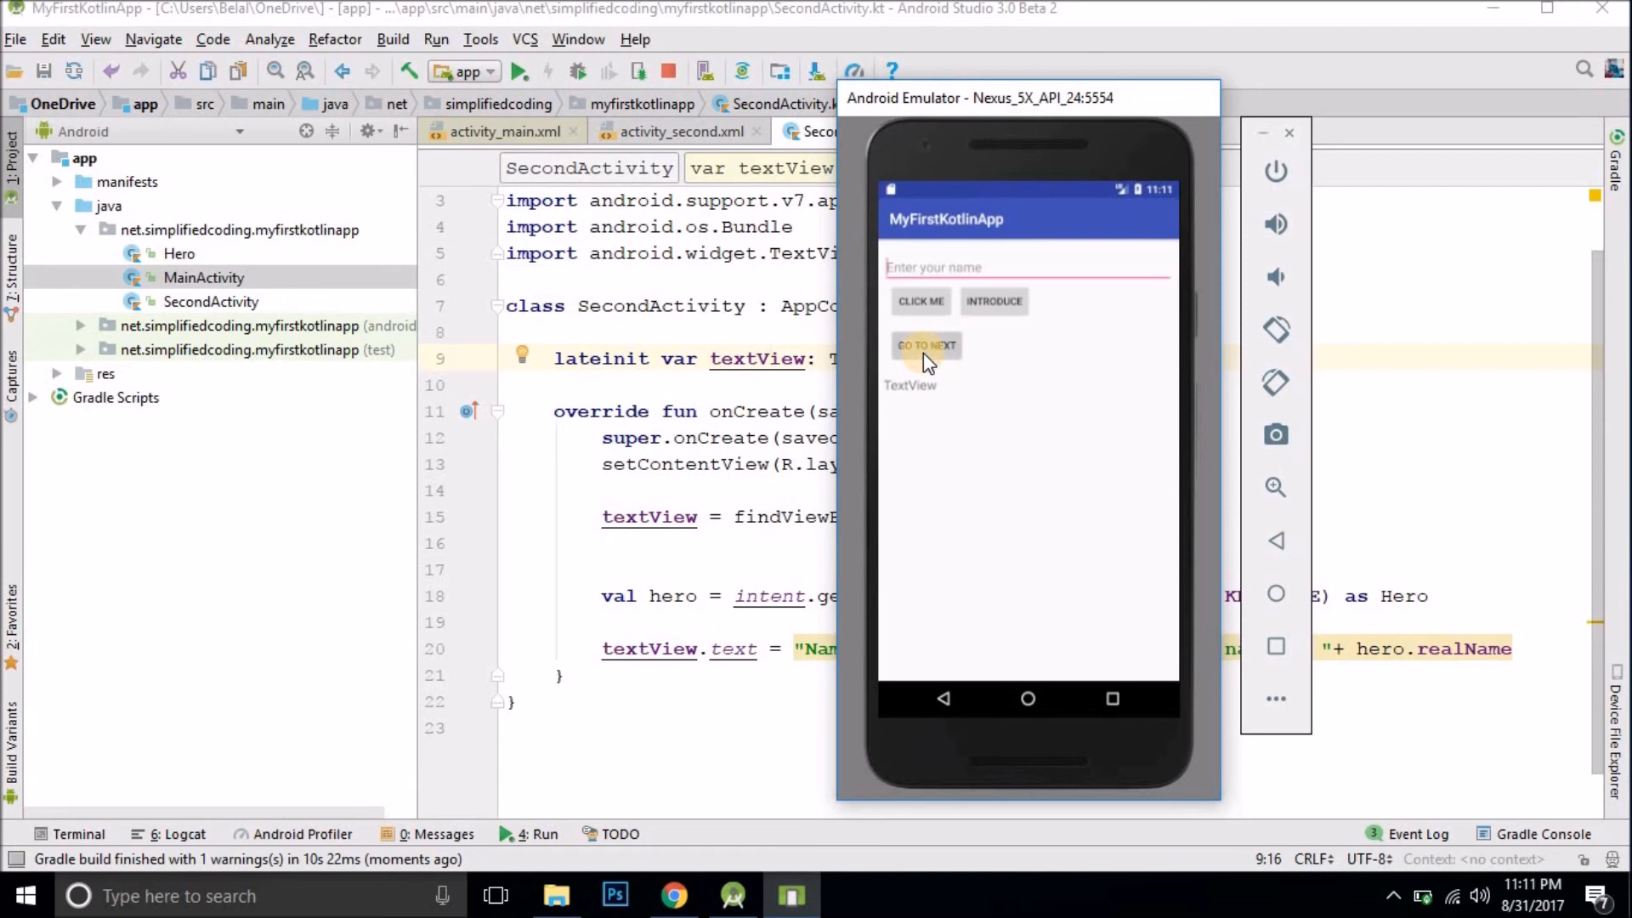
pyautogui.click(925, 345)
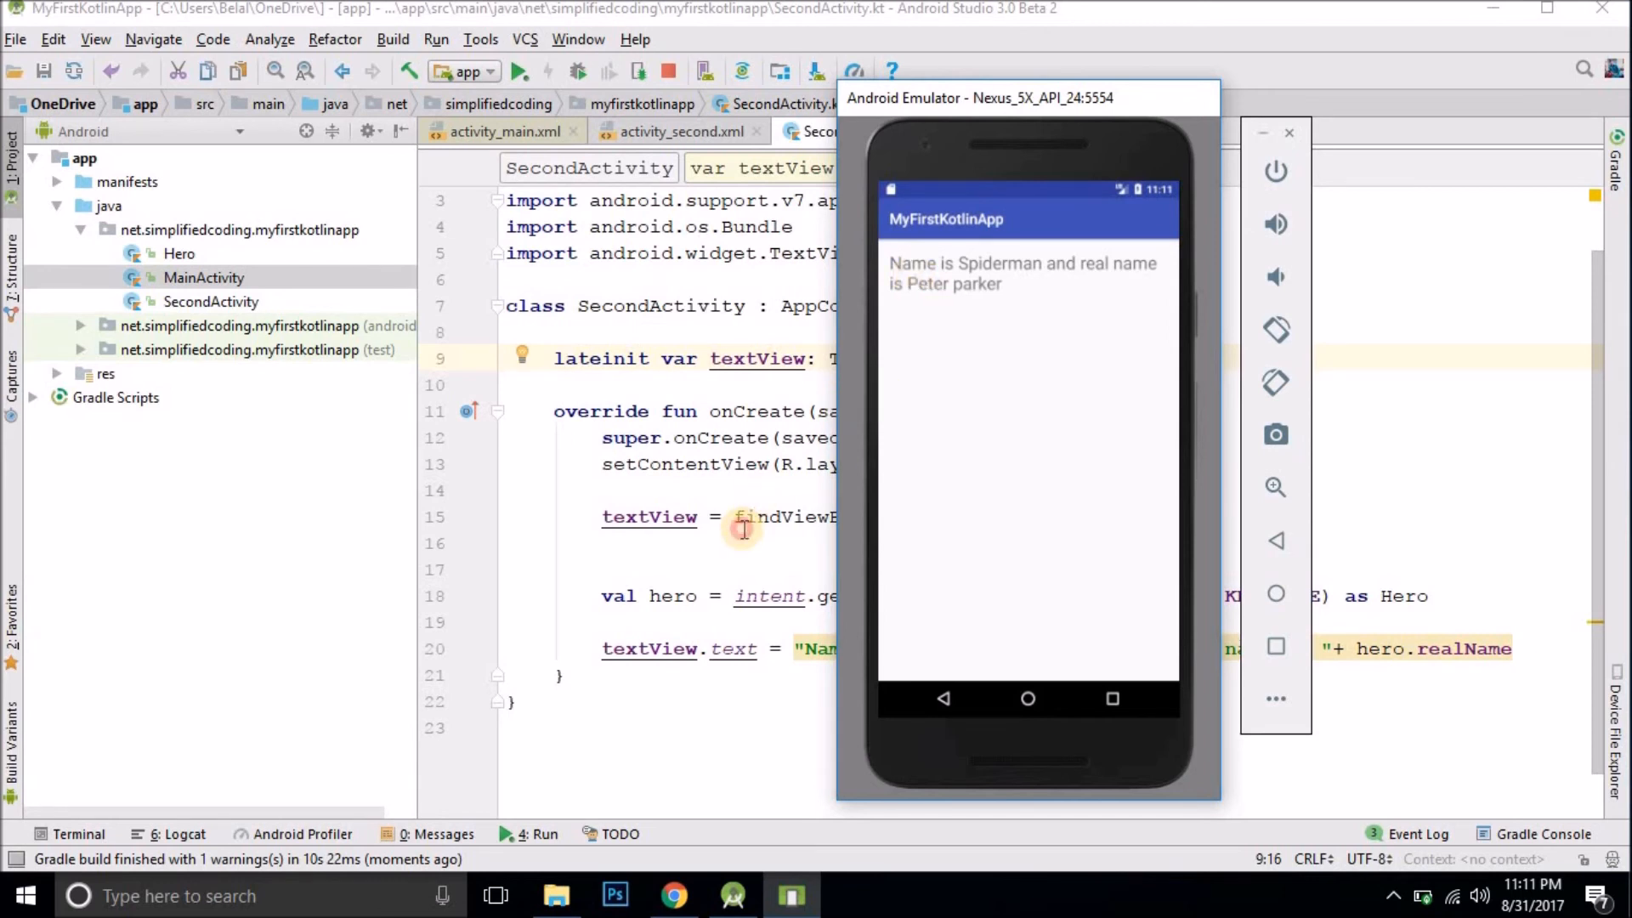
pyautogui.click(1290, 134)
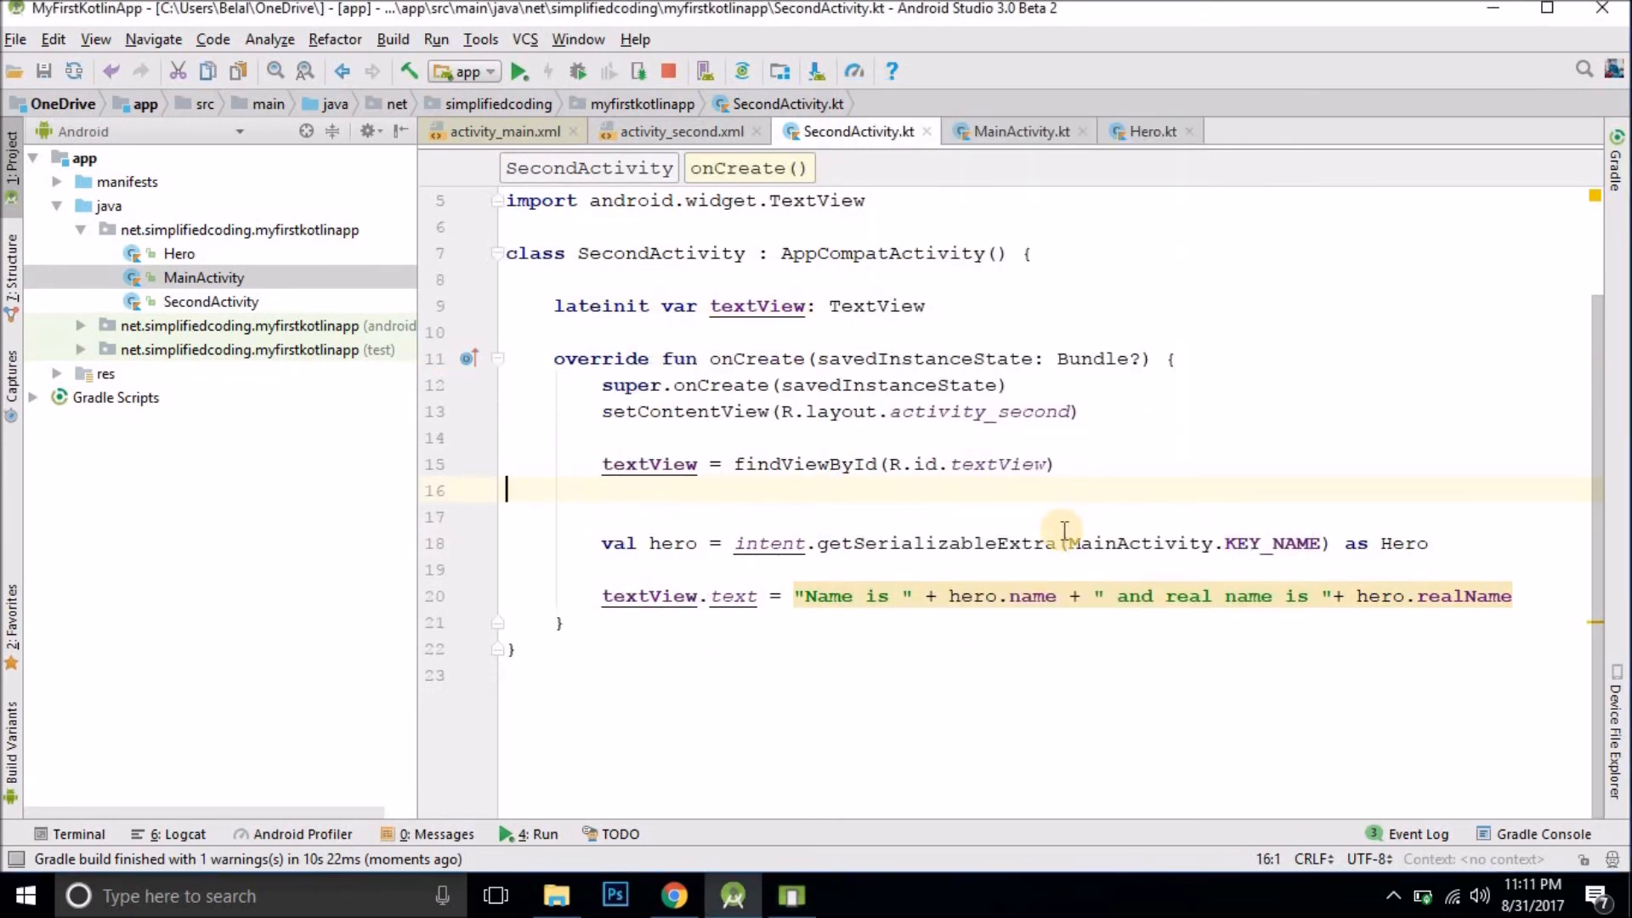